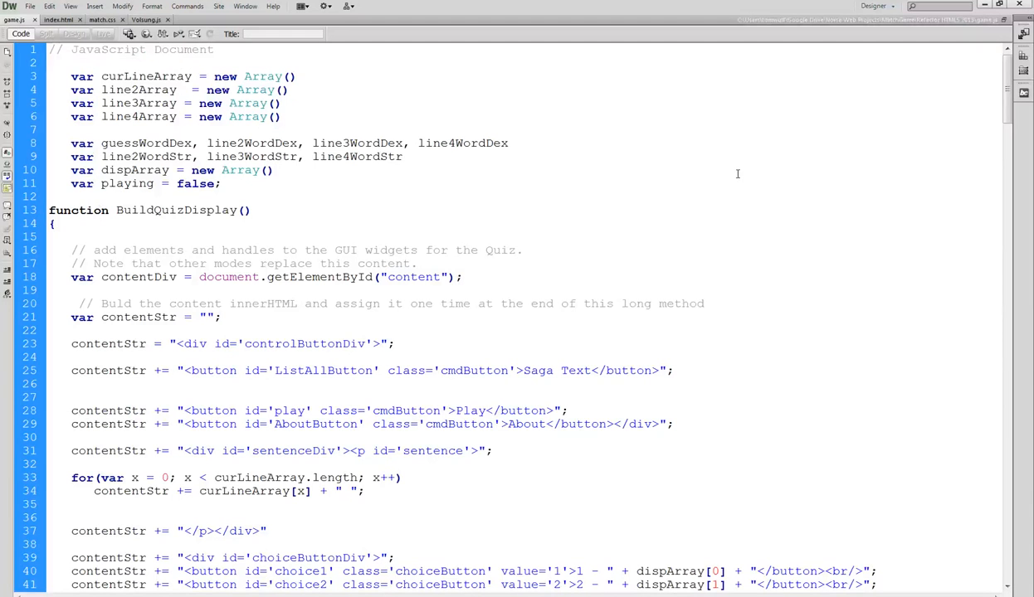
mouse_move(707, 215)
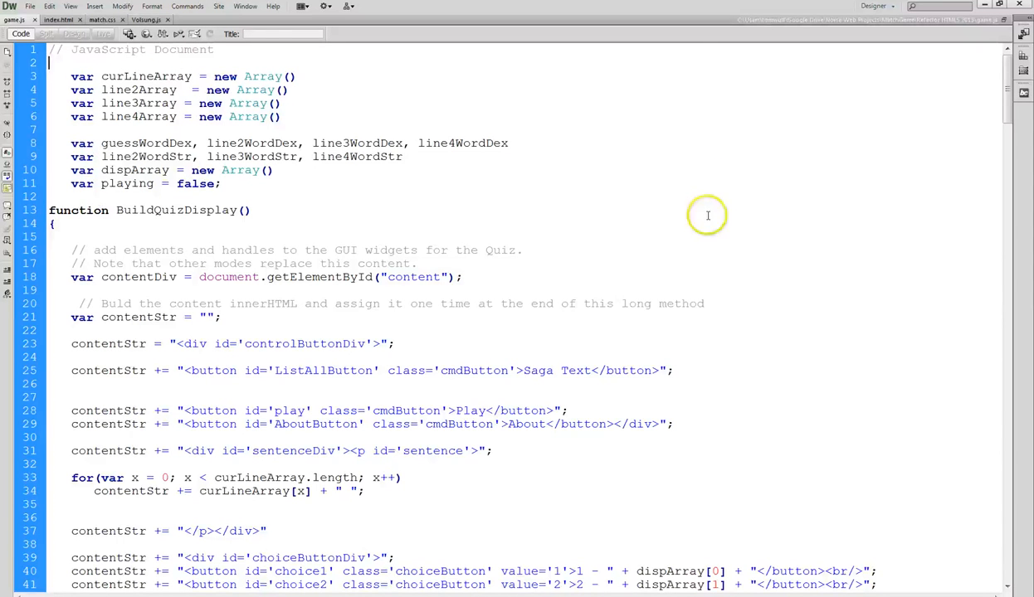
mouse_move(707, 216)
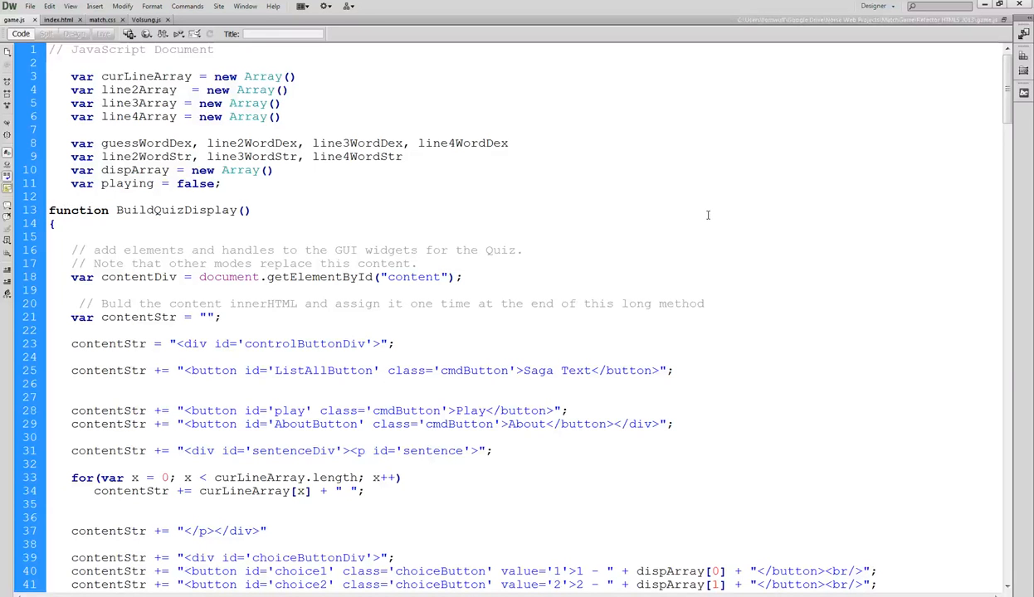
Write 'window.onload = function() {' above the array declarations in game.js, accepting the onload hint
text(window)
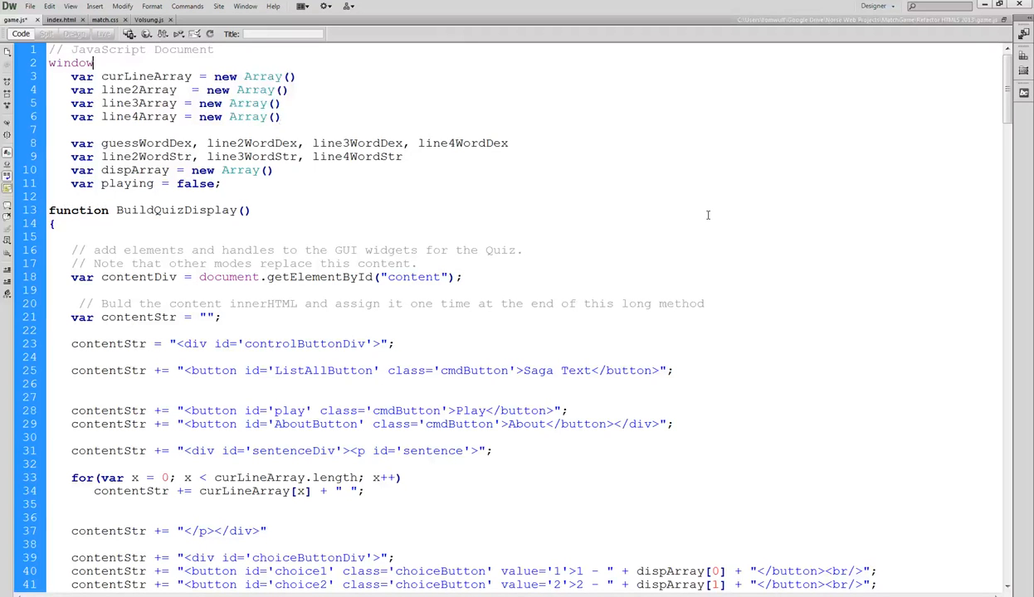
text(.on)
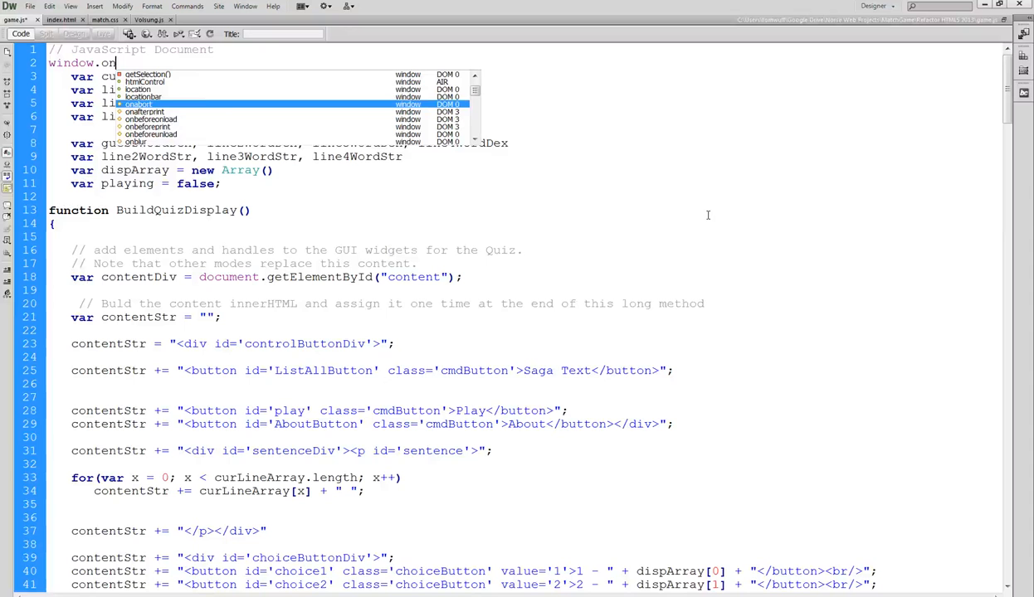
text(load =)
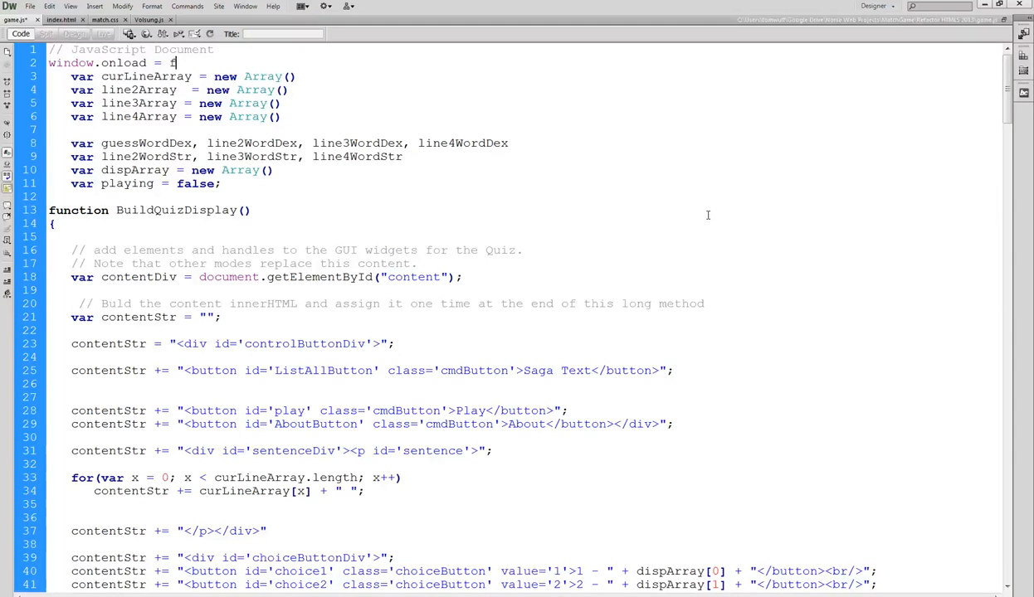
text(function() {)
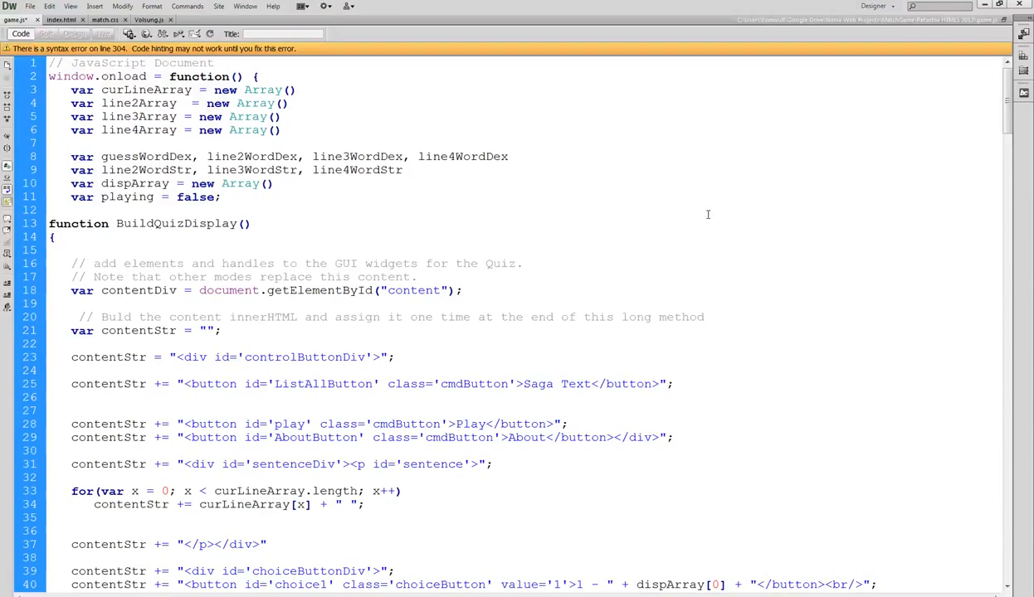
Add the missing semicolon after document.onload = StartGame() near line 304 to clear the error
scroll(down, 3)
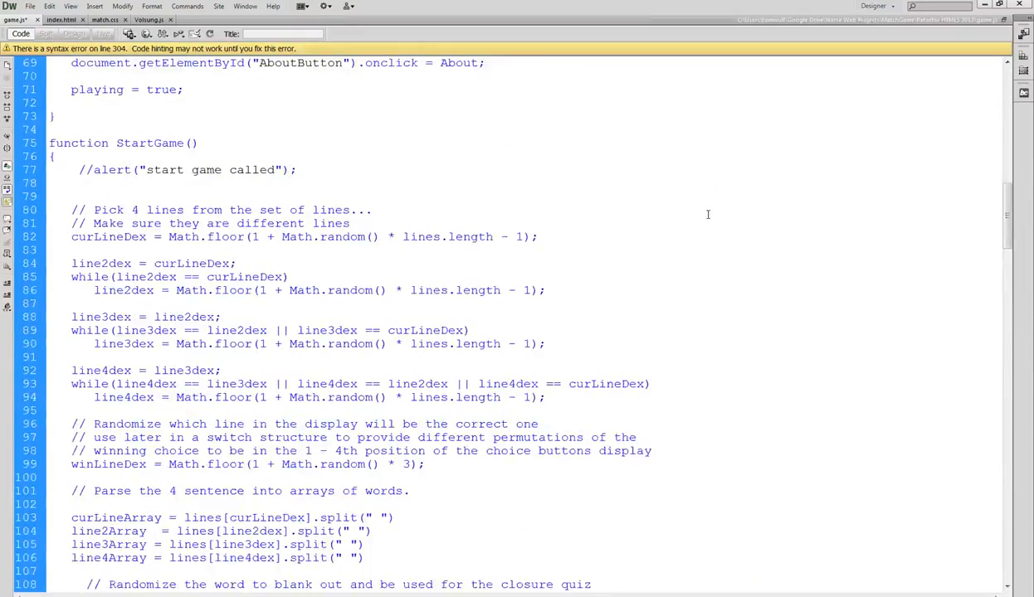
scroll(down, 3)
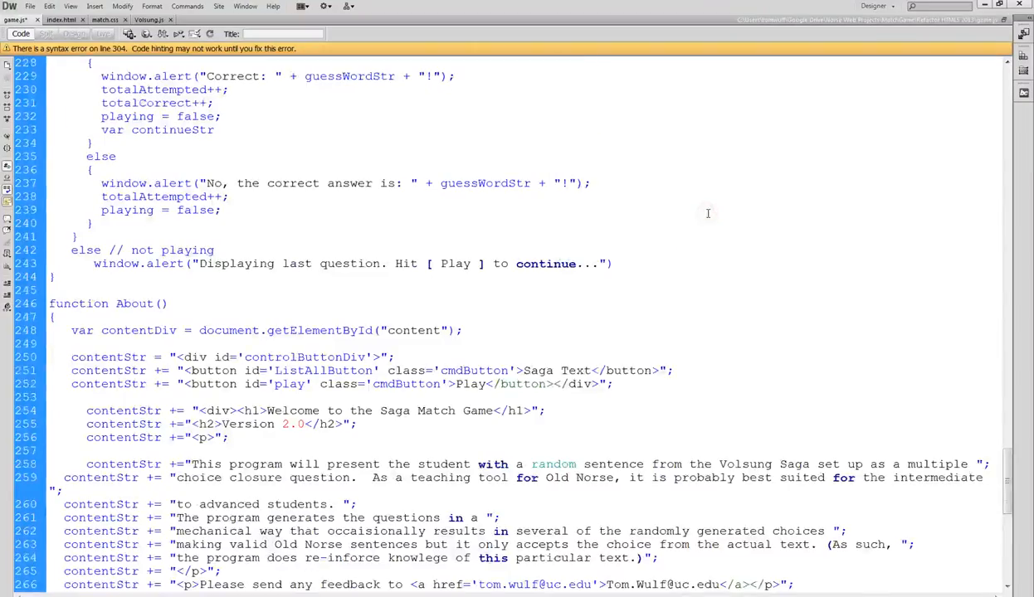
scroll(down, 3)
text(})
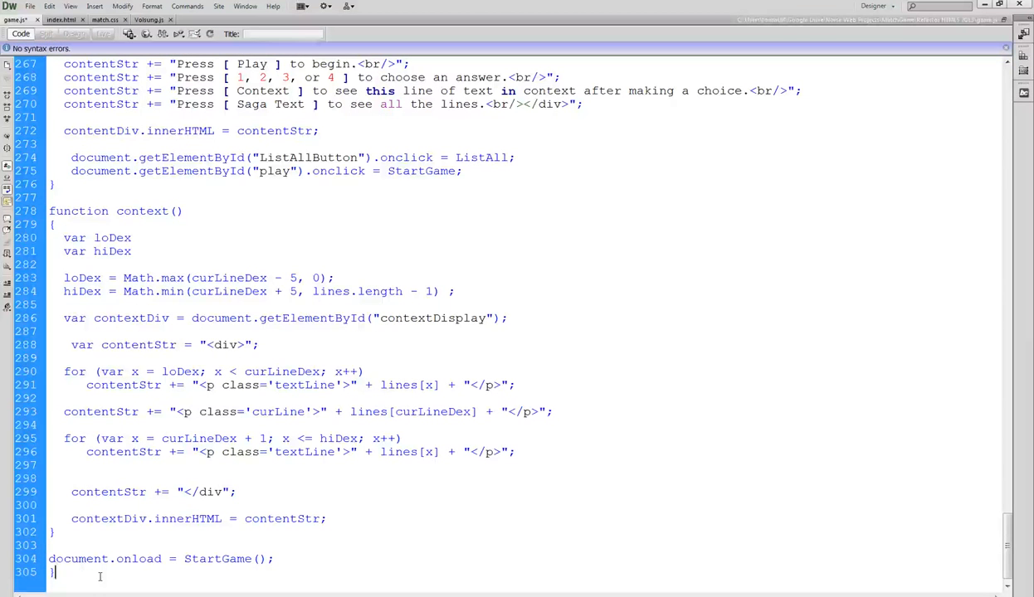
text(;)
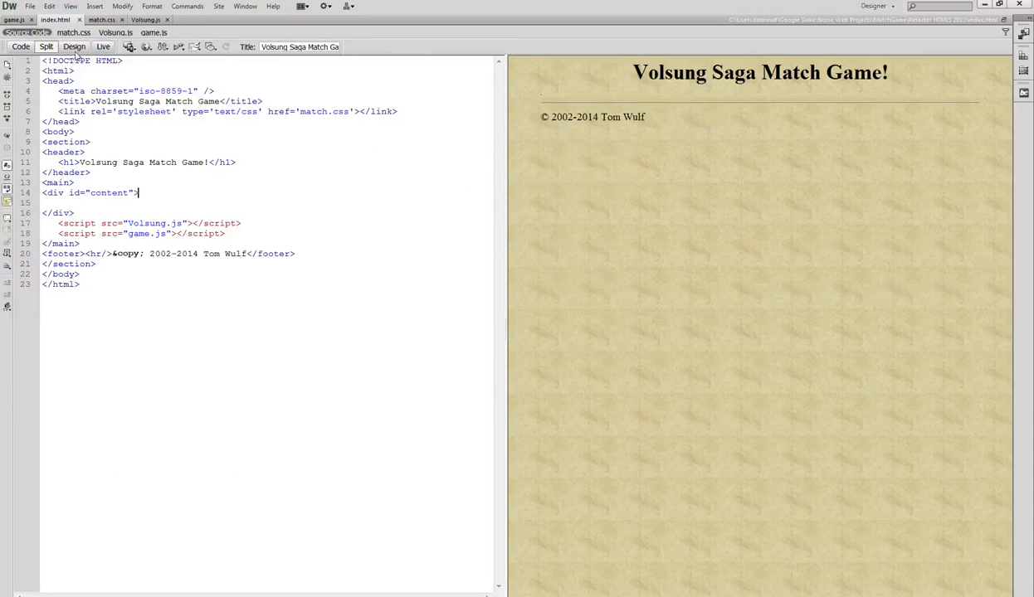
Insert <script src> lines for Volsung.js and game.js in index.html's head below the stylesheet link
click(20, 47)
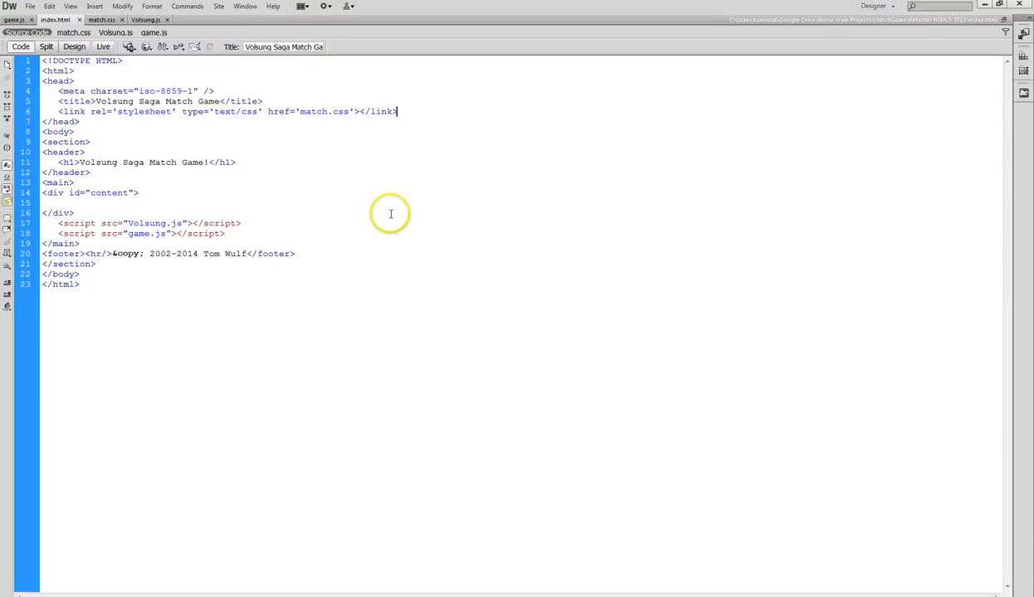
key(Return)
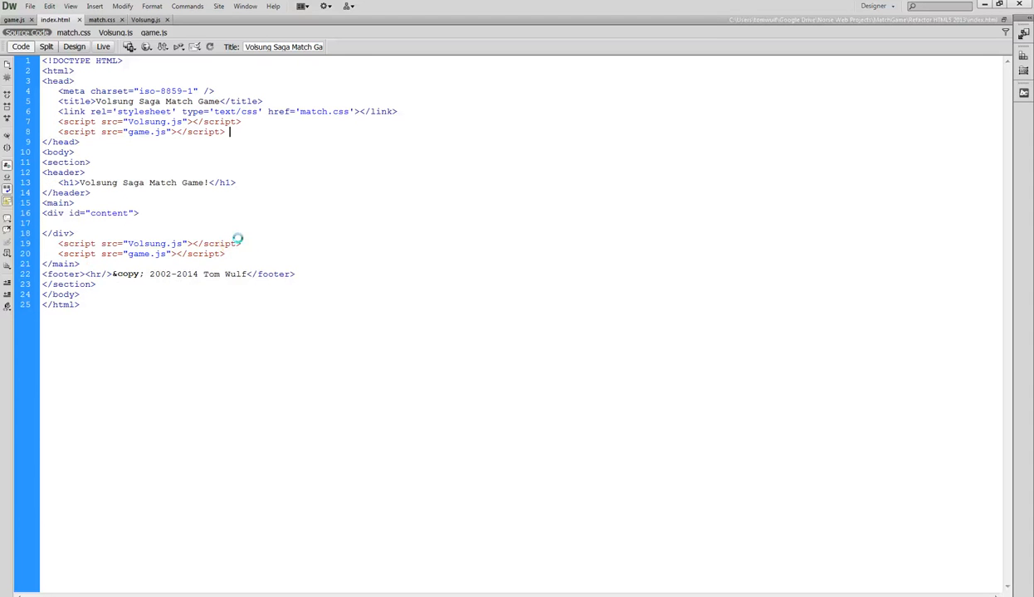
click(242, 254)
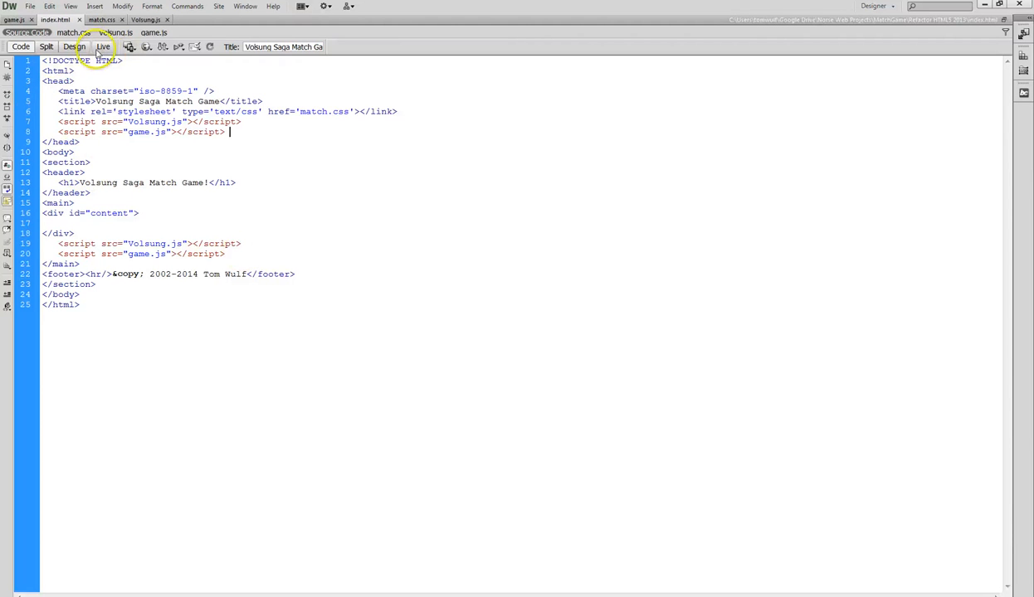
Run the match game live: Play, answer choice 2, acknowledge the alert, and show the Context passage
click(103, 47)
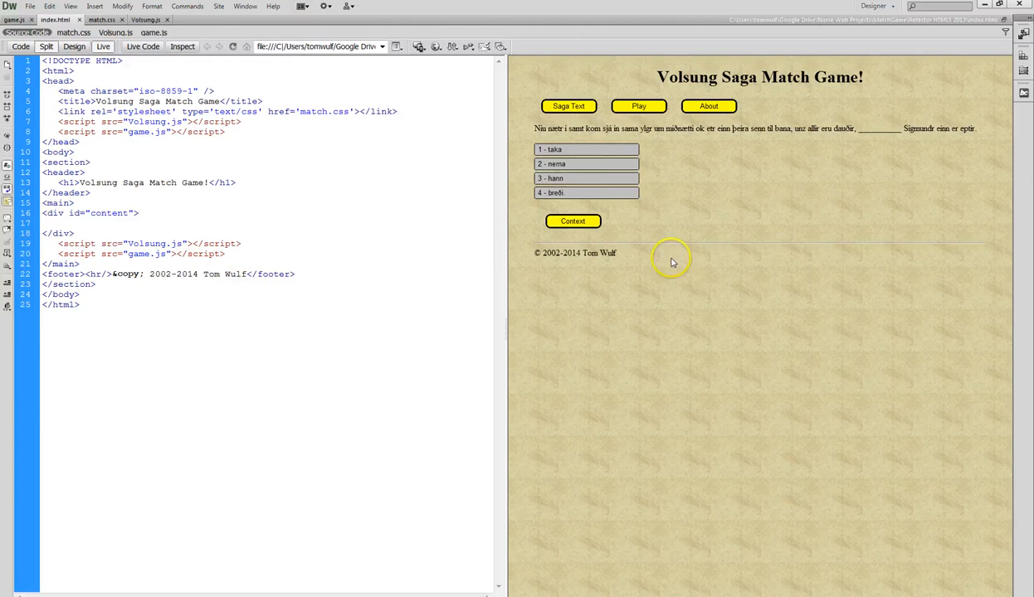
click(638, 106)
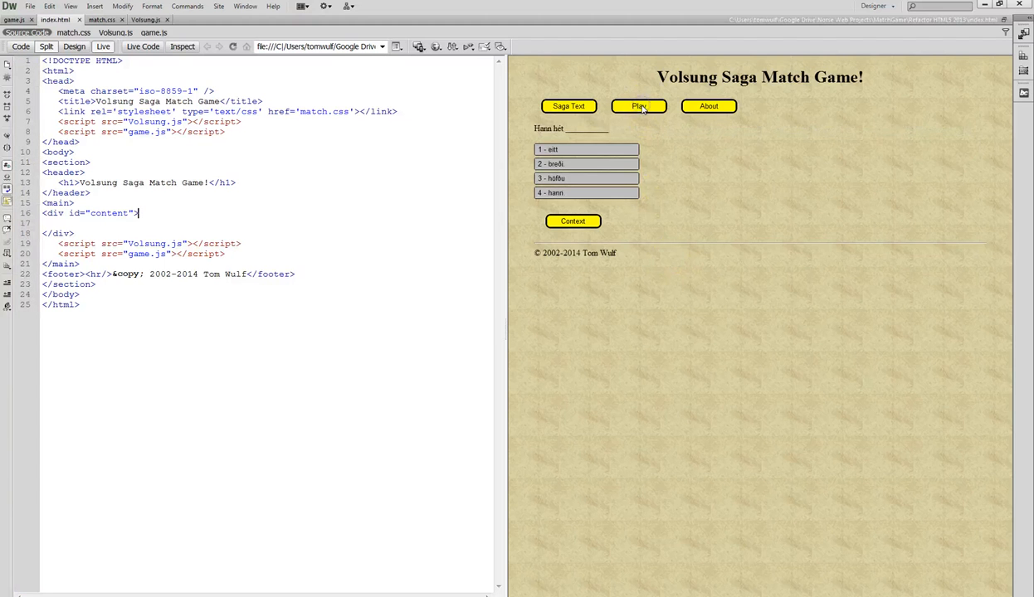
click(586, 164)
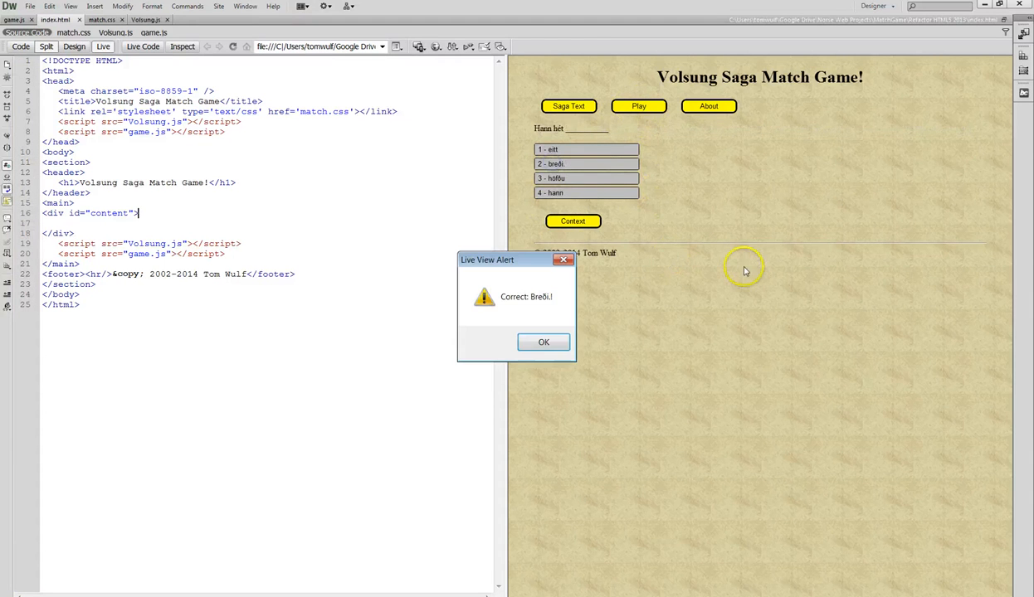
click(545, 342)
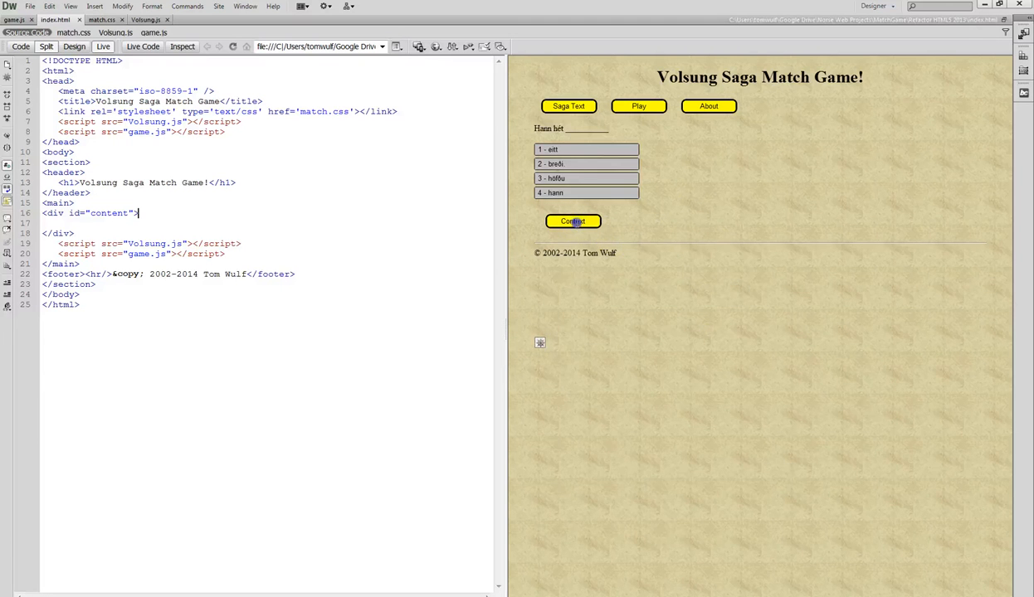
click(572, 220)
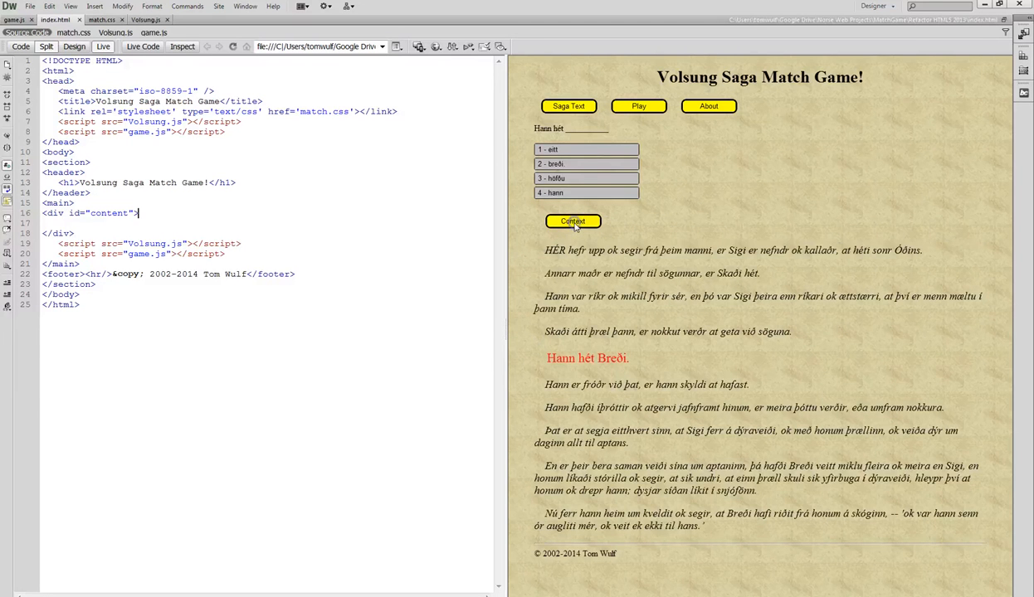
mouse_move(462, 73)
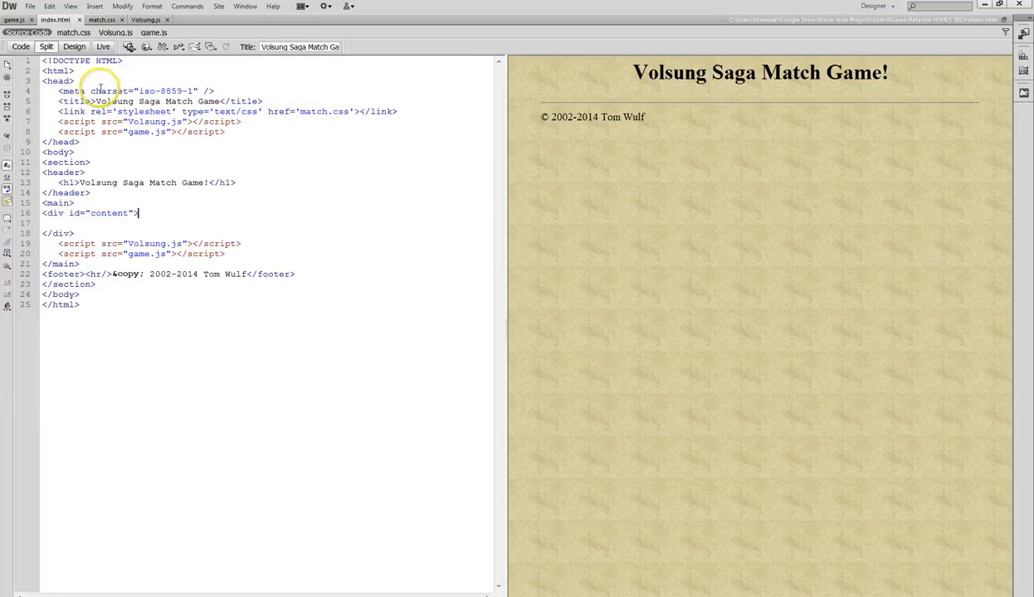
mouse_move(20, 46)
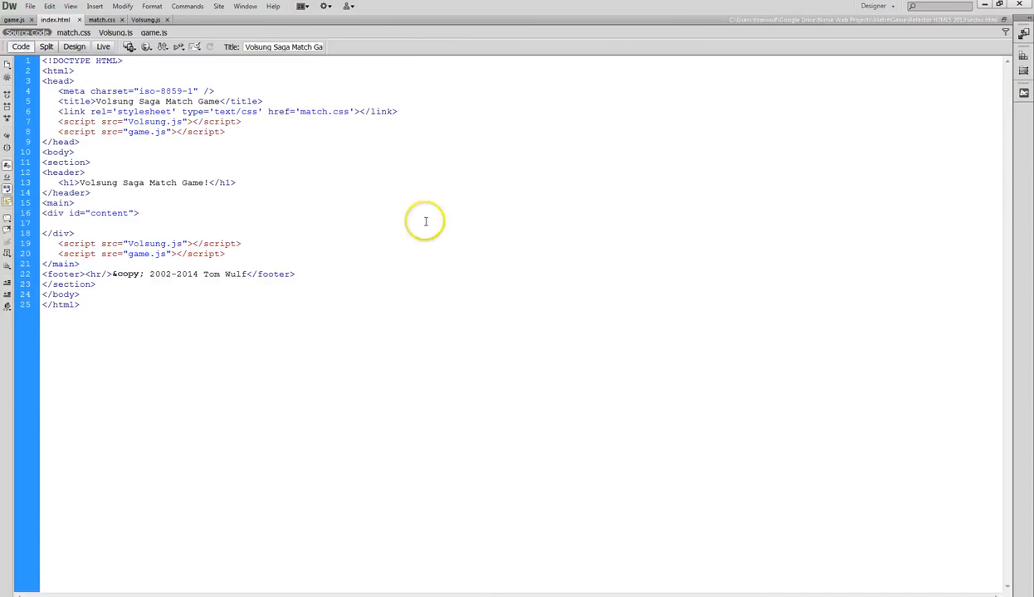
mouse_move(136, 471)
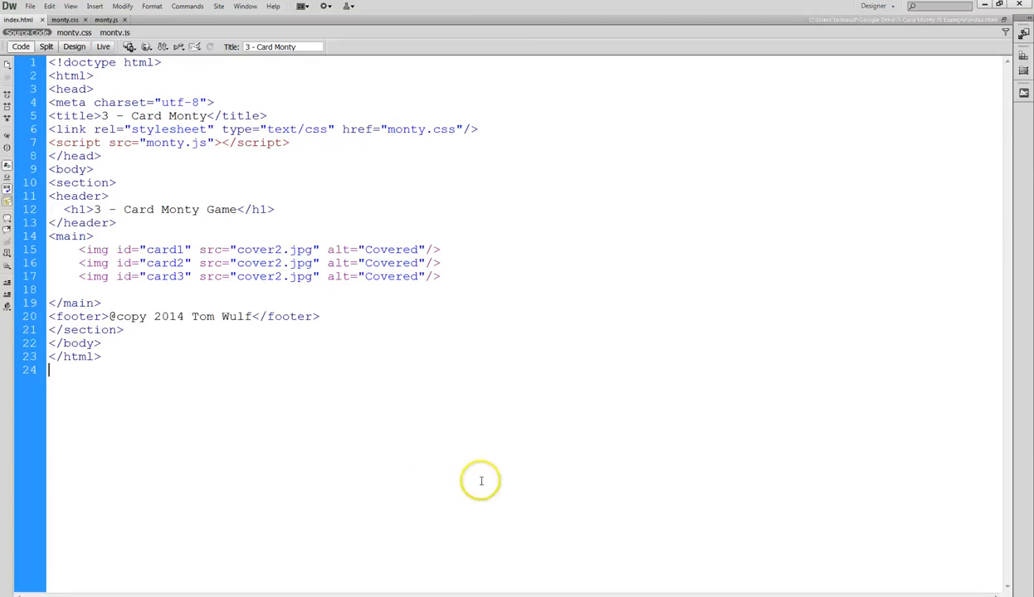
mouse_move(511, 440)
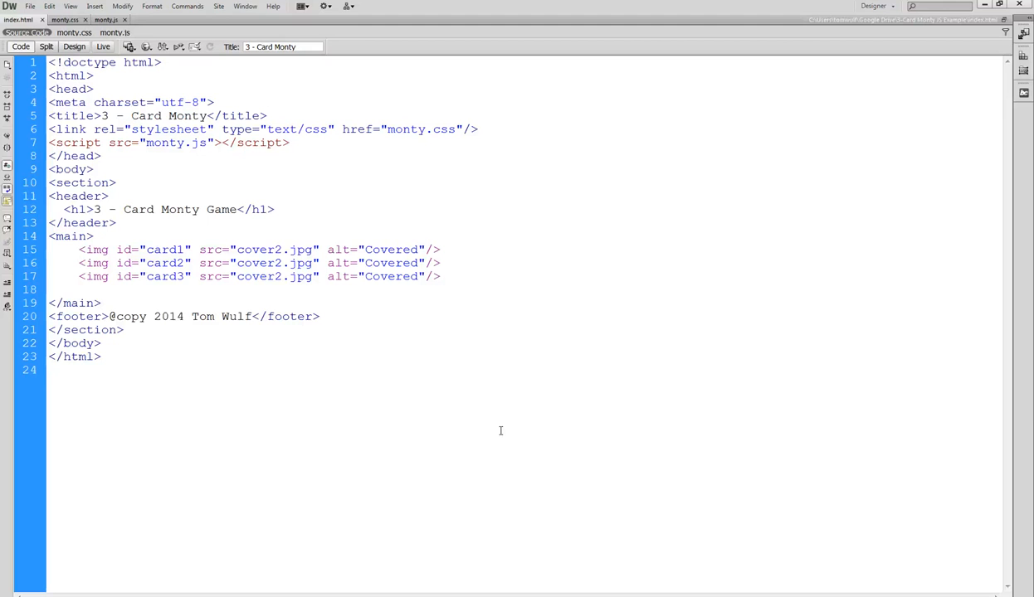
click(51, 369)
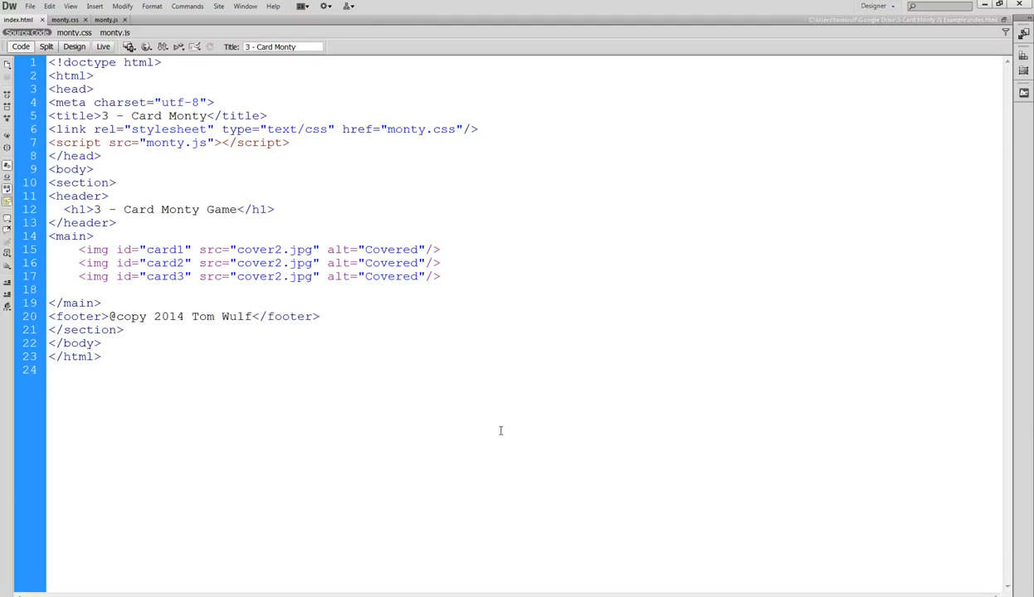
click(49, 371)
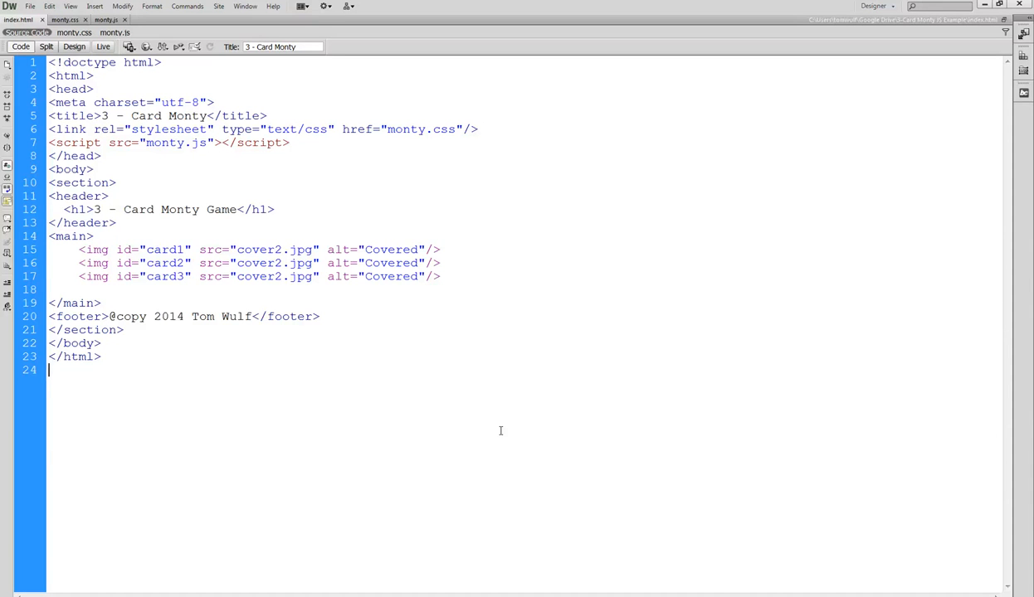
mouse_move(451, 209)
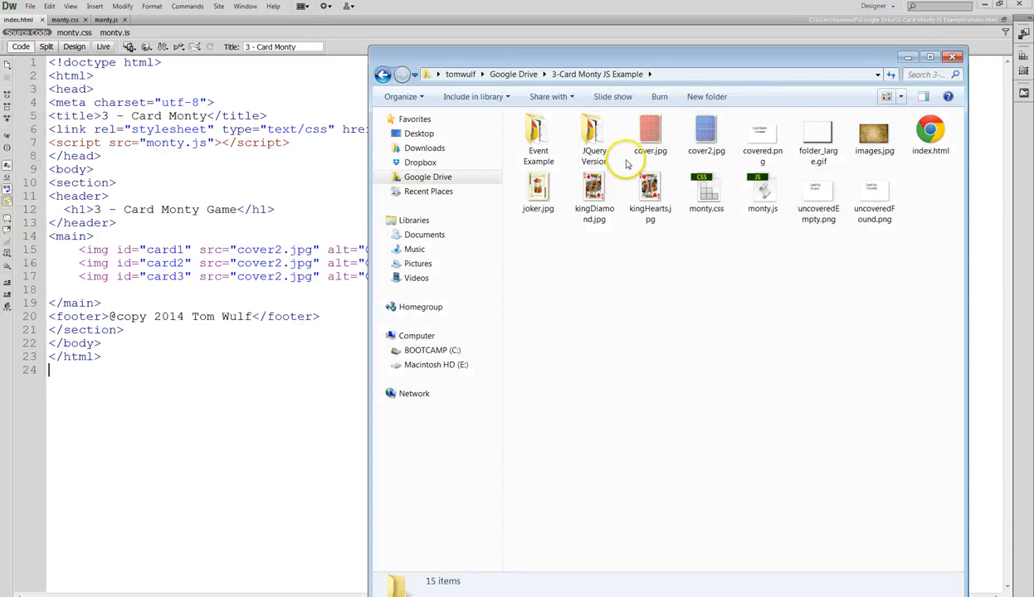
mouse_move(655, 164)
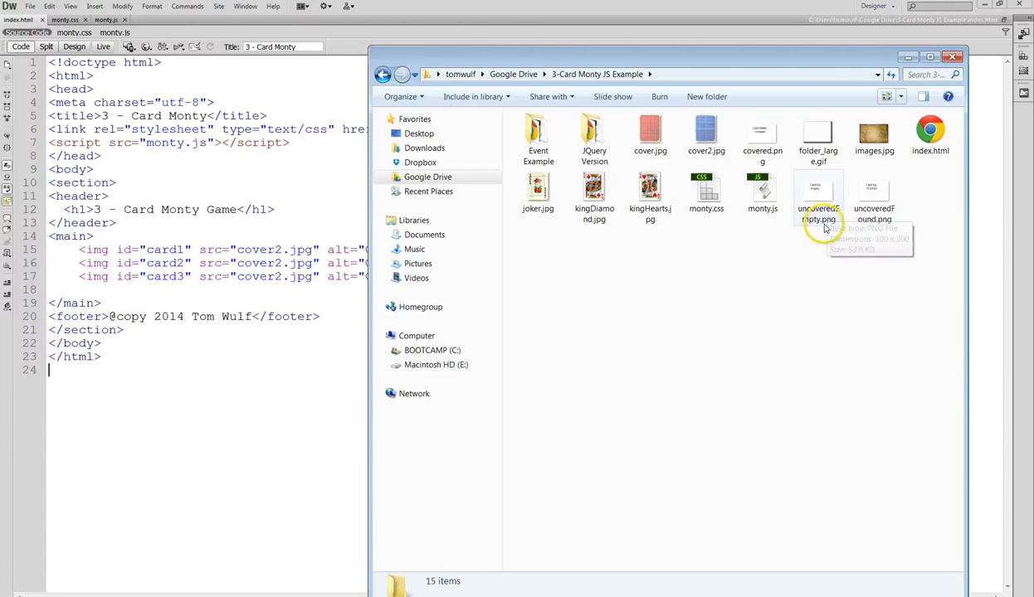
mouse_move(873, 229)
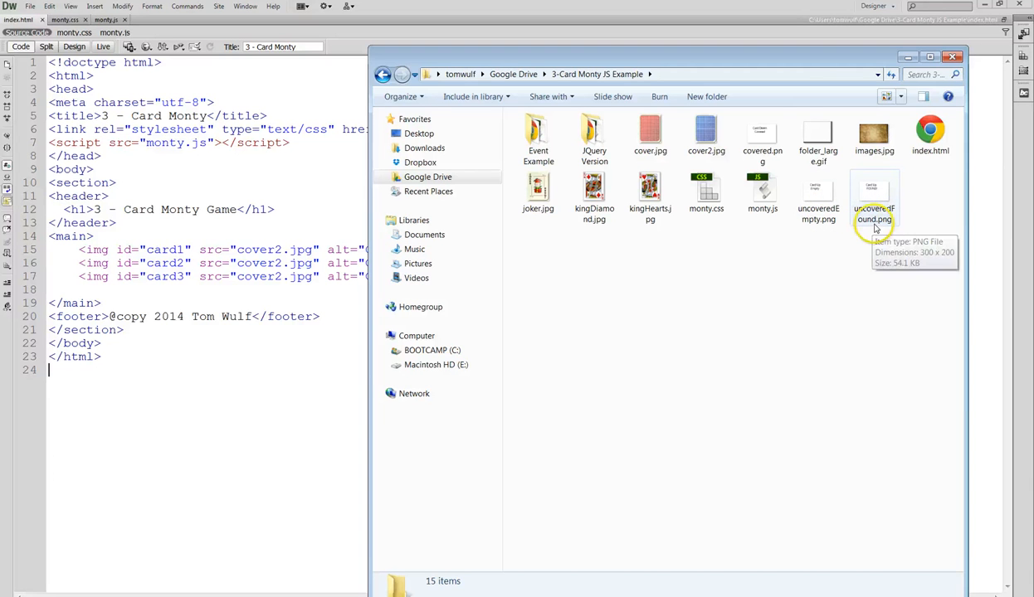
mouse_move(762, 141)
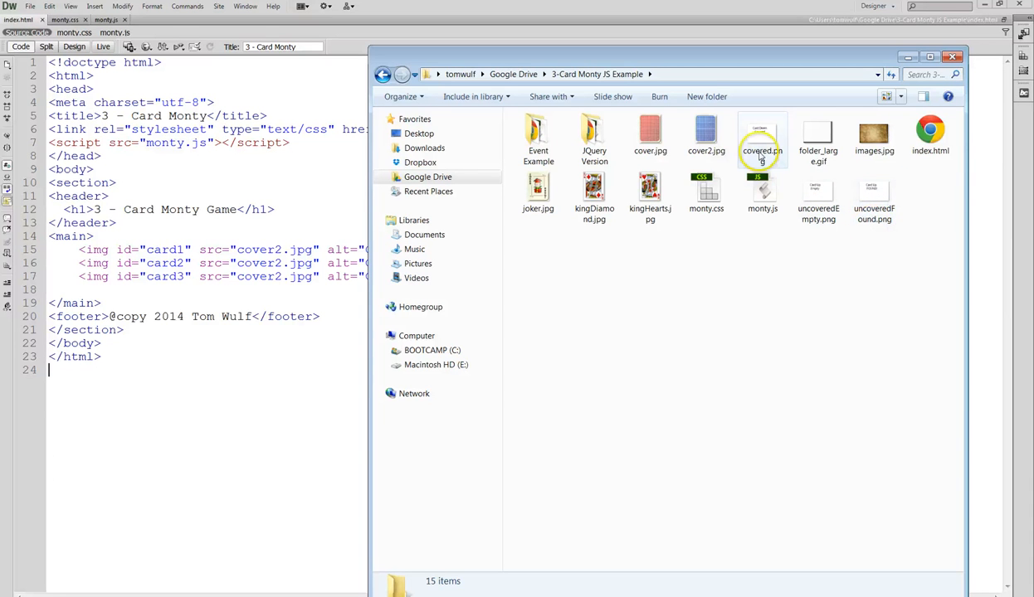
mouse_move(762, 136)
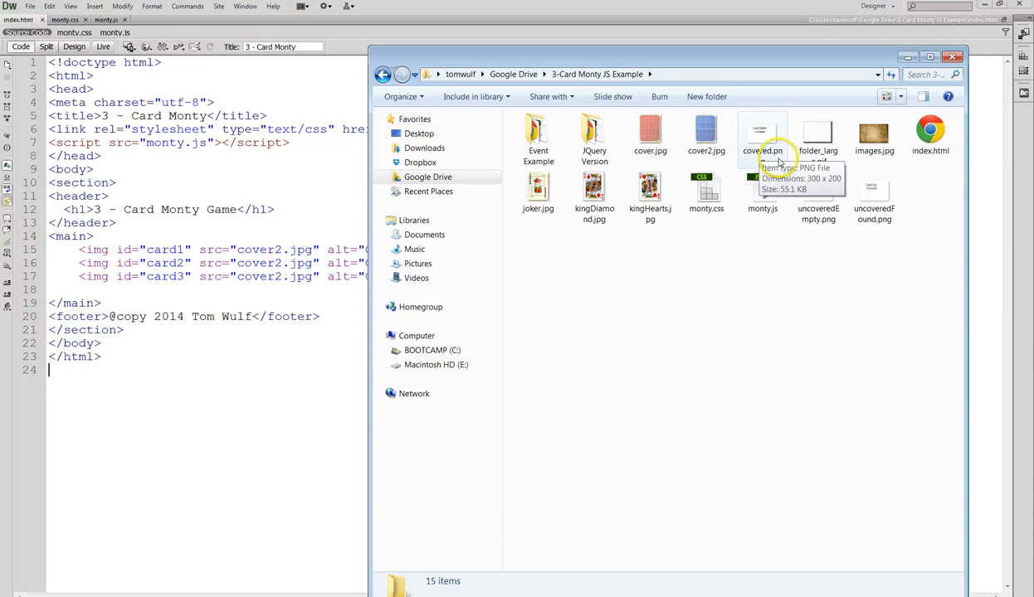
mouse_move(821, 314)
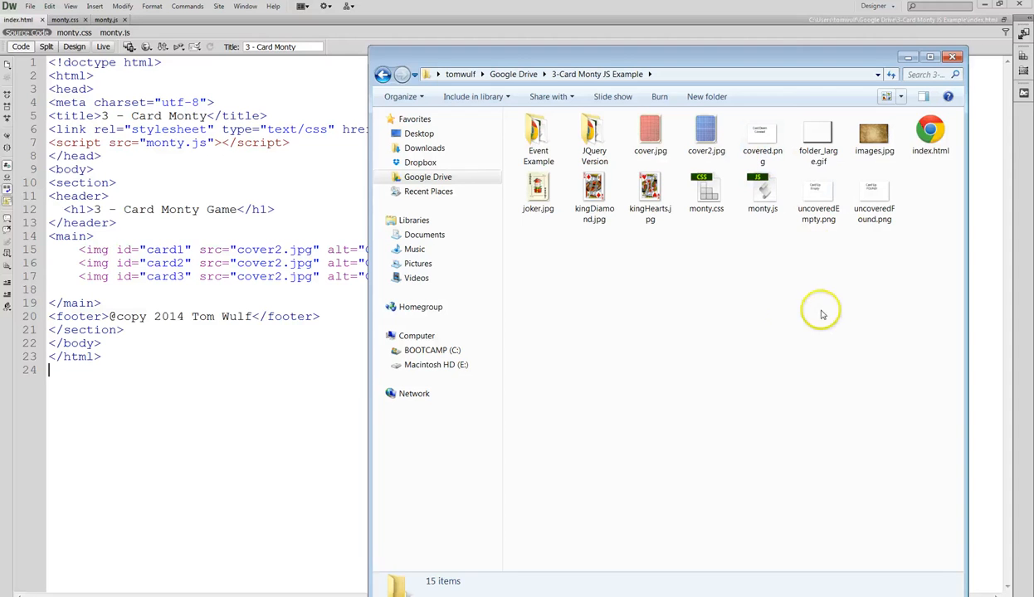
mouse_move(800, 302)
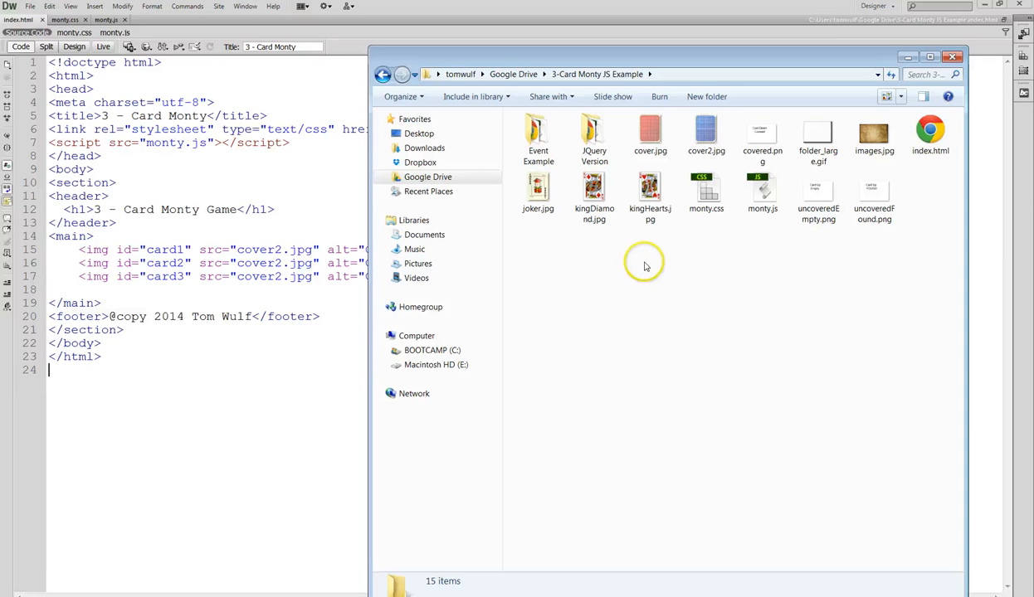
mouse_move(637, 267)
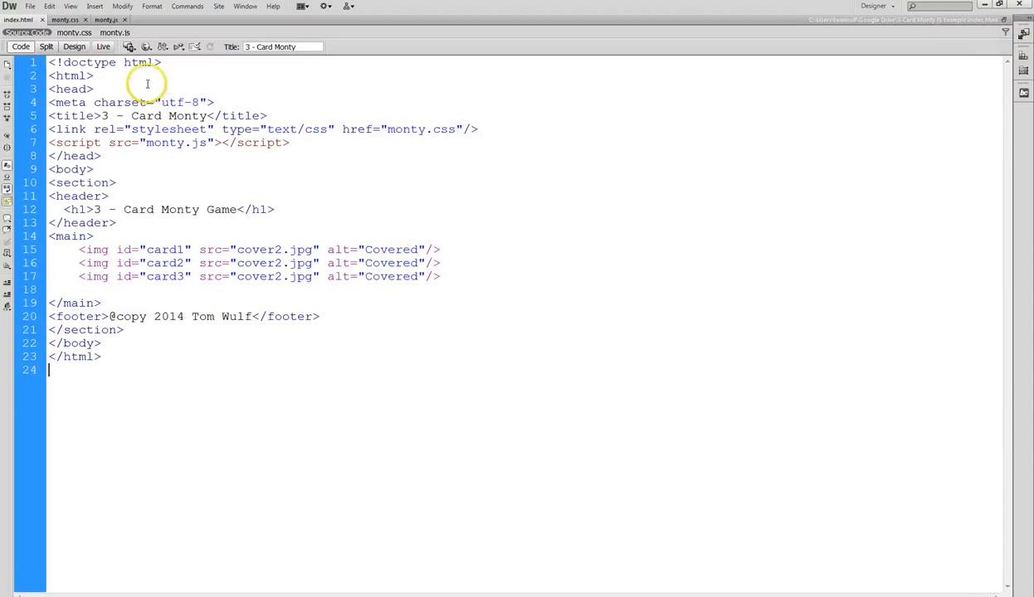
mouse_move(194, 143)
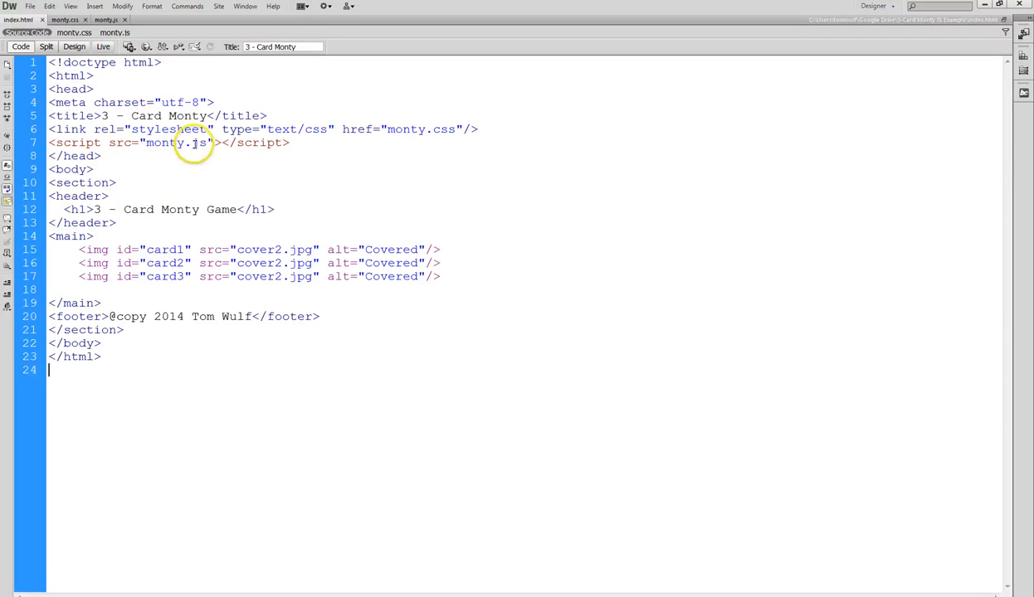
mouse_move(161, 150)
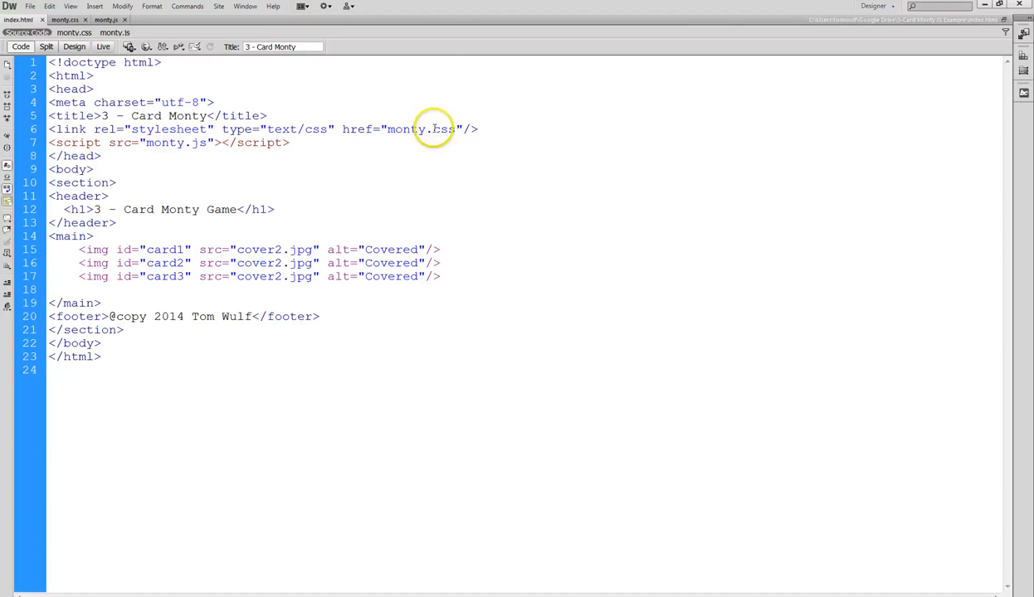
mouse_move(356, 129)
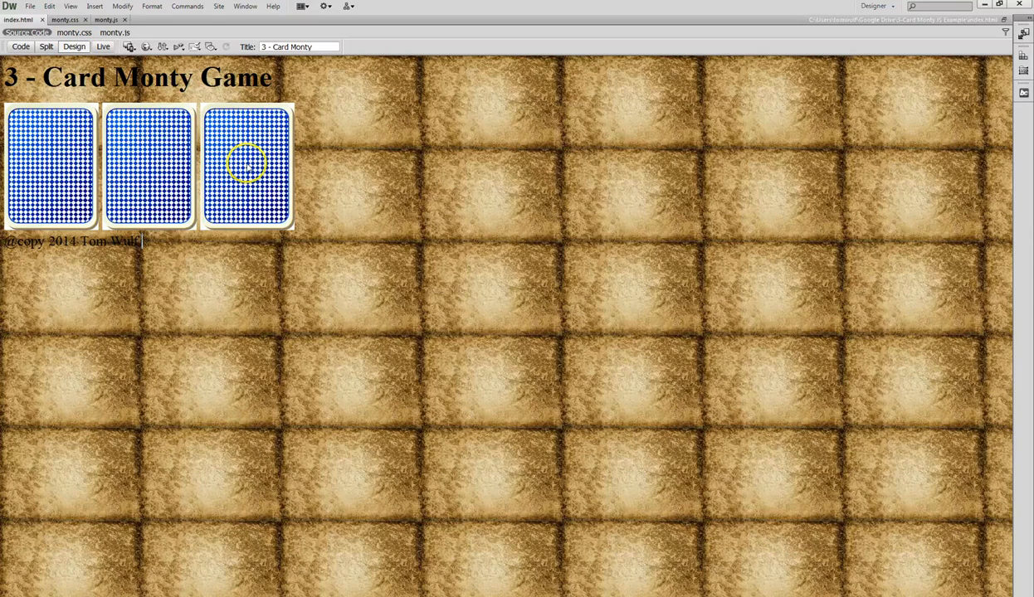
mouse_move(524, 156)
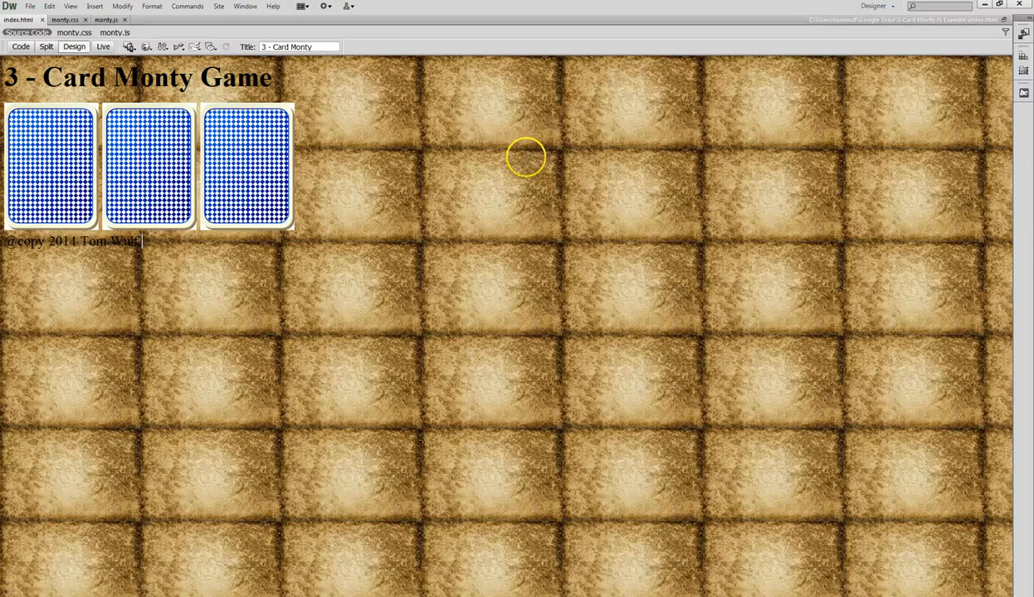
mouse_move(380, 365)
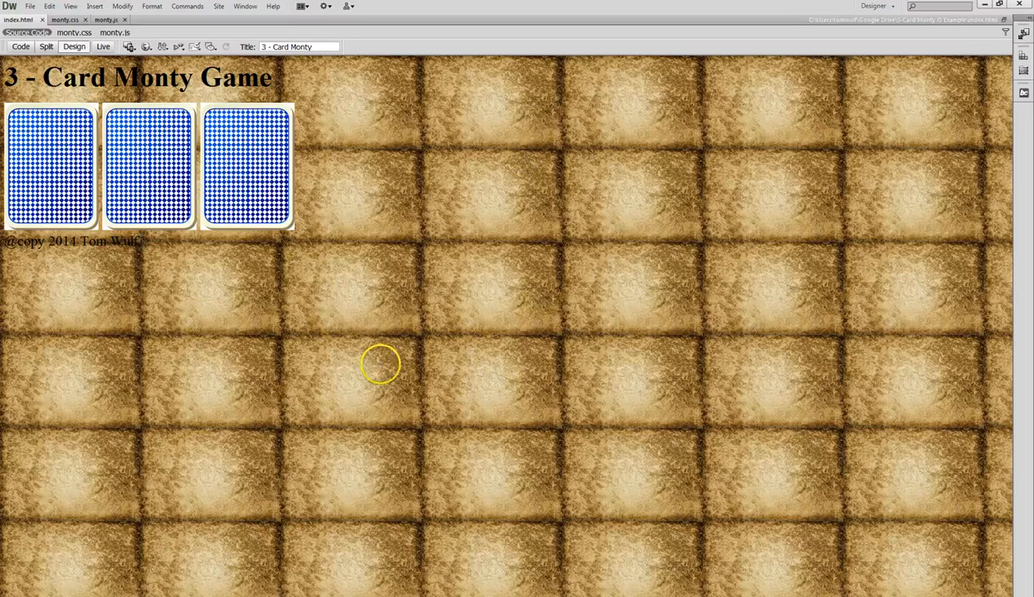
mouse_move(406, 66)
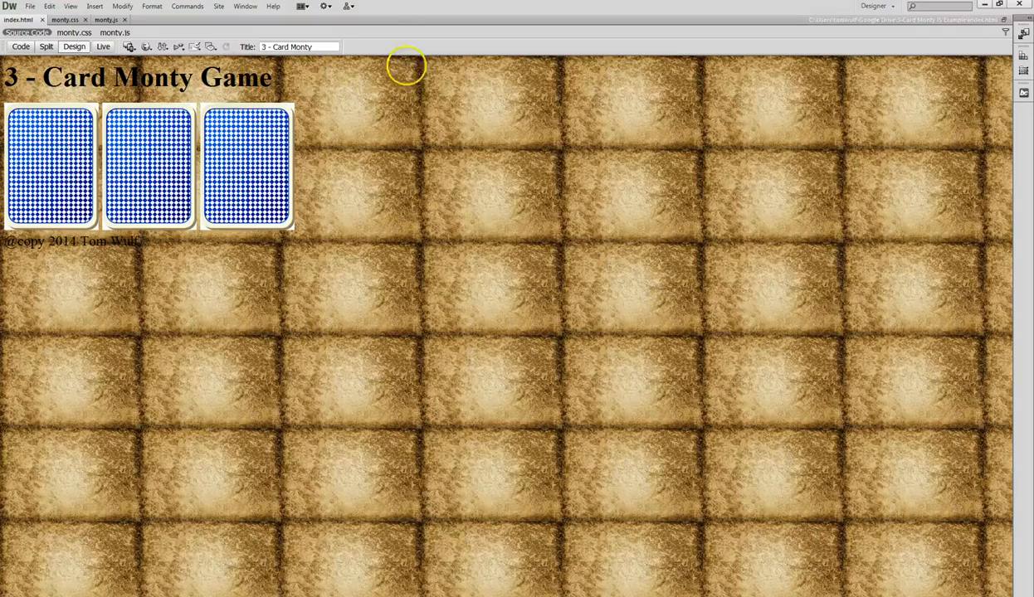
mouse_move(350, 85)
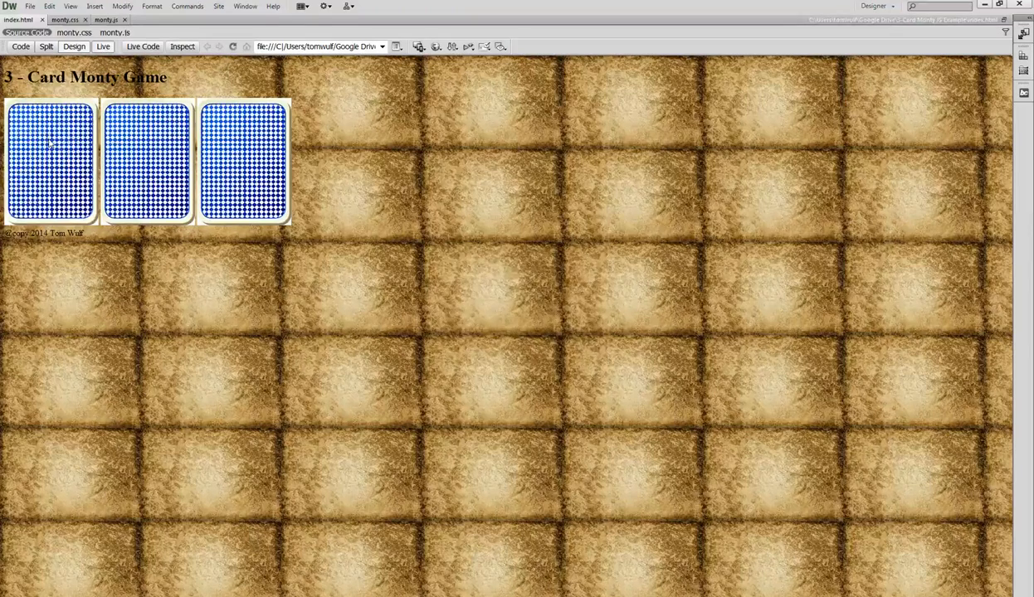
Pick a card in live preview and acknowledge the 'Congratulations! You won!' alert
click(50, 161)
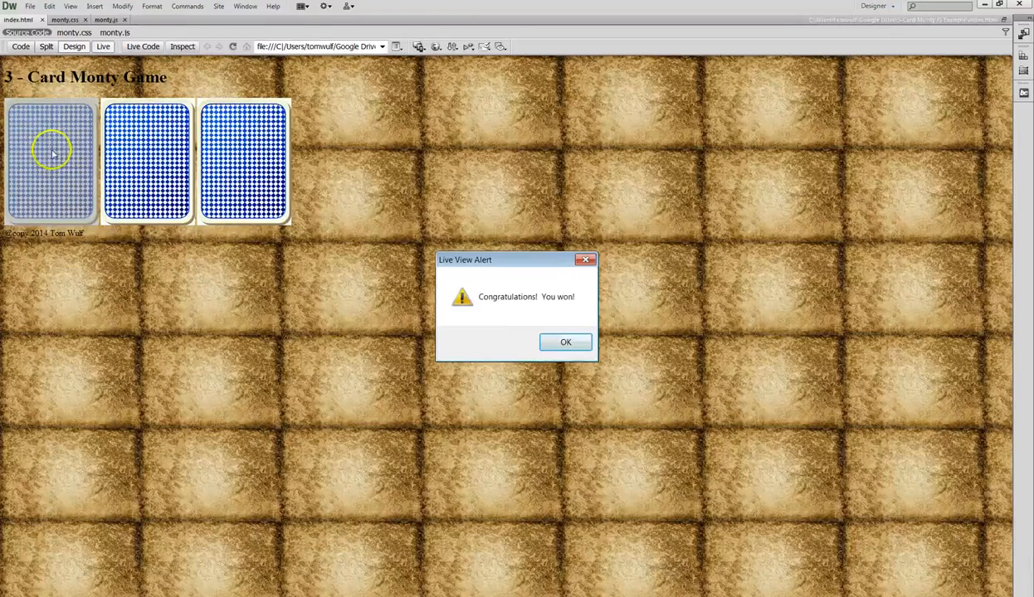
mouse_move(214, 254)
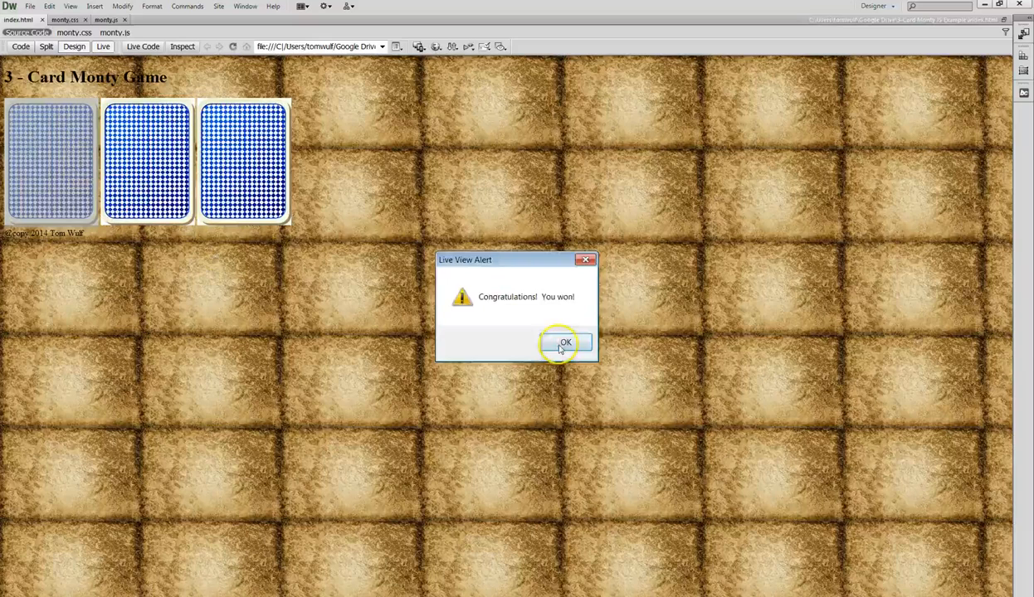
click(564, 342)
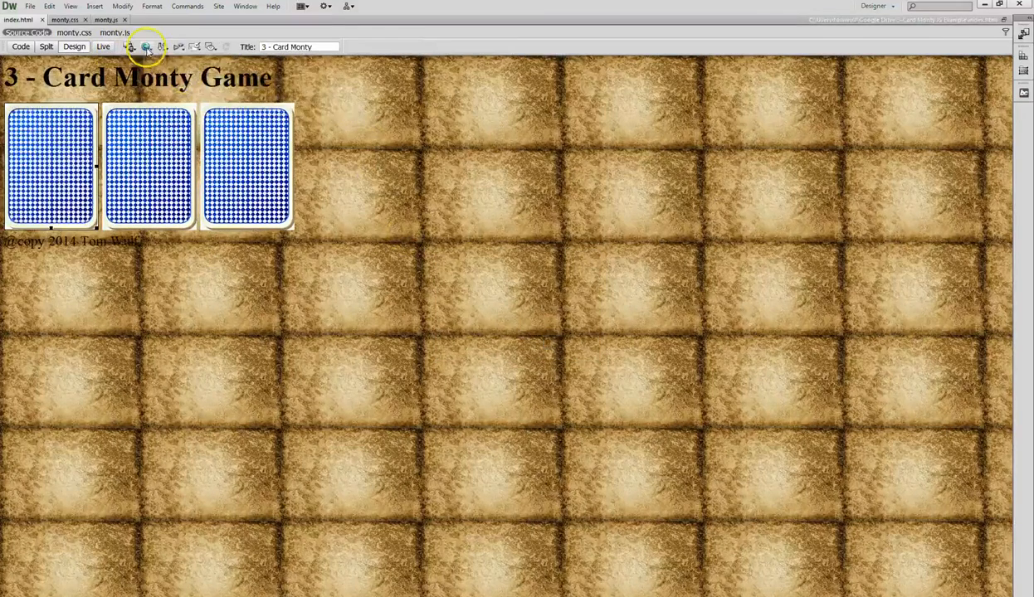
Preview index.html in Firefox and play a losing then a winning card pick, acknowledging each alert
click(146, 46)
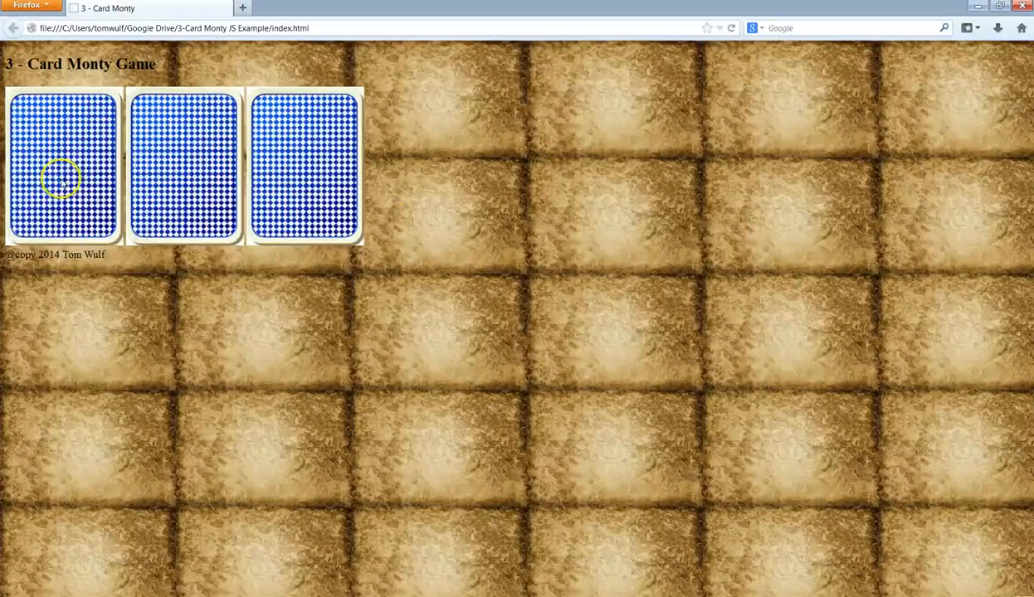
click(63, 166)
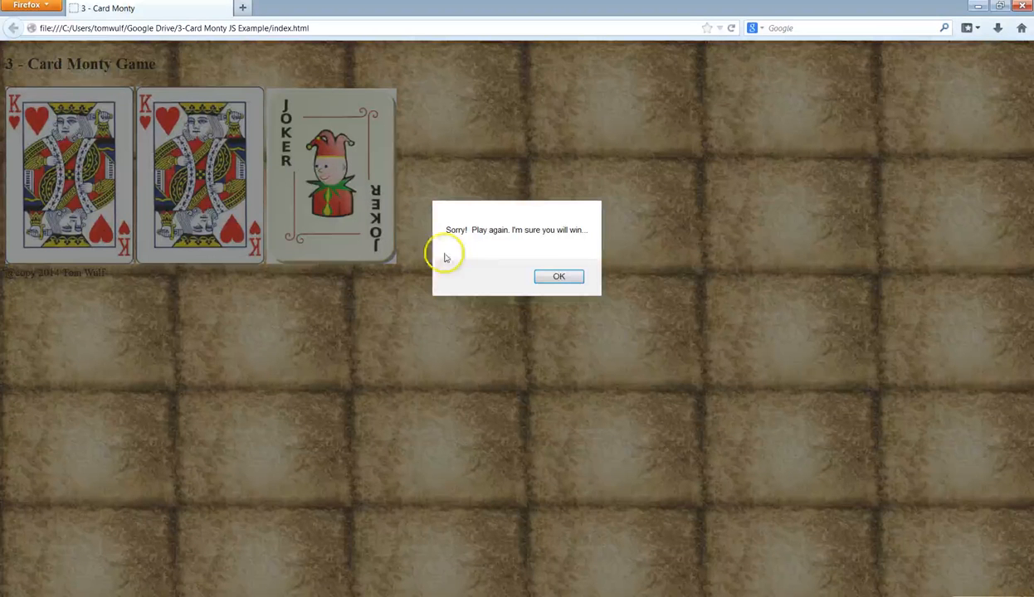
mouse_move(574, 249)
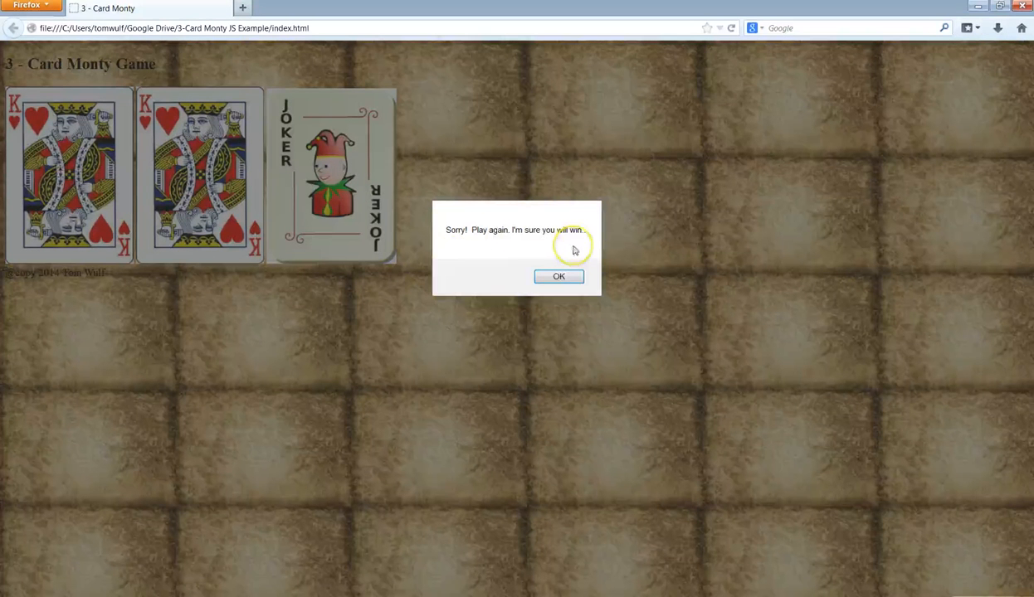
mouse_move(292, 240)
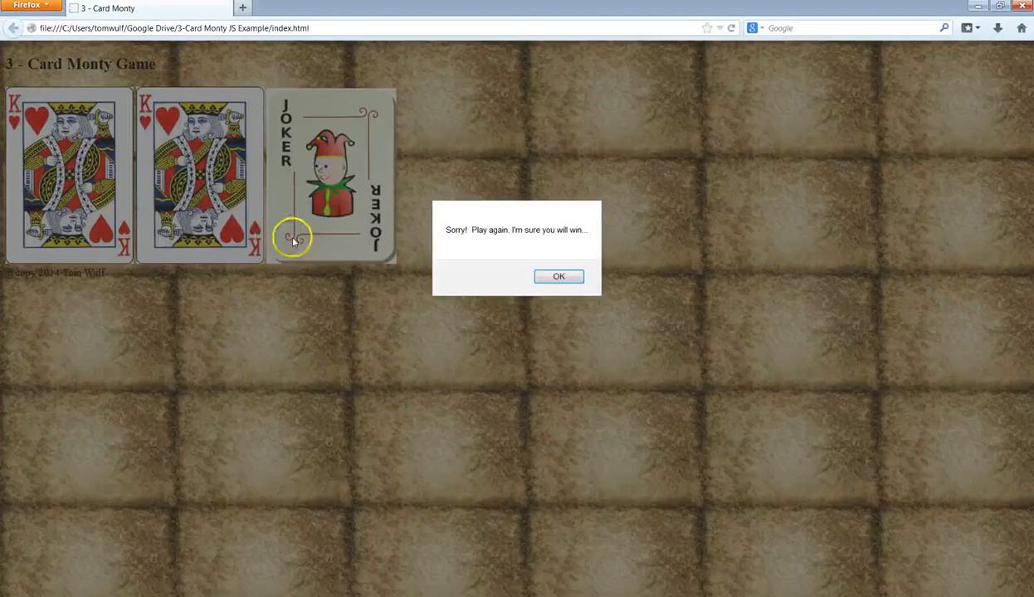
mouse_move(169, 174)
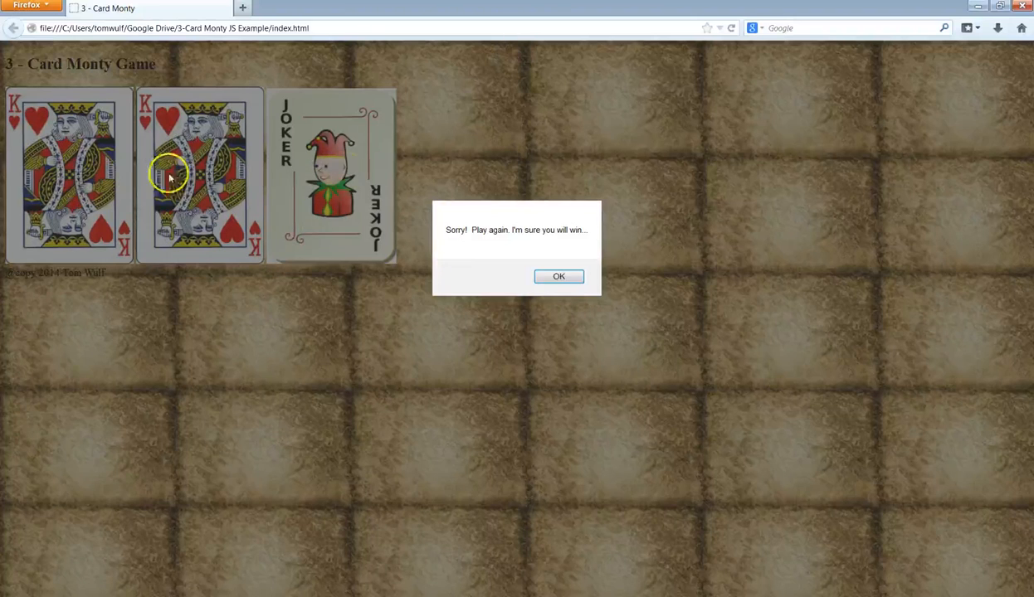
mouse_move(93, 192)
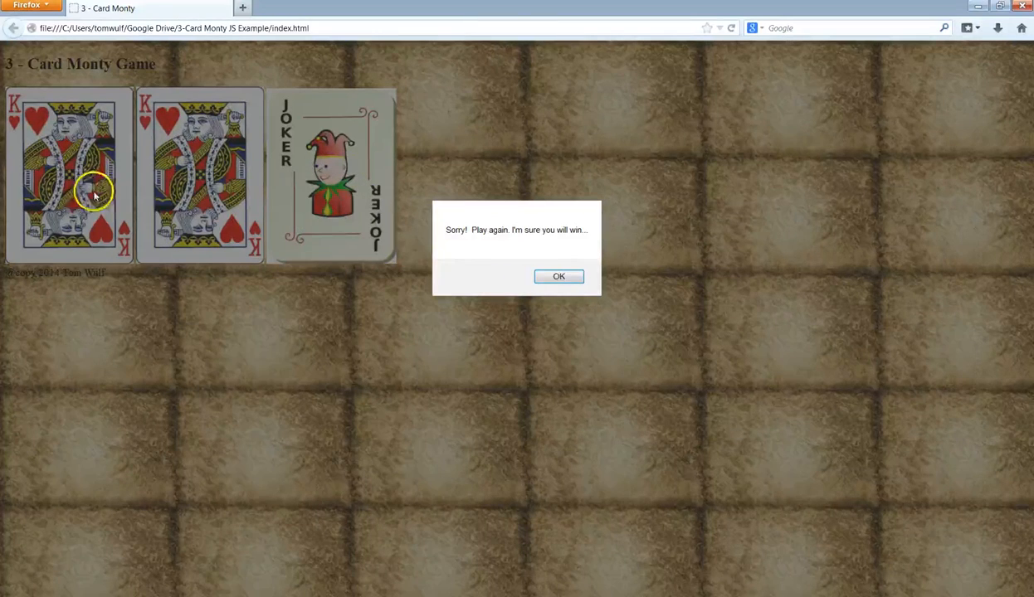
click(557, 276)
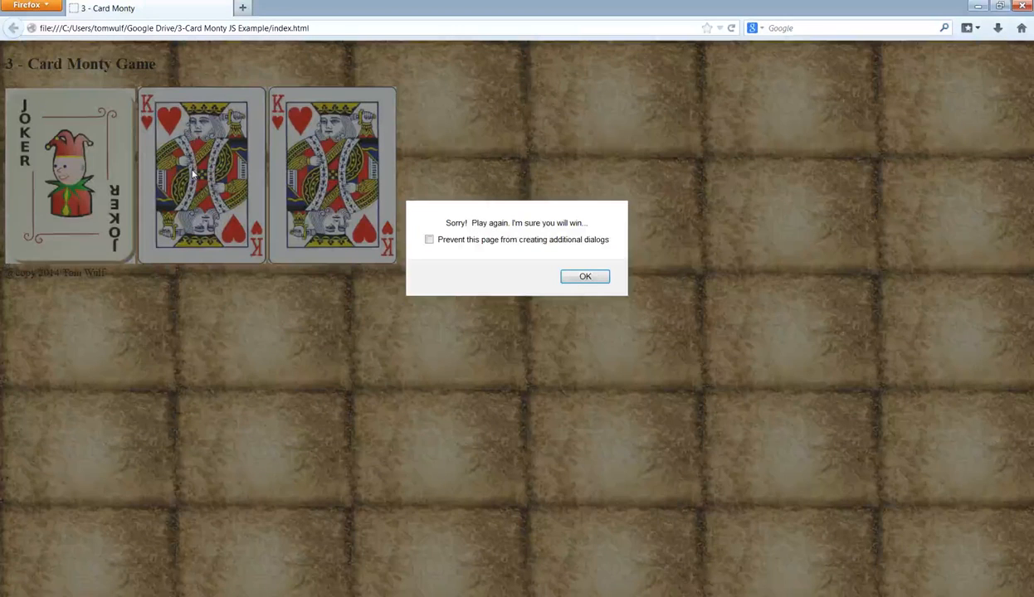
mouse_move(202, 171)
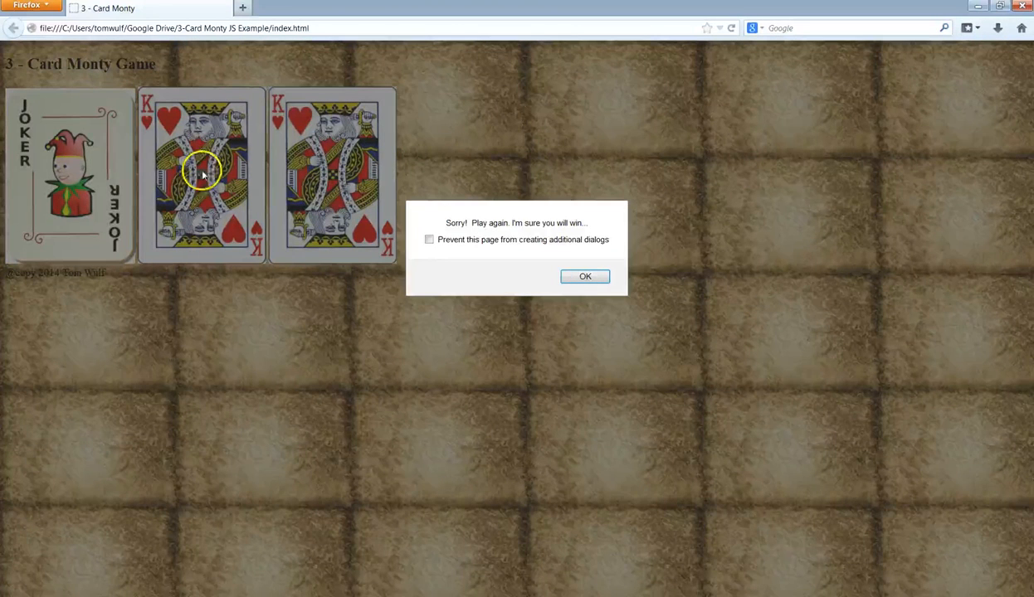
mouse_move(654, 298)
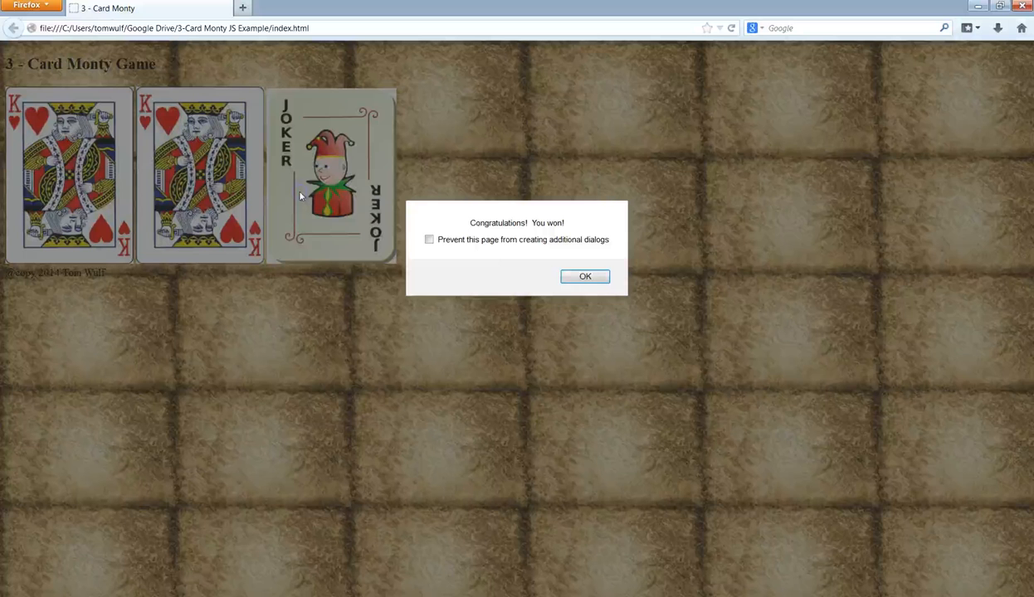
mouse_move(497, 266)
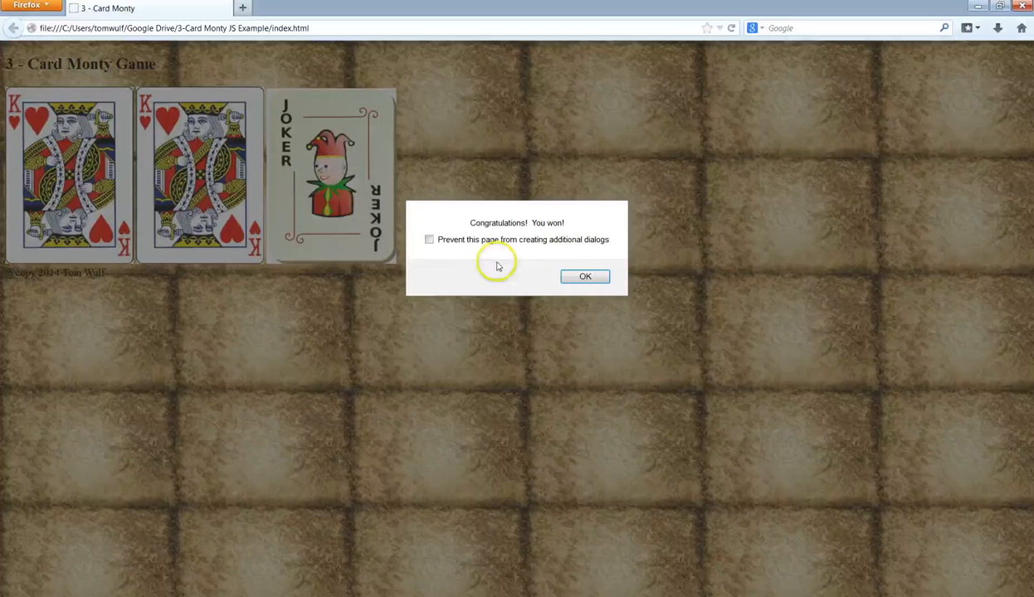
mouse_move(405, 249)
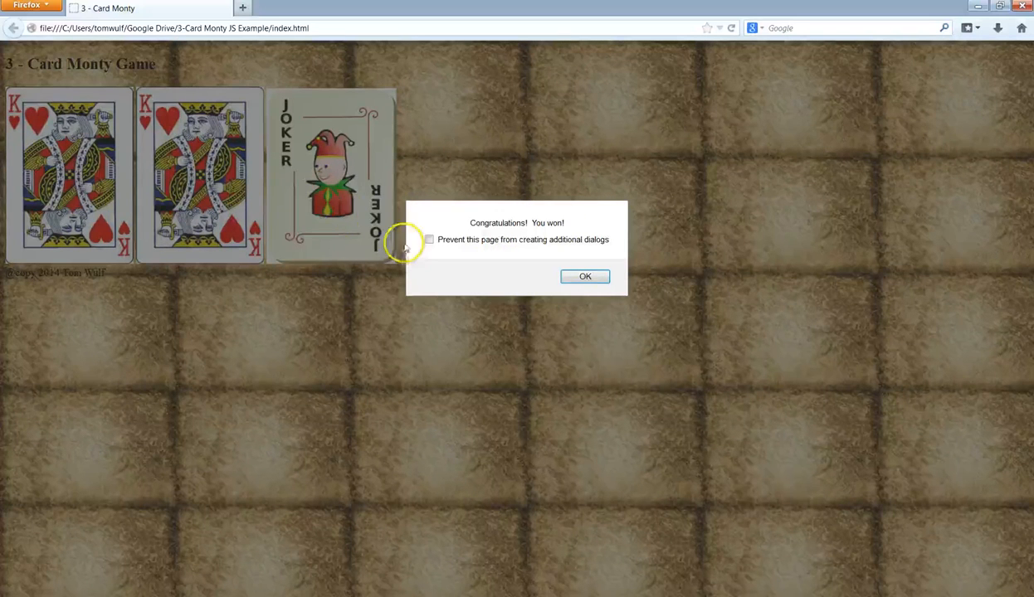
click(584, 276)
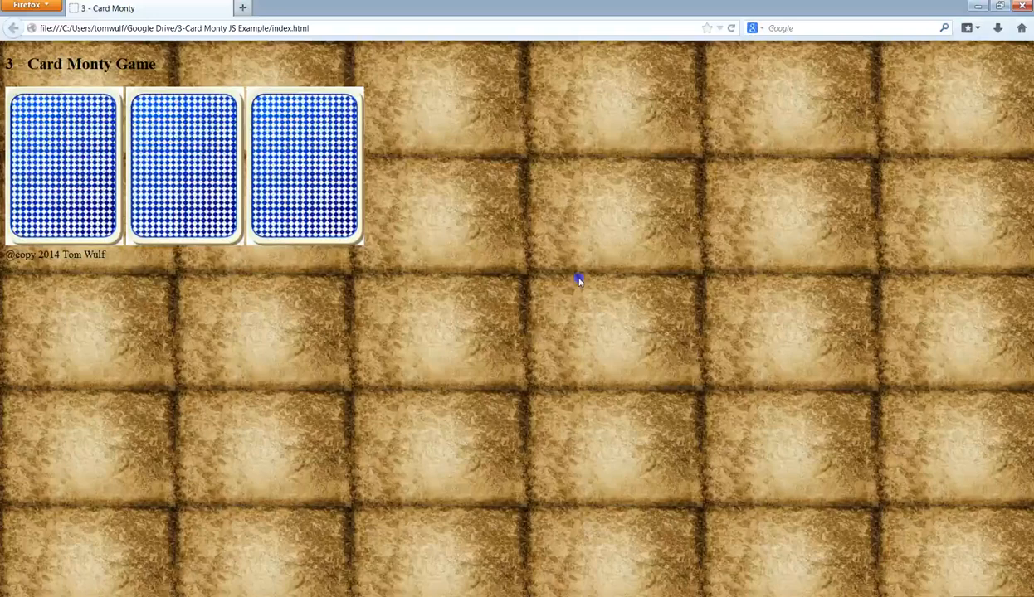
click(538, 308)
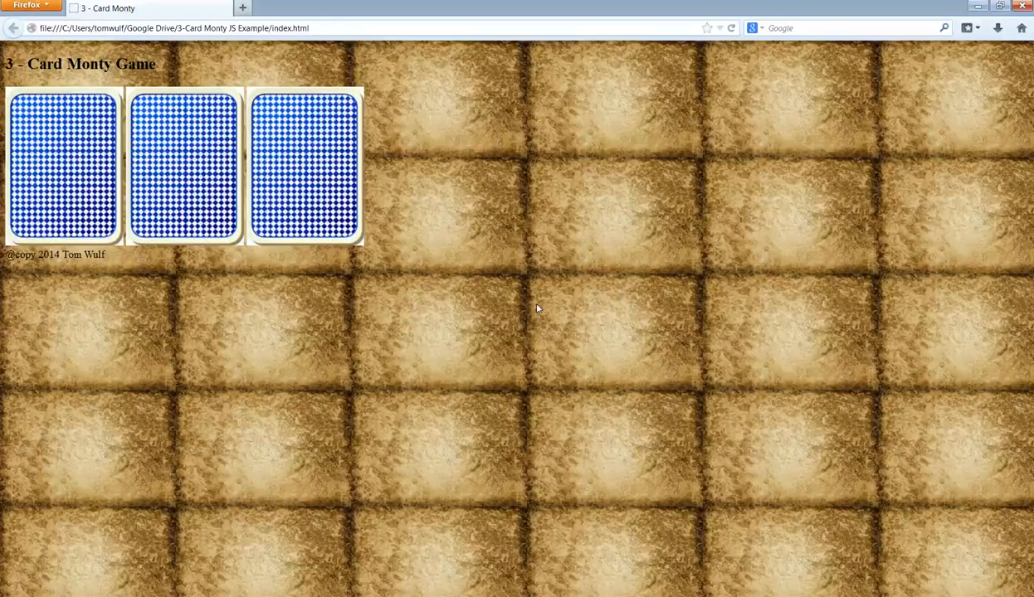
mouse_move(810, 231)
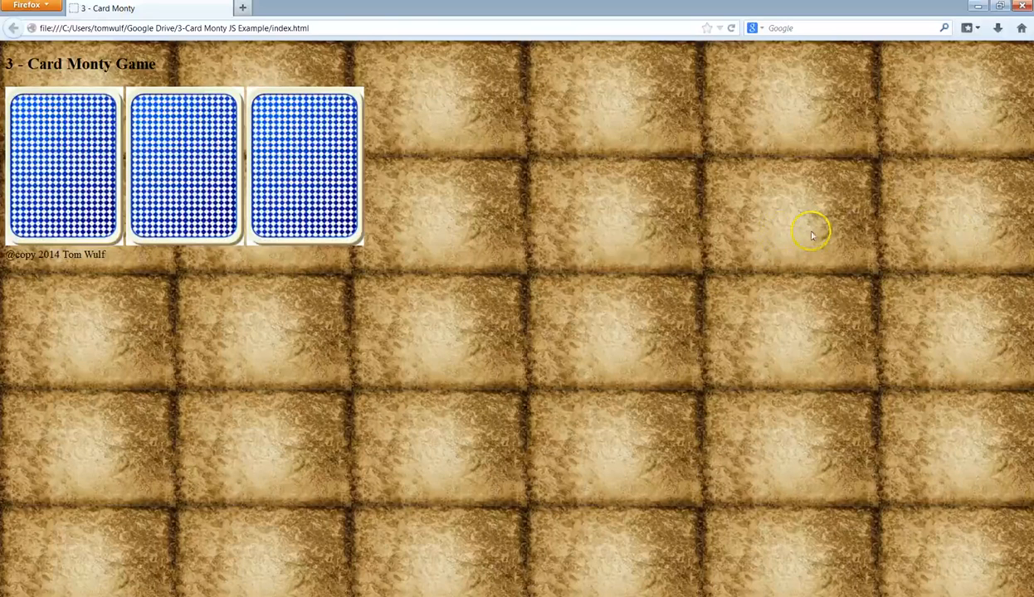
mouse_move(521, 139)
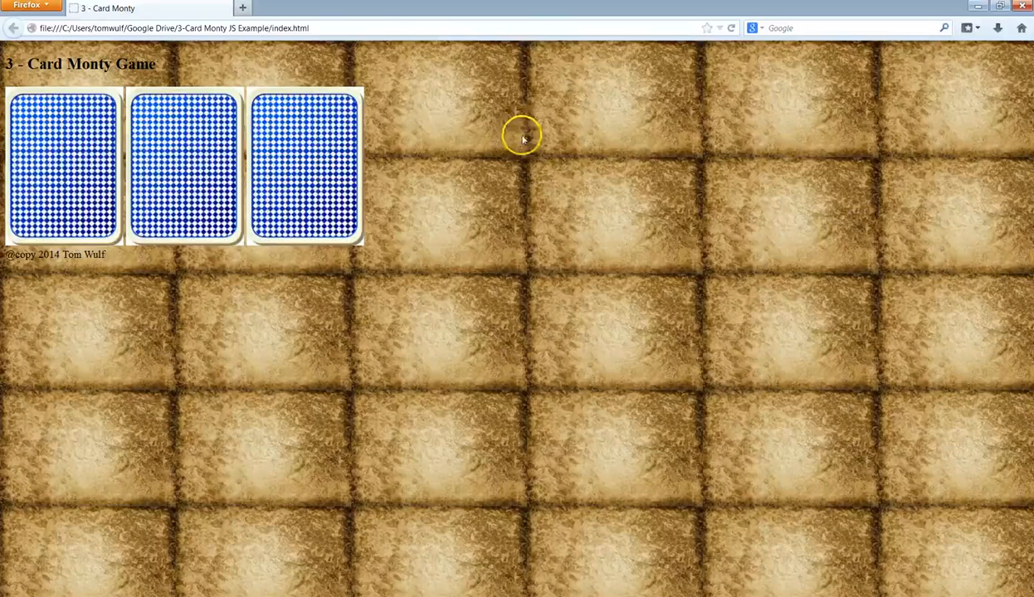
mouse_move(992, 53)
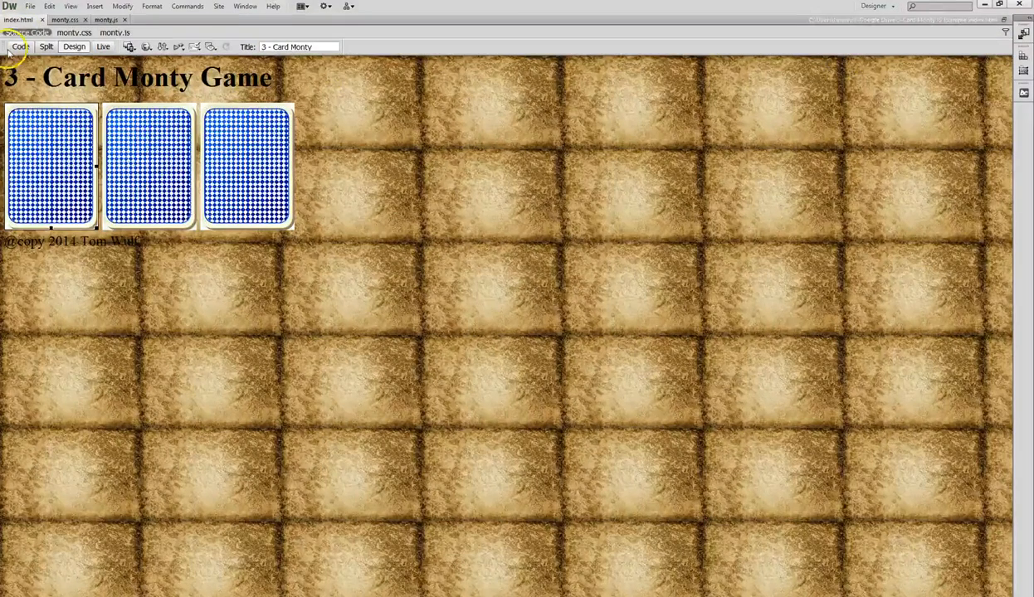
Return to Code view and bring up monty.js with its init function and click handlers
click(20, 46)
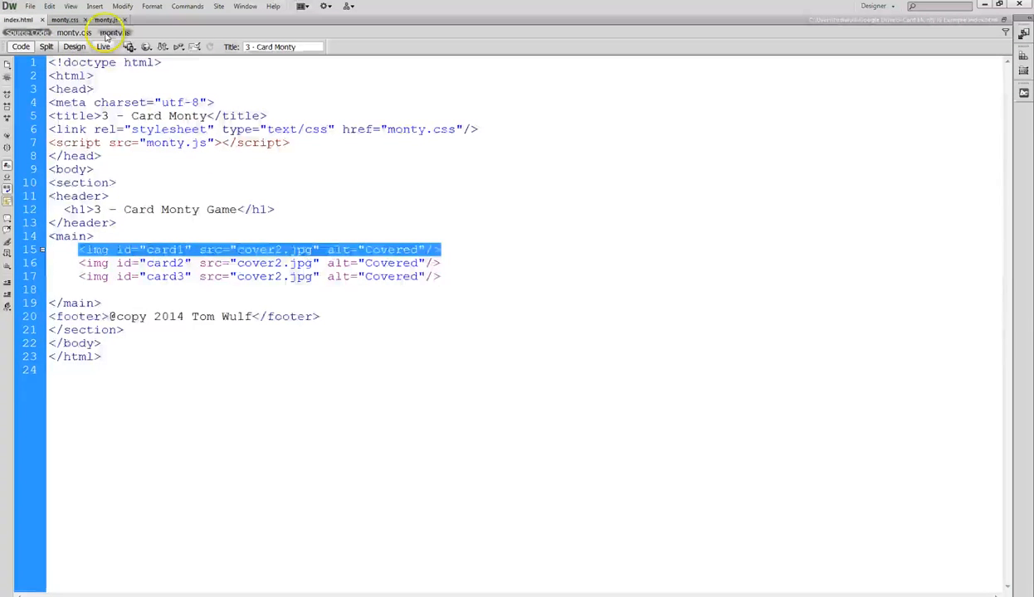
click(109, 33)
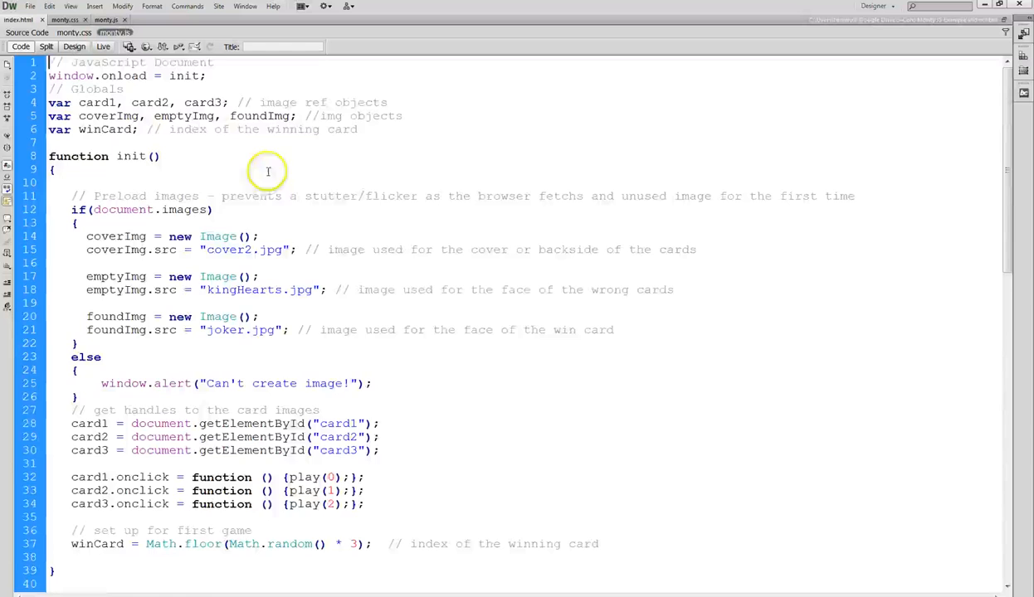
scroll(down, 3)
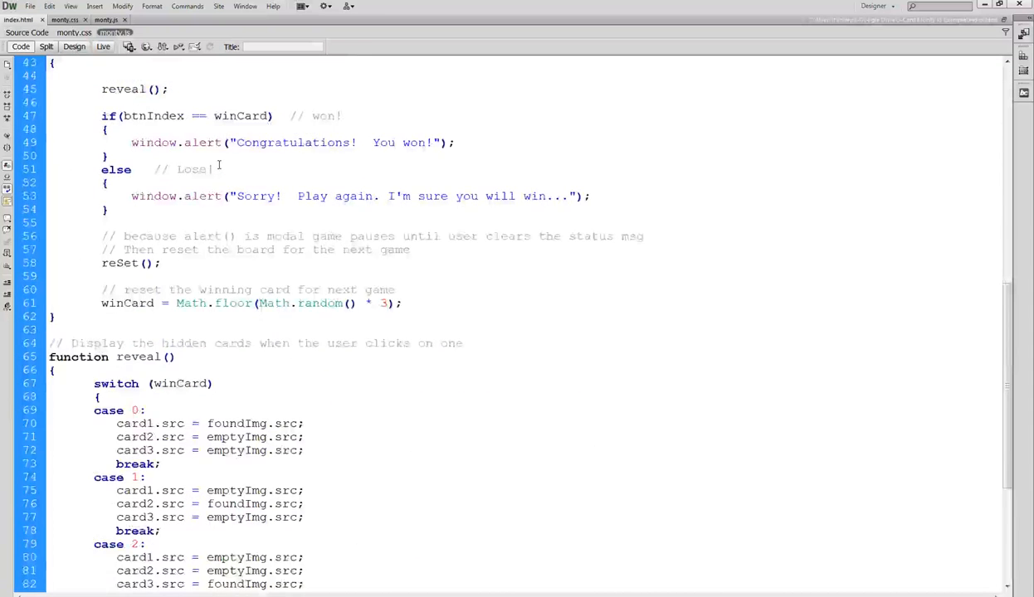
scroll(up, 3)
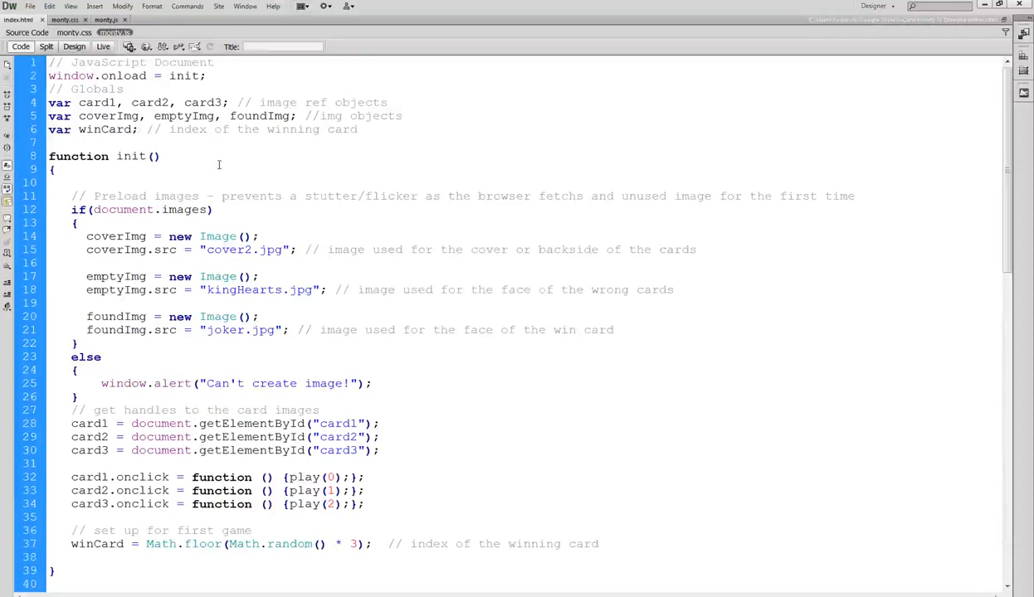
scroll(down, 3)
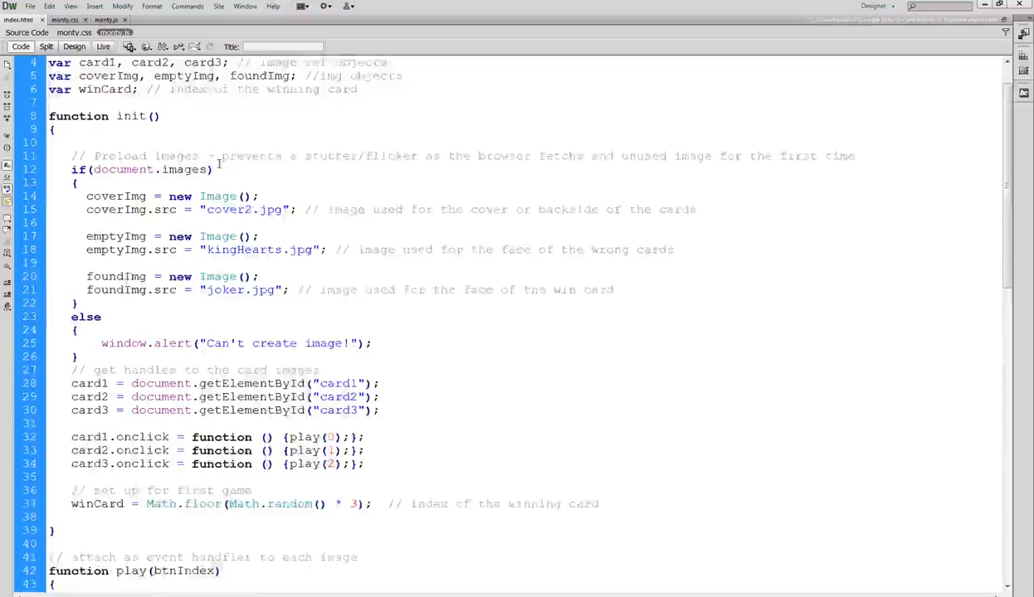
scroll(down, 3)
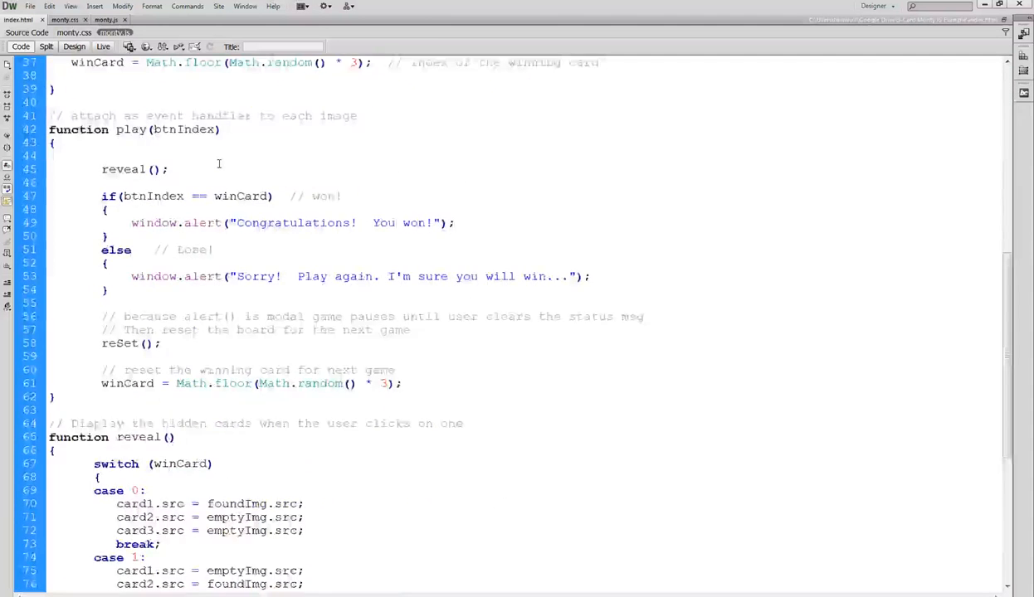
scroll(up, 3)
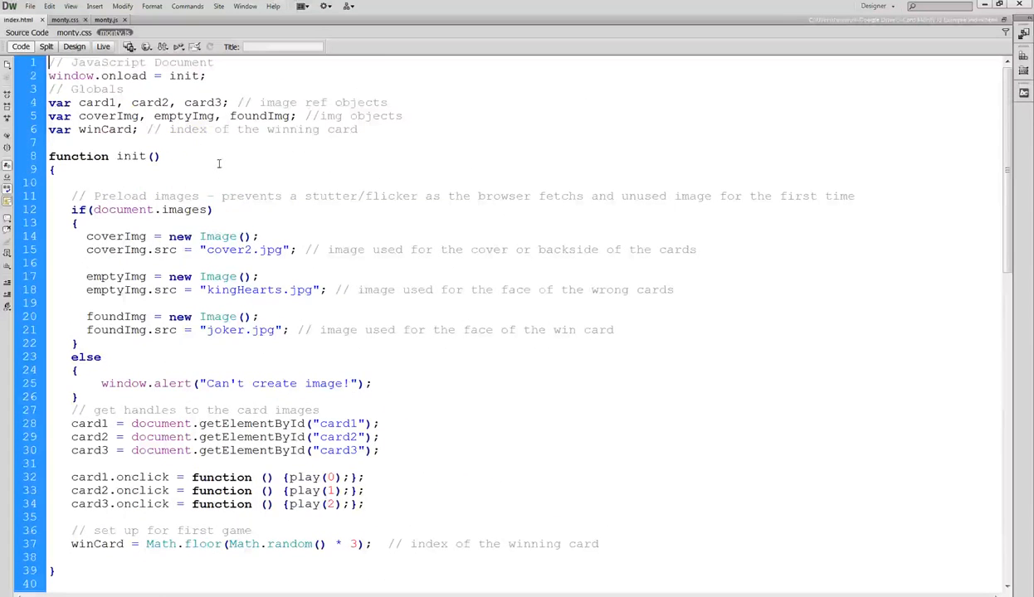
mouse_move(229, 159)
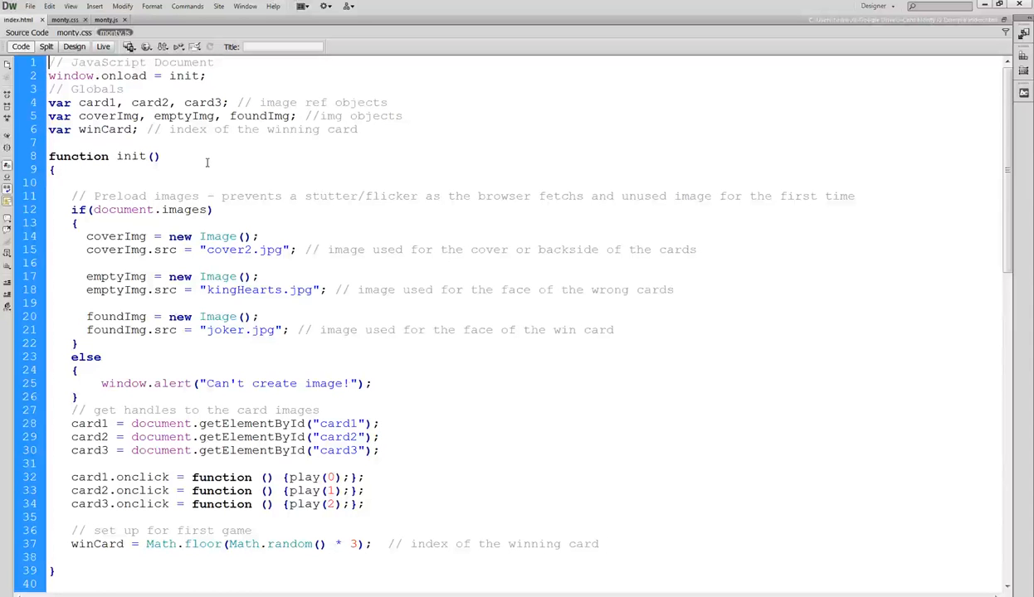
mouse_move(211, 153)
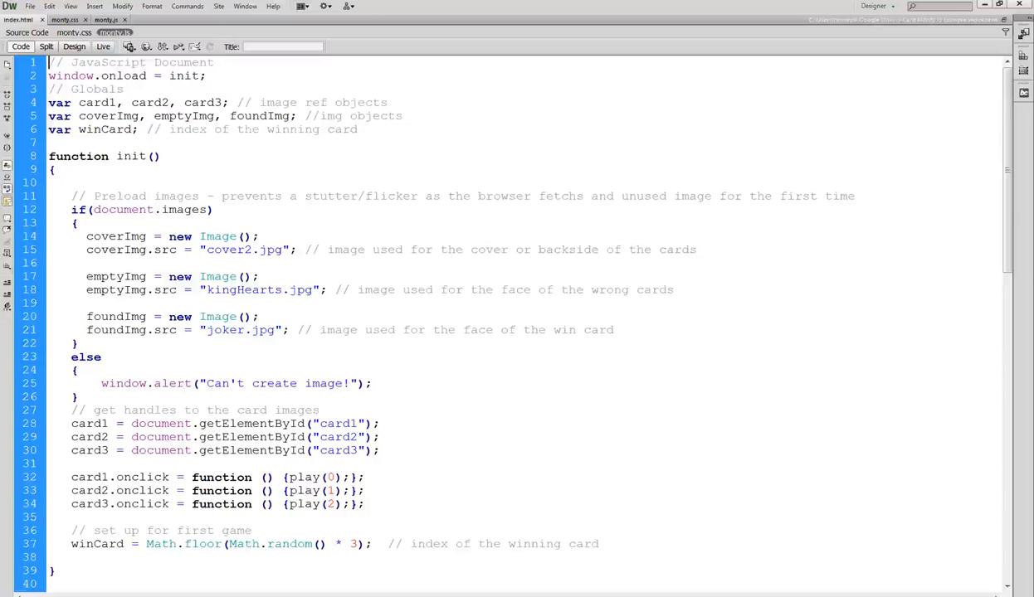
click(184, 160)
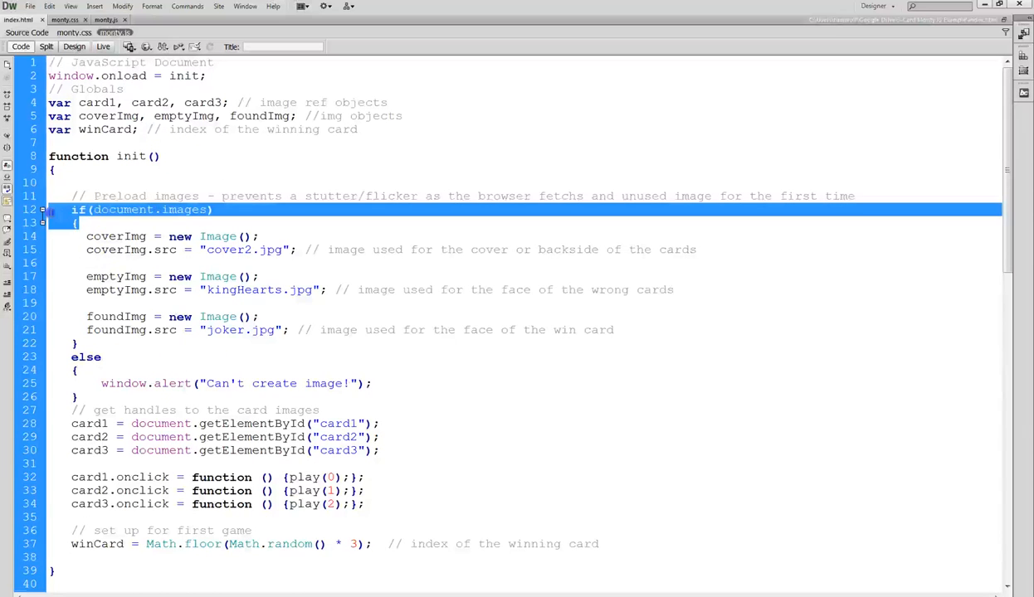
mouse_move(466, 521)
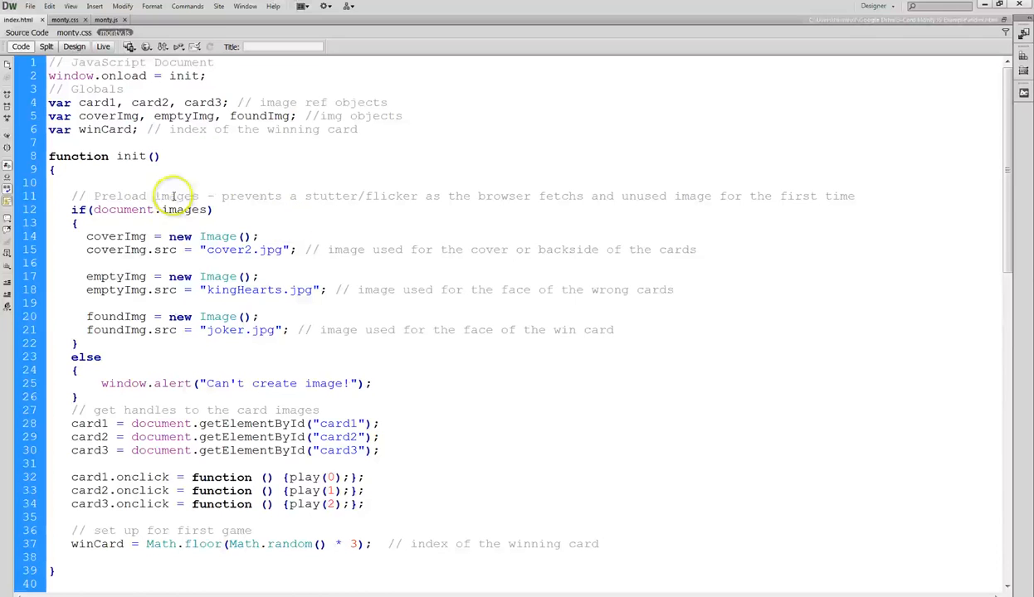
click(72, 518)
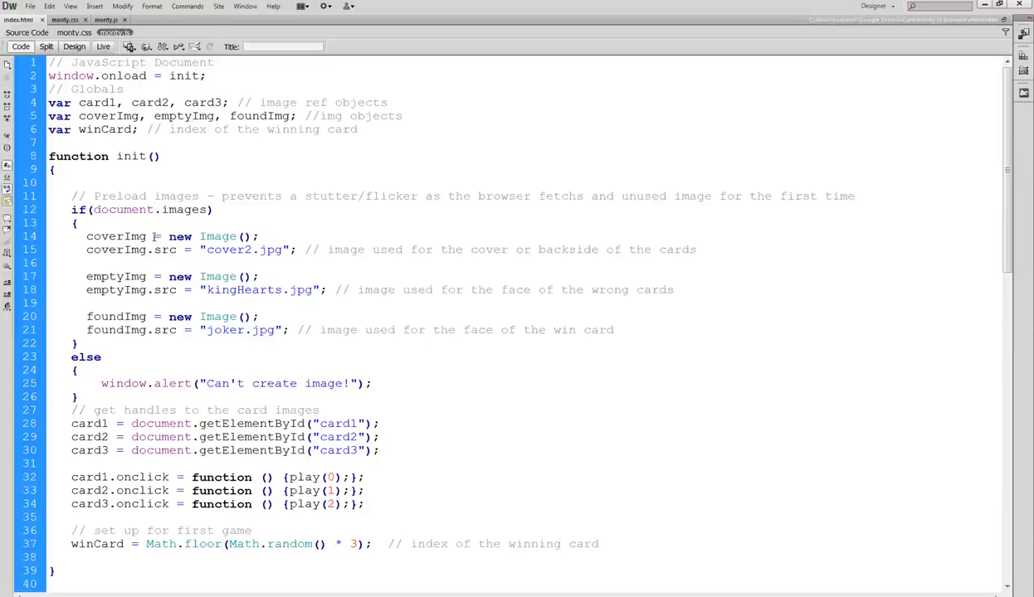
click(75, 518)
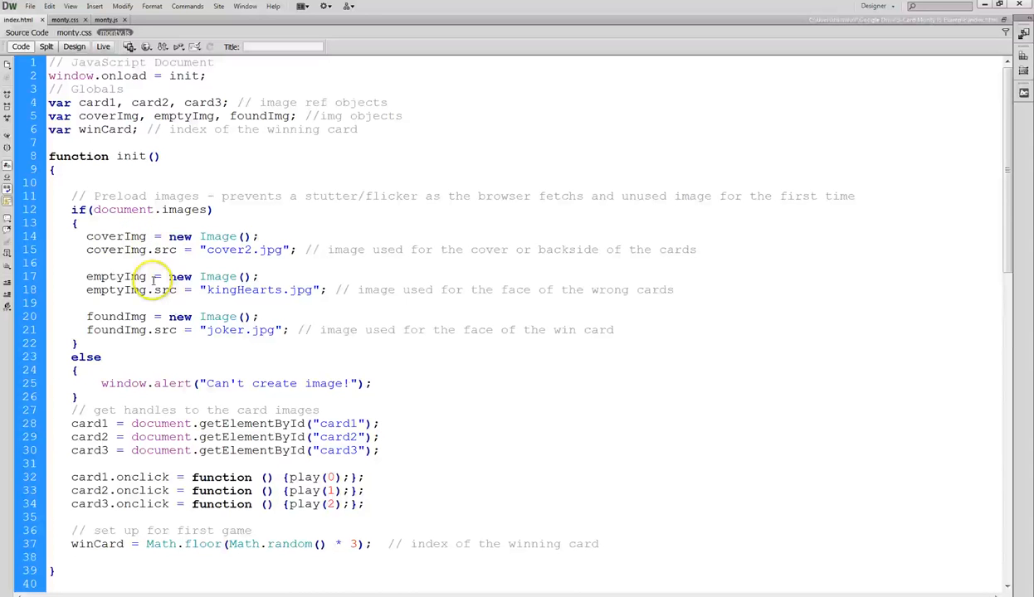
click(72, 518)
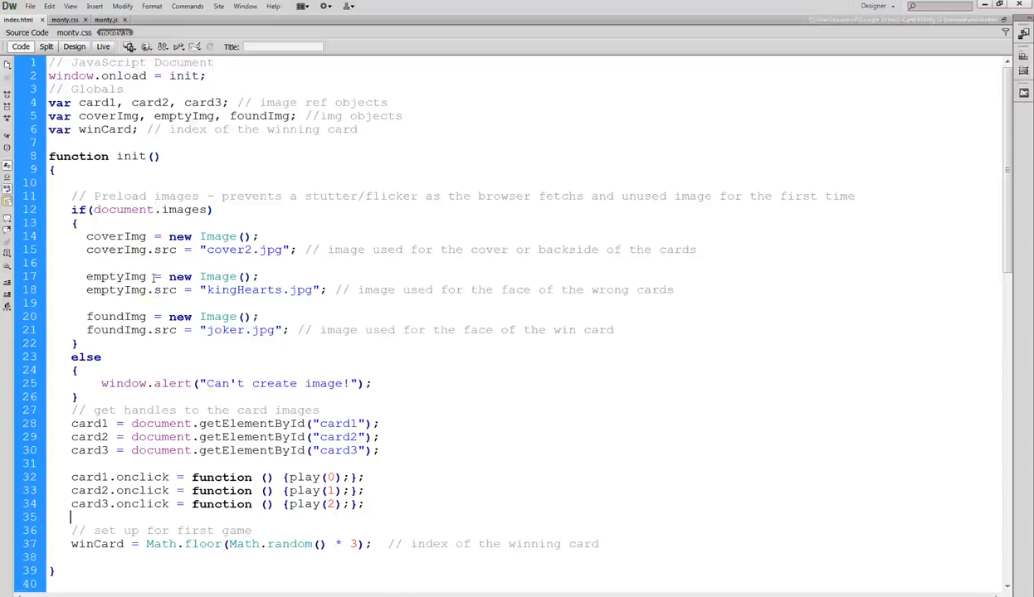
click(304, 328)
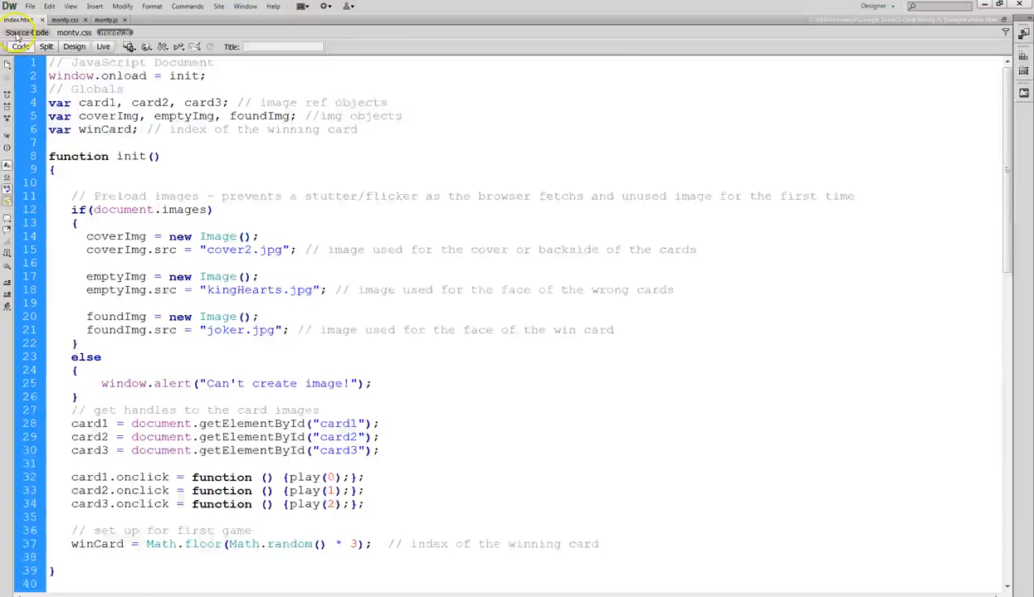
click(18, 20)
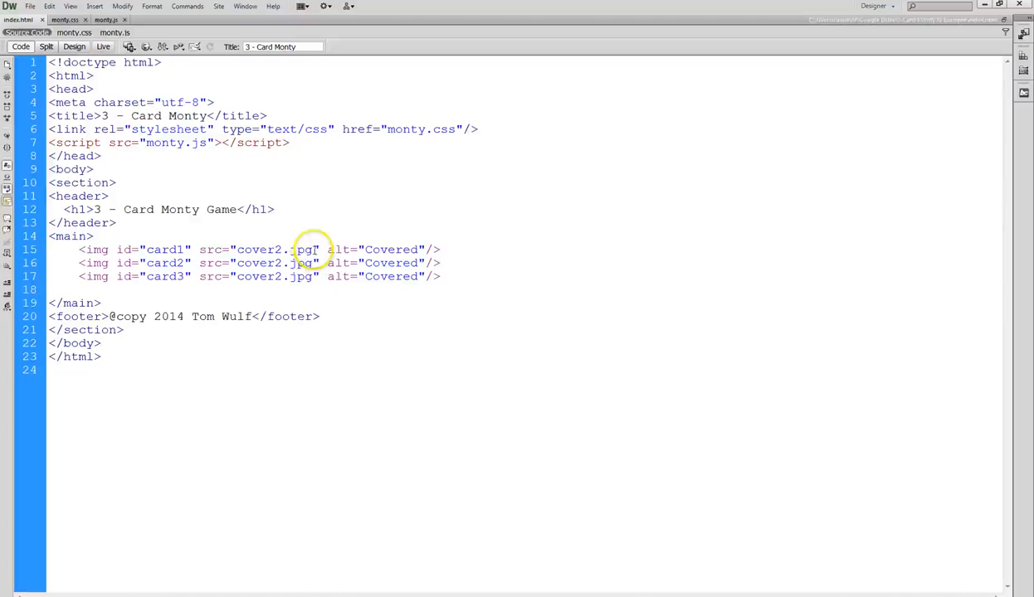
double_click(258, 249)
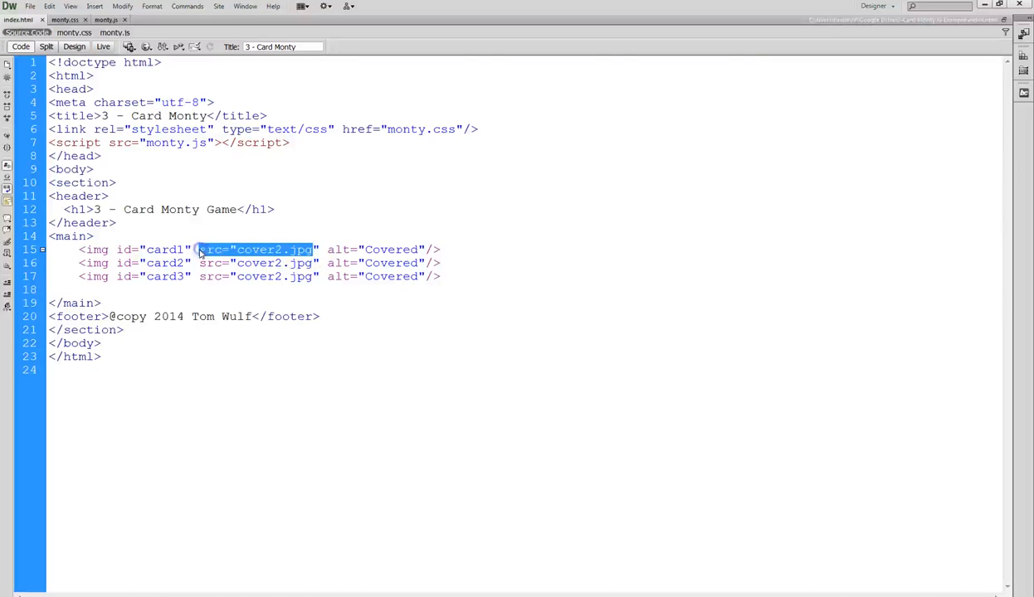
mouse_move(305, 221)
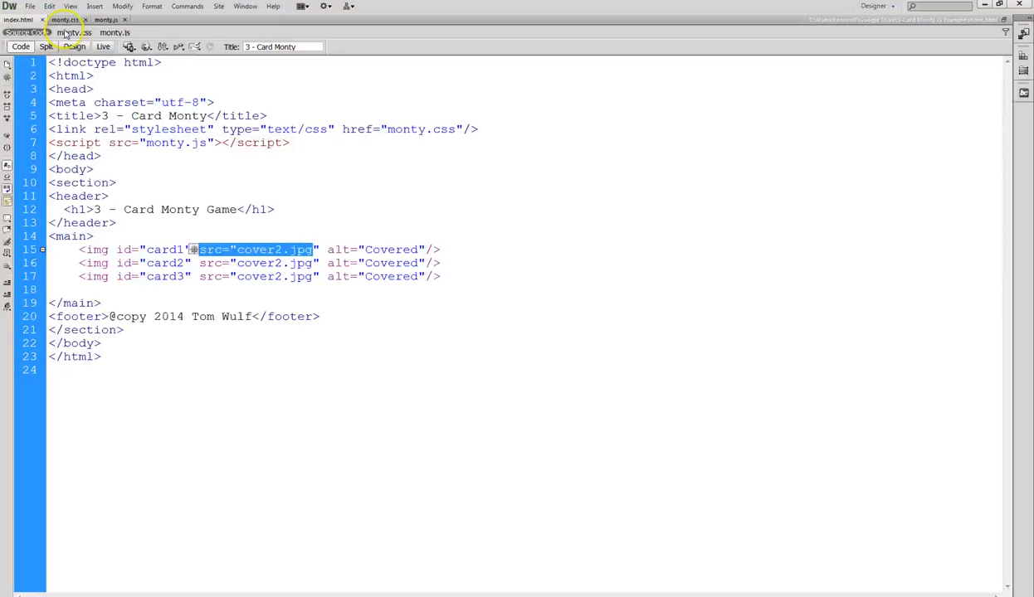
click(113, 33)
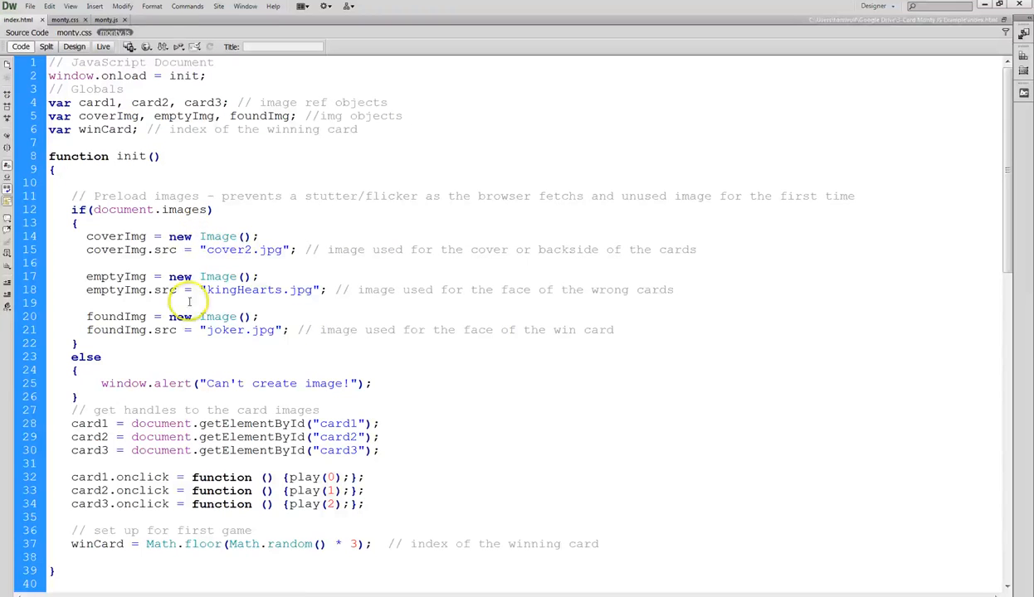
mouse_move(451, 353)
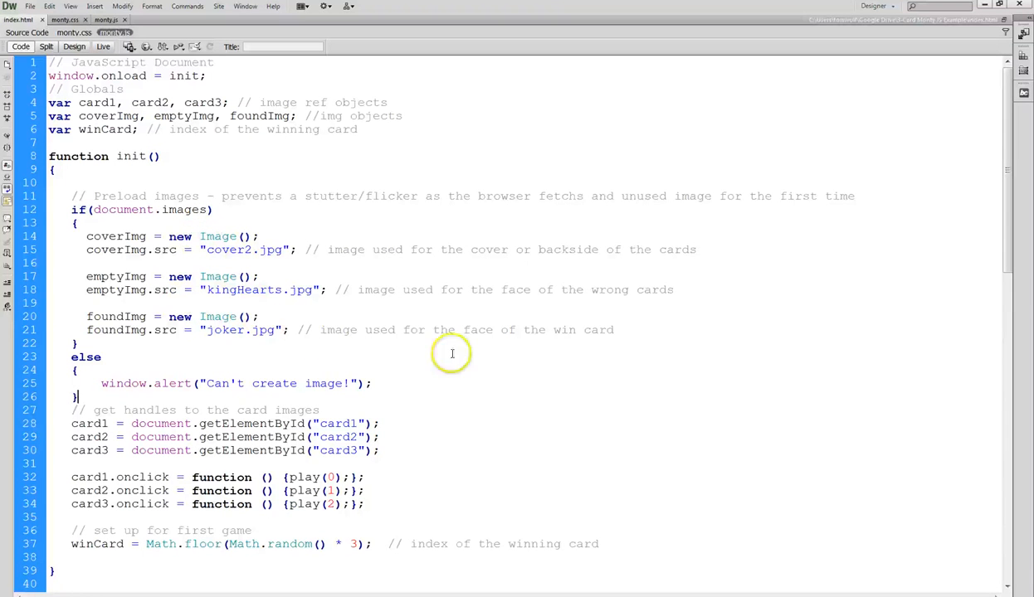
mouse_move(322, 272)
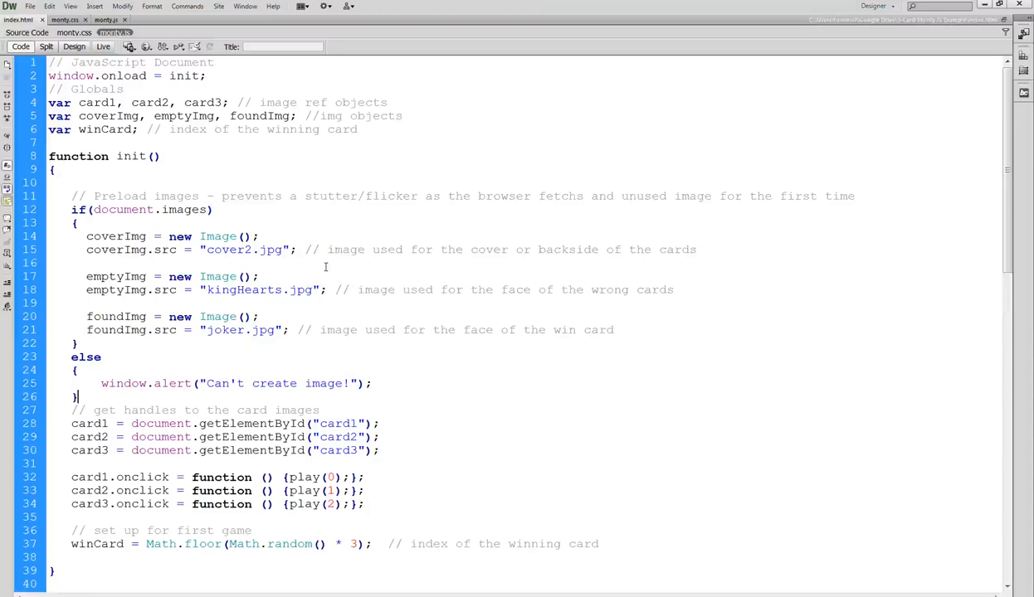
mouse_move(423, 322)
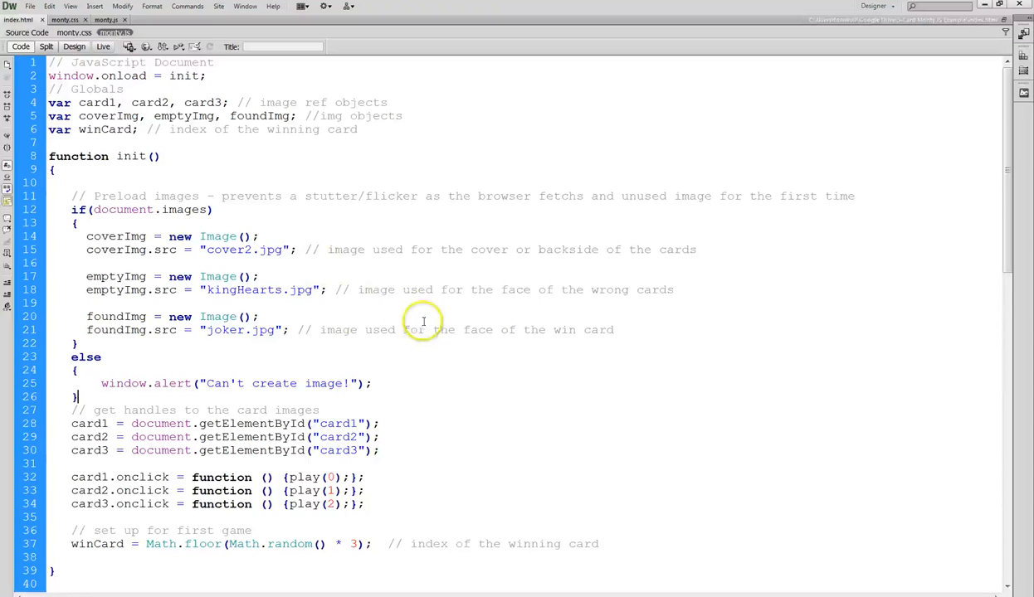
mouse_move(394, 302)
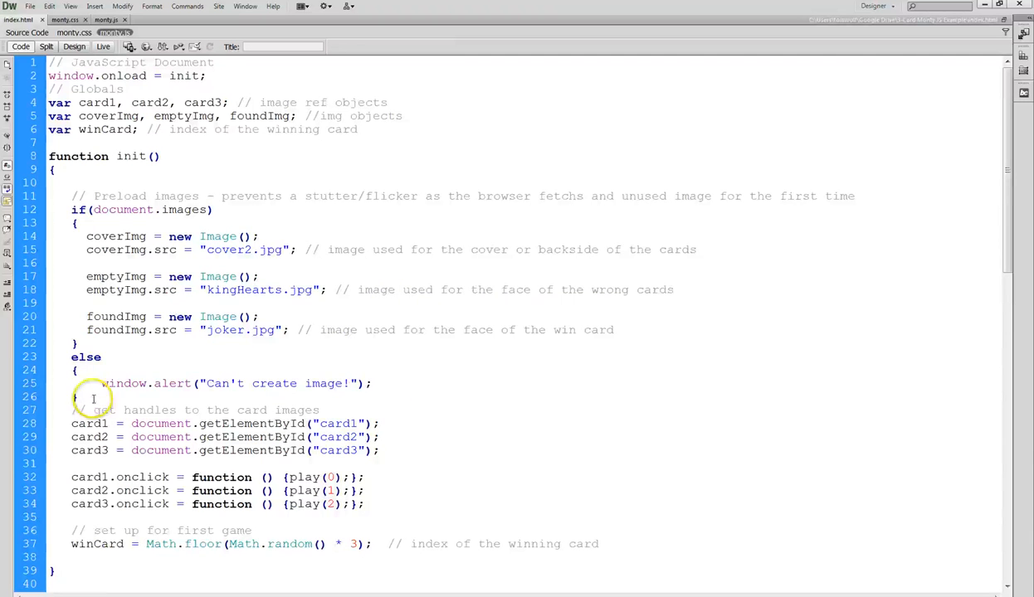
scroll(down, 3)
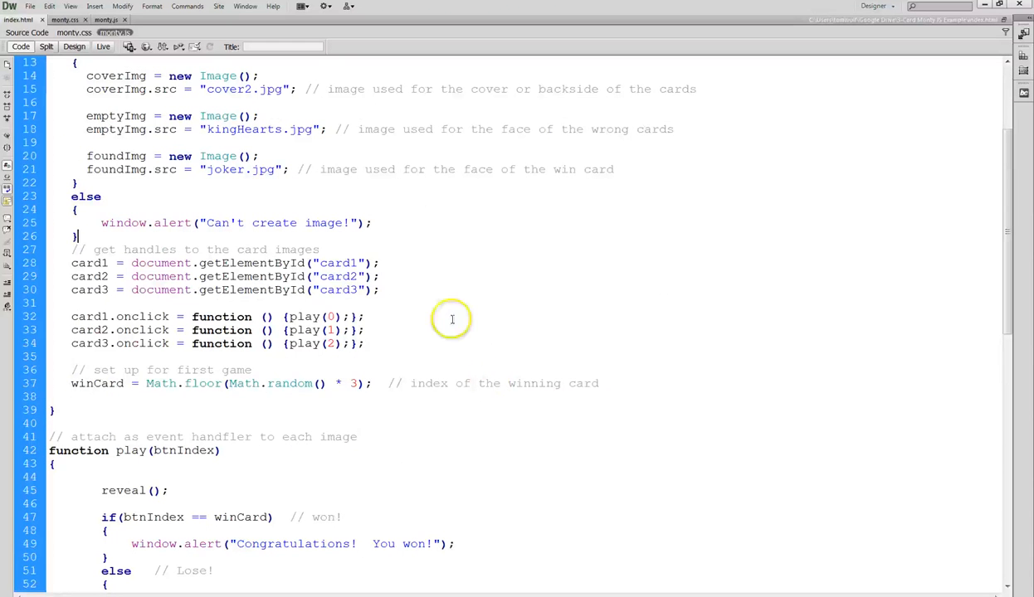
mouse_move(448, 255)
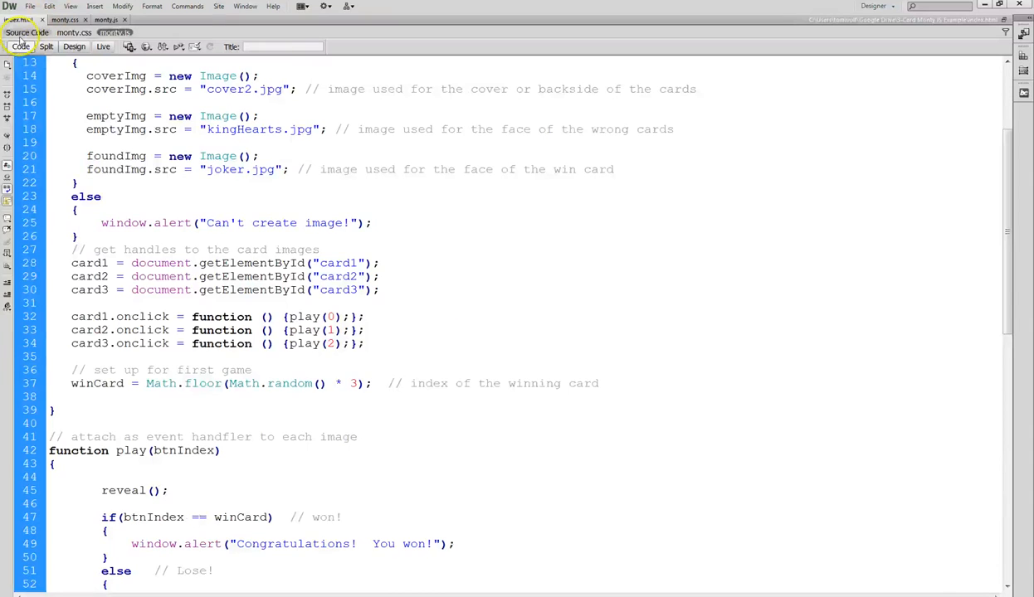
Flip from index.html's card image tags back to monty.js at init()'s click handlers
click(19, 20)
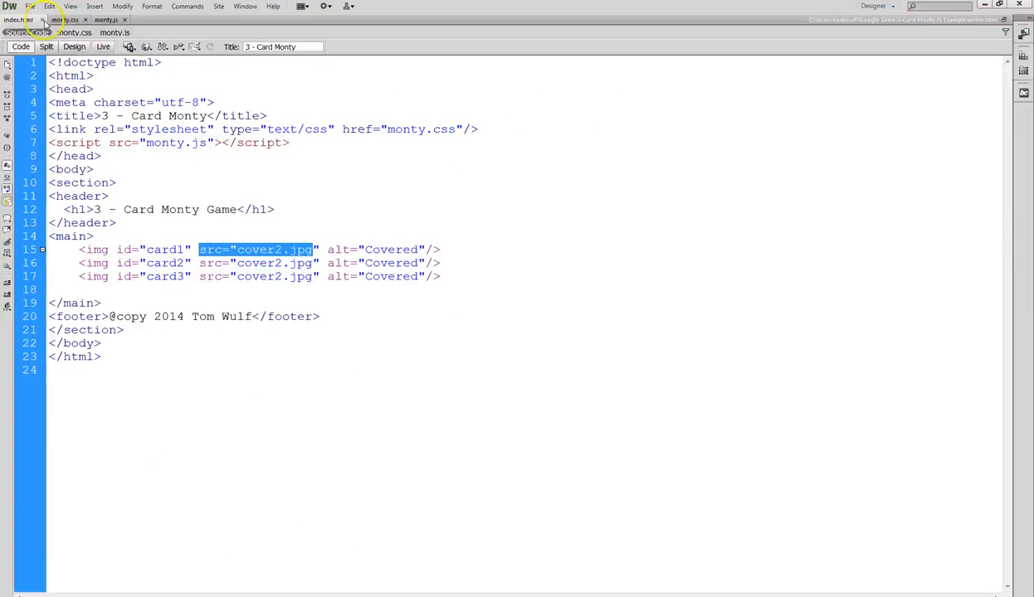
click(103, 19)
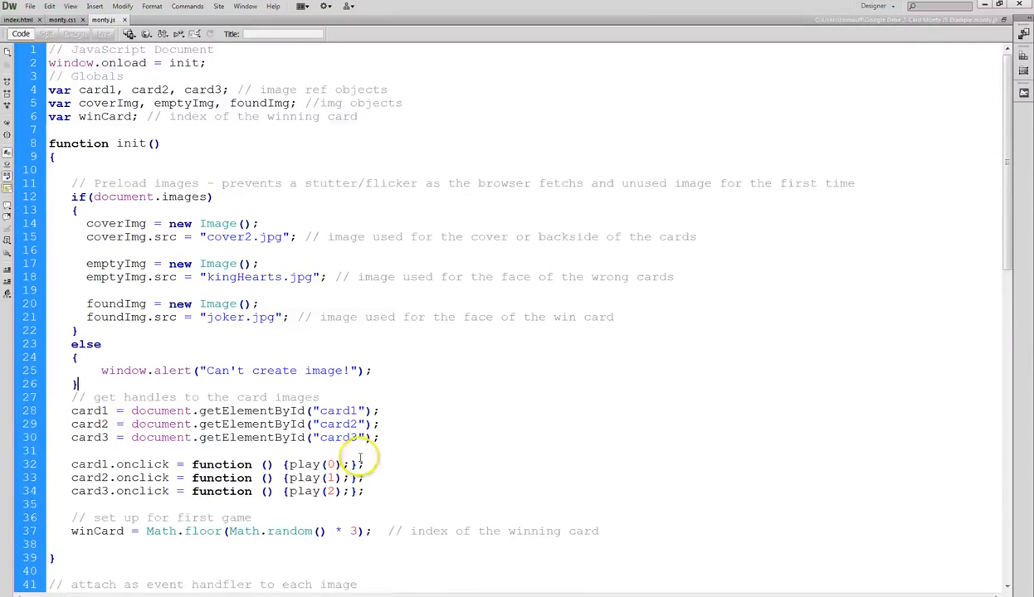
scroll(down, 3)
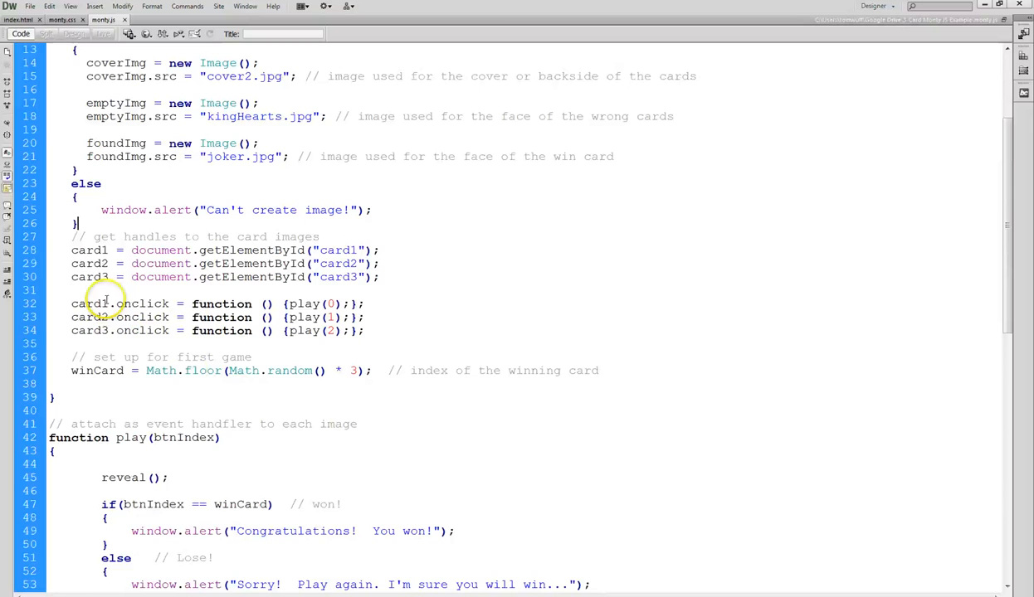
mouse_move(295, 317)
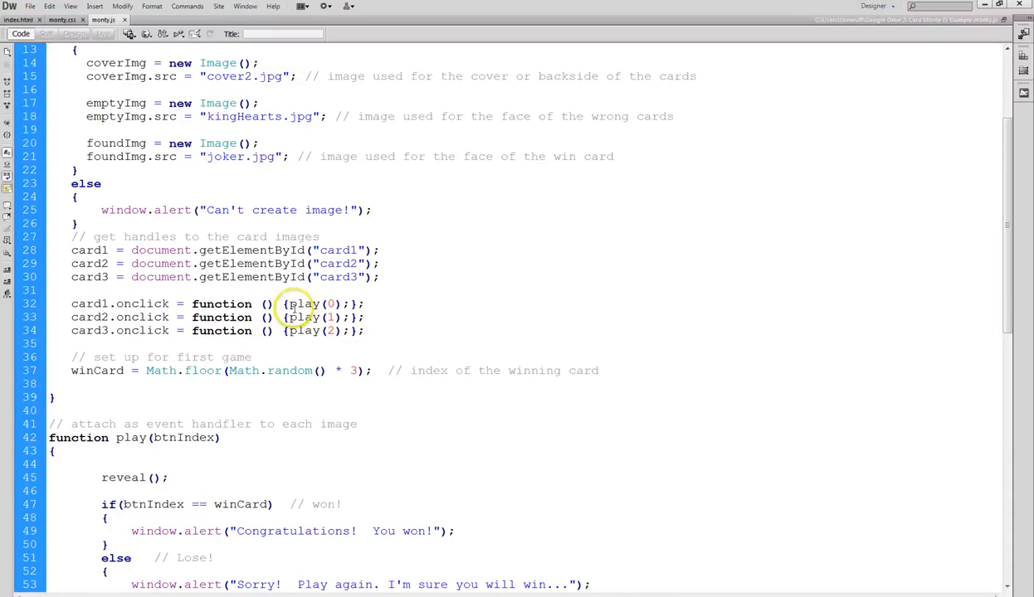
scroll(down, 3)
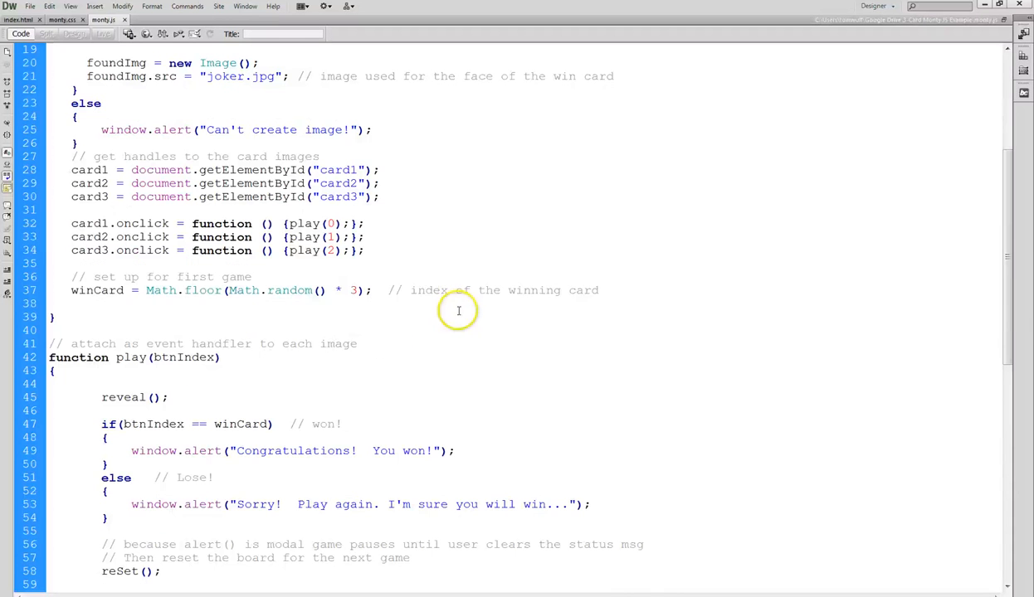
mouse_move(332, 223)
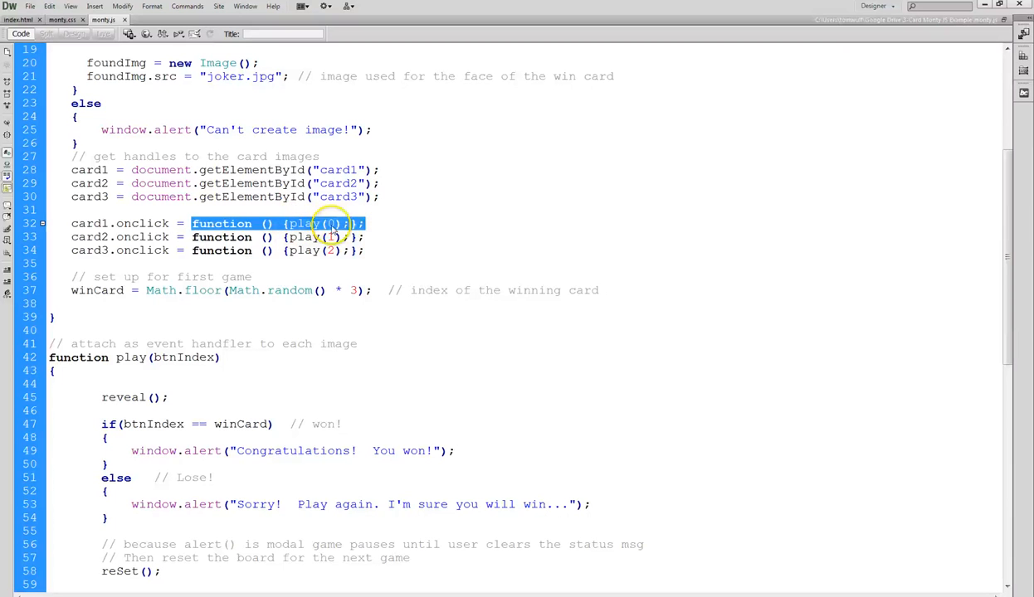
click(415, 236)
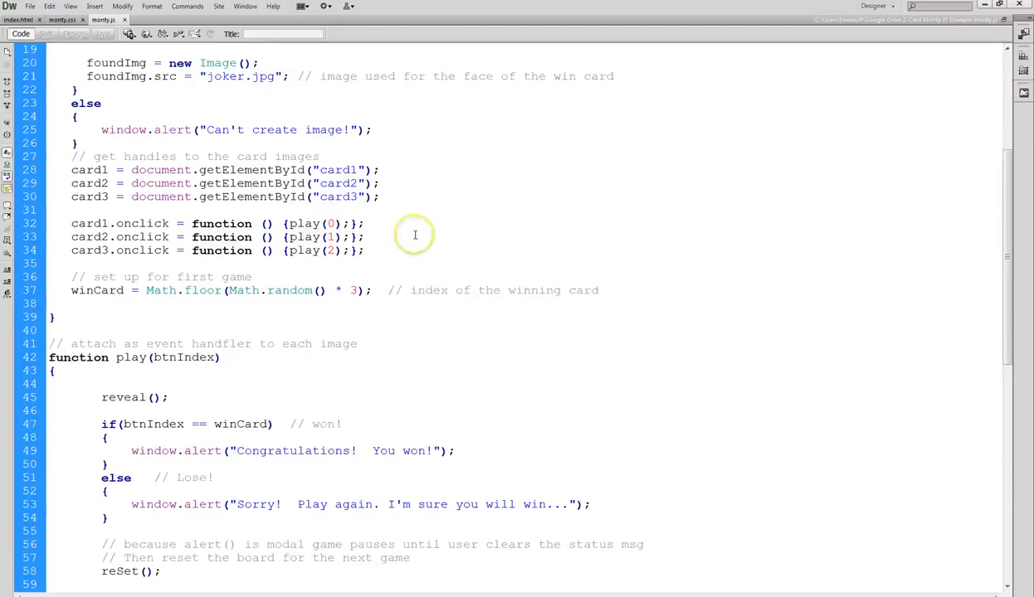
scroll(down, 3)
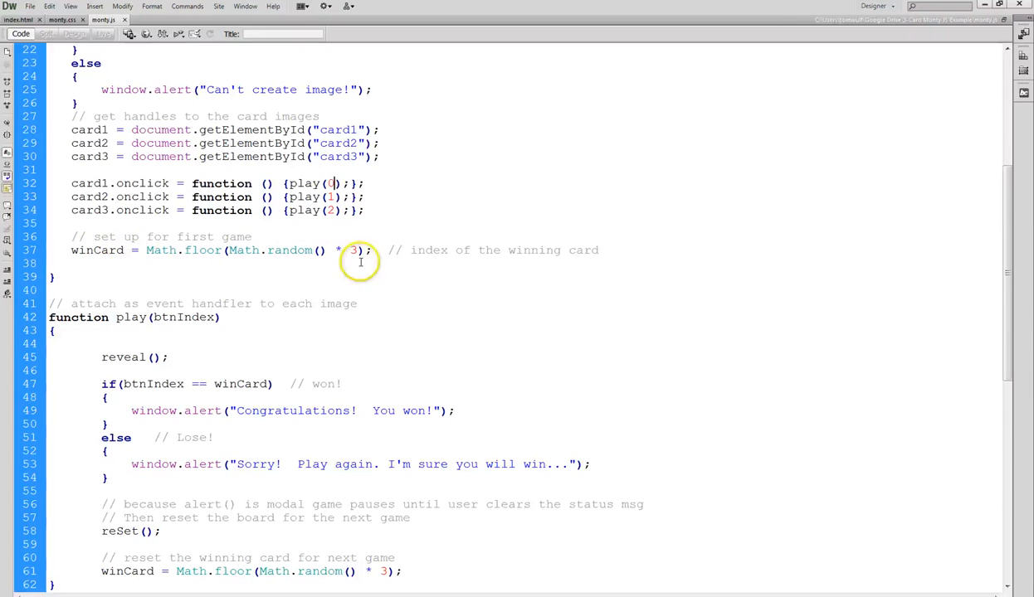
mouse_move(157, 252)
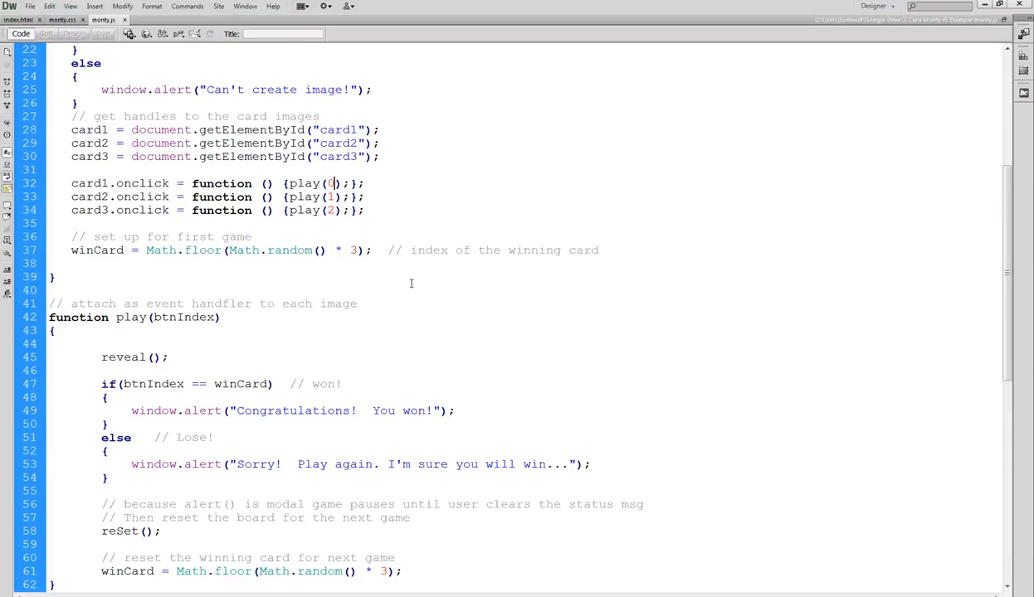
scroll(down, 3)
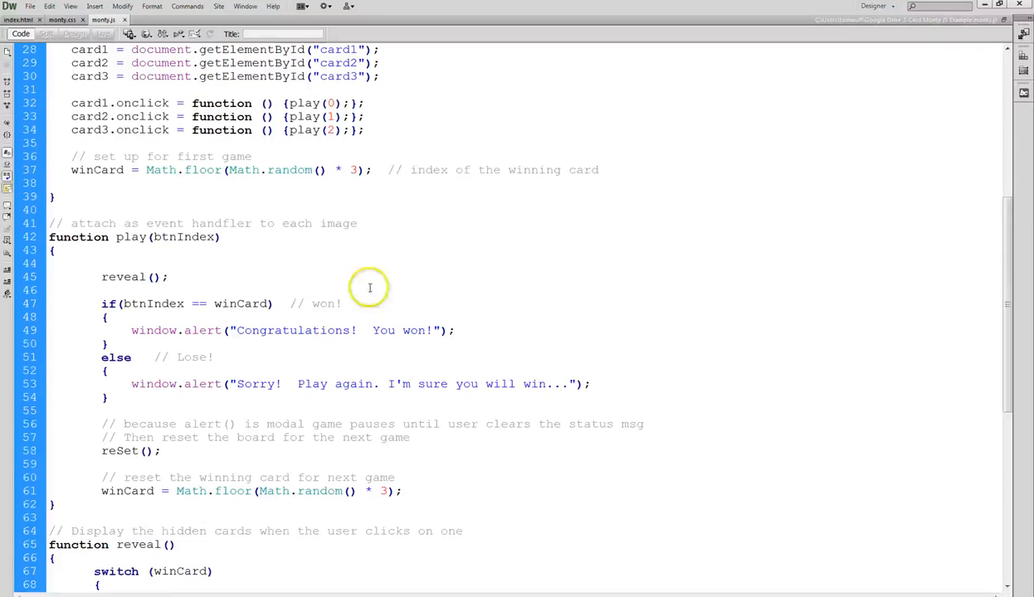
double_click(179, 237)
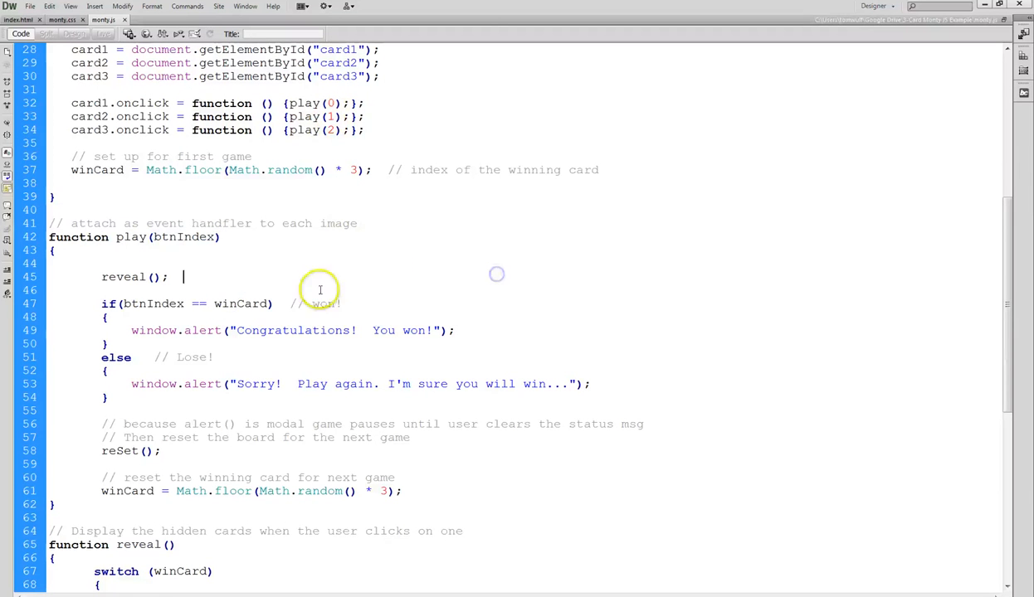
scroll(down, 3)
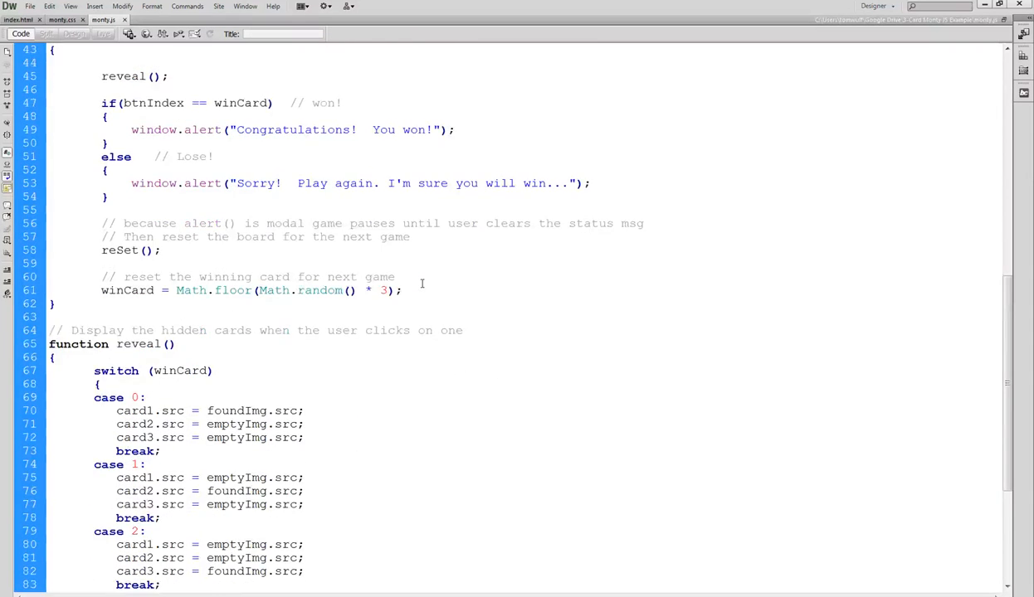
scroll(down, 3)
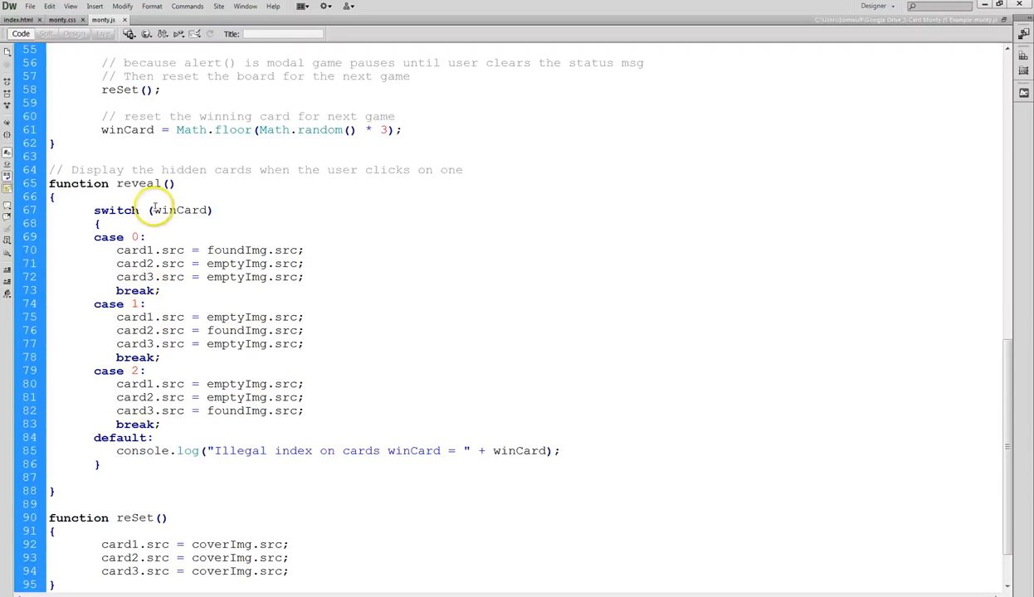
double_click(179, 209)
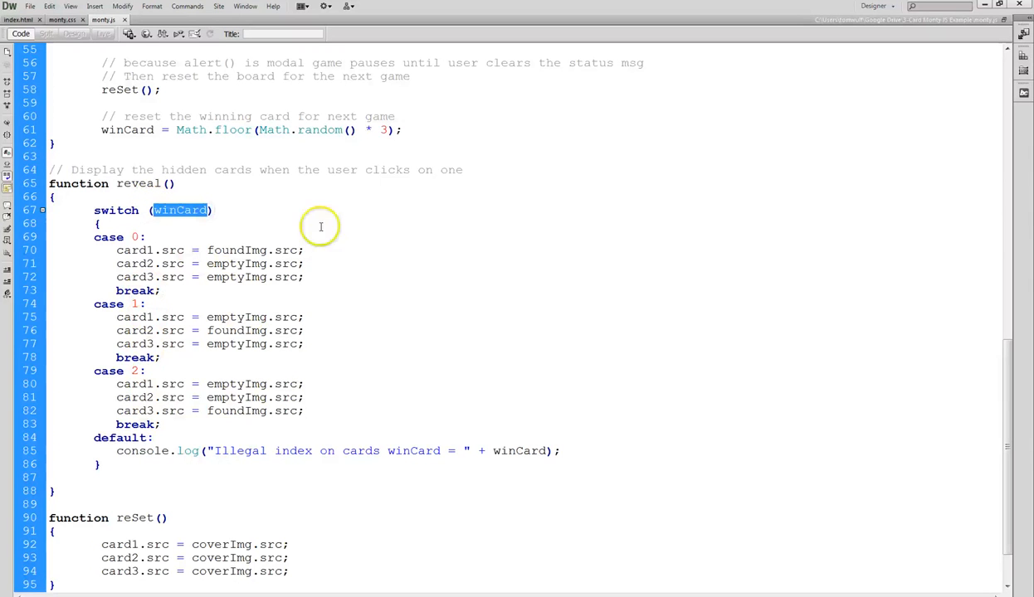
mouse_move(387, 249)
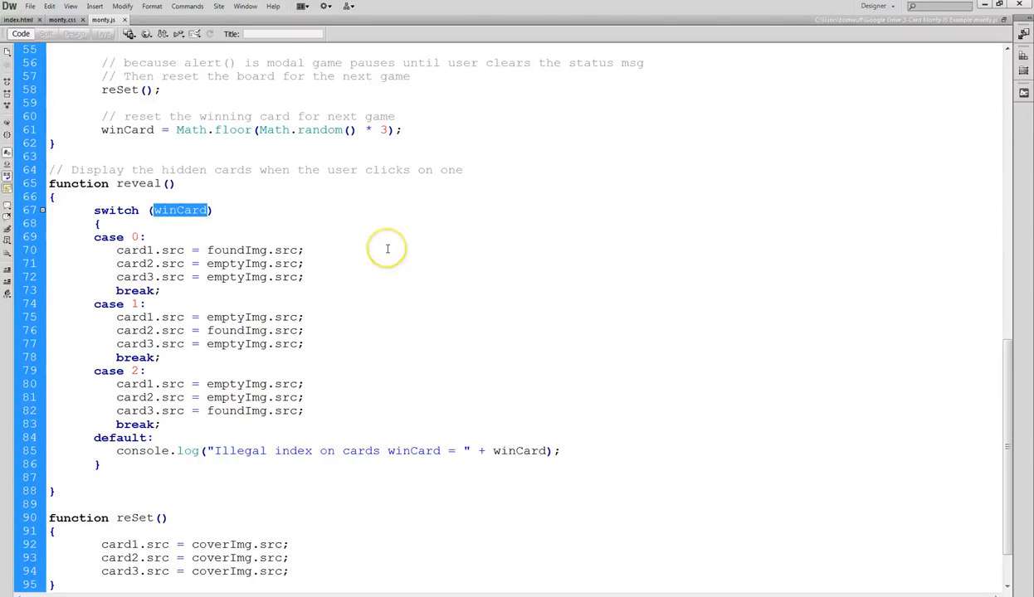
mouse_move(83, 224)
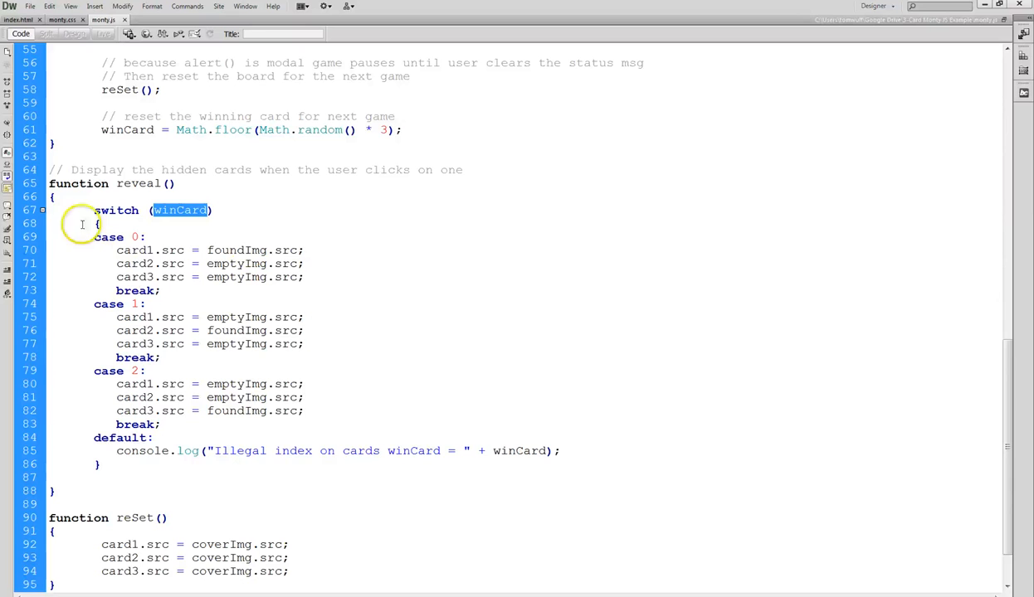
mouse_move(269, 245)
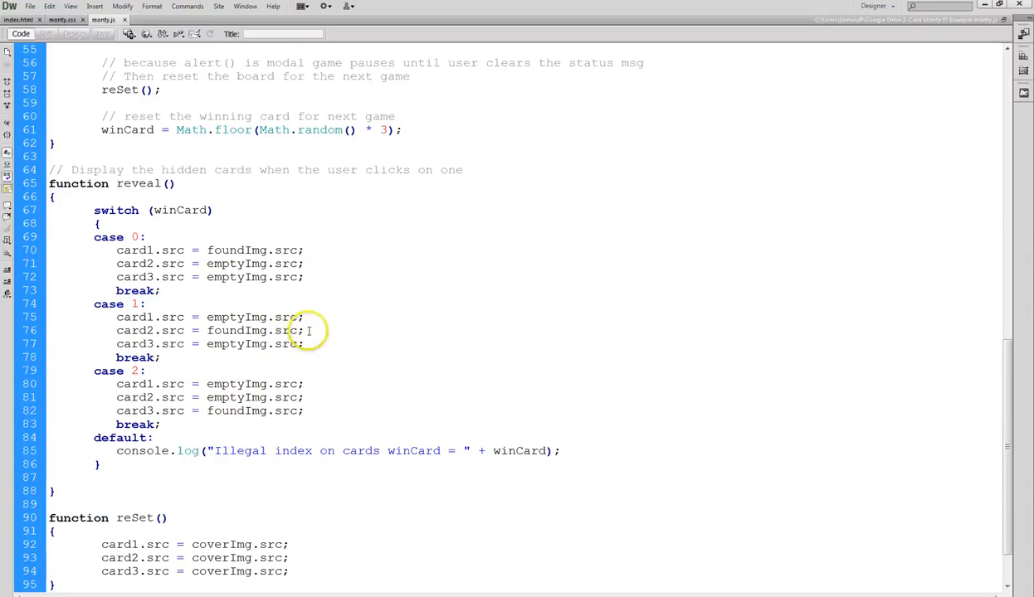
double_click(236, 330)
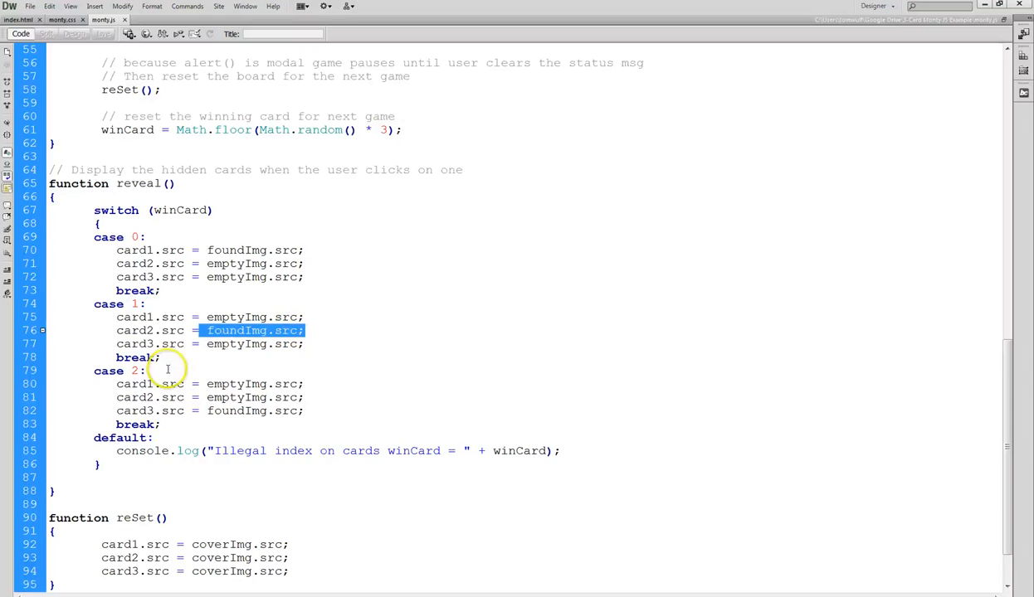
click(309, 398)
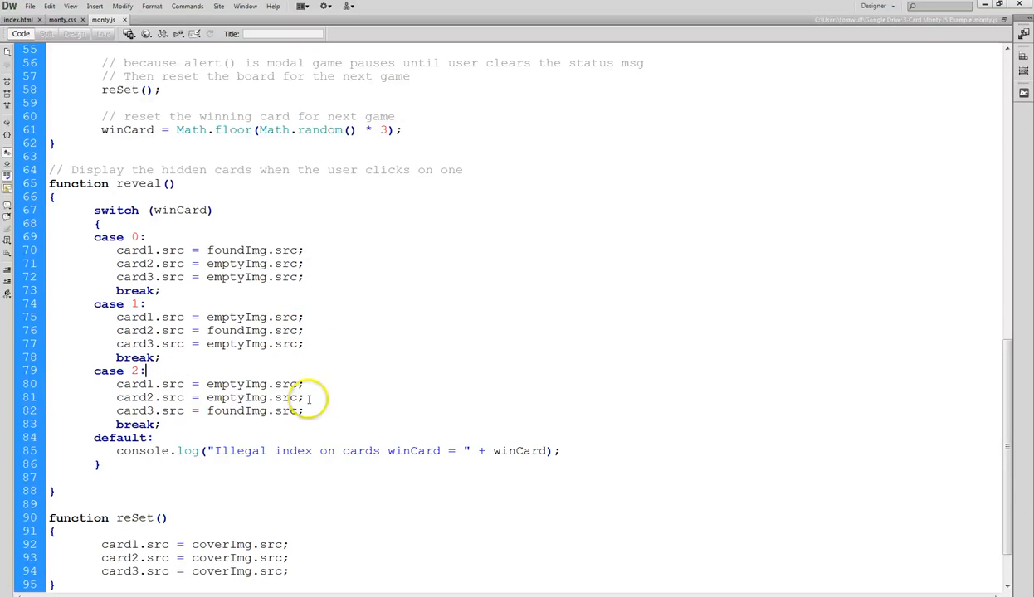
double_click(256, 398)
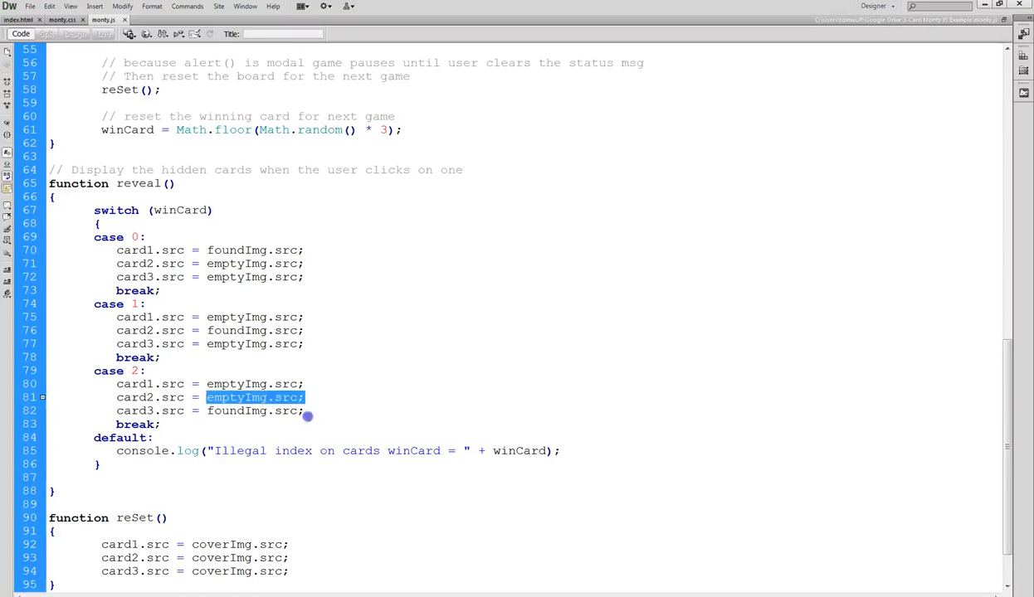
click(322, 398)
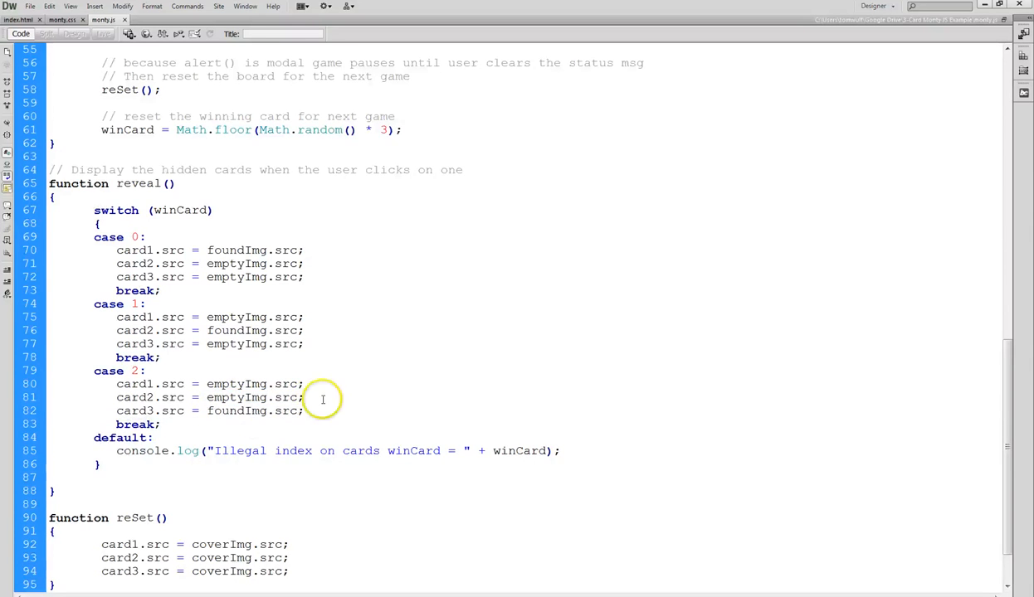
scroll(down, 3)
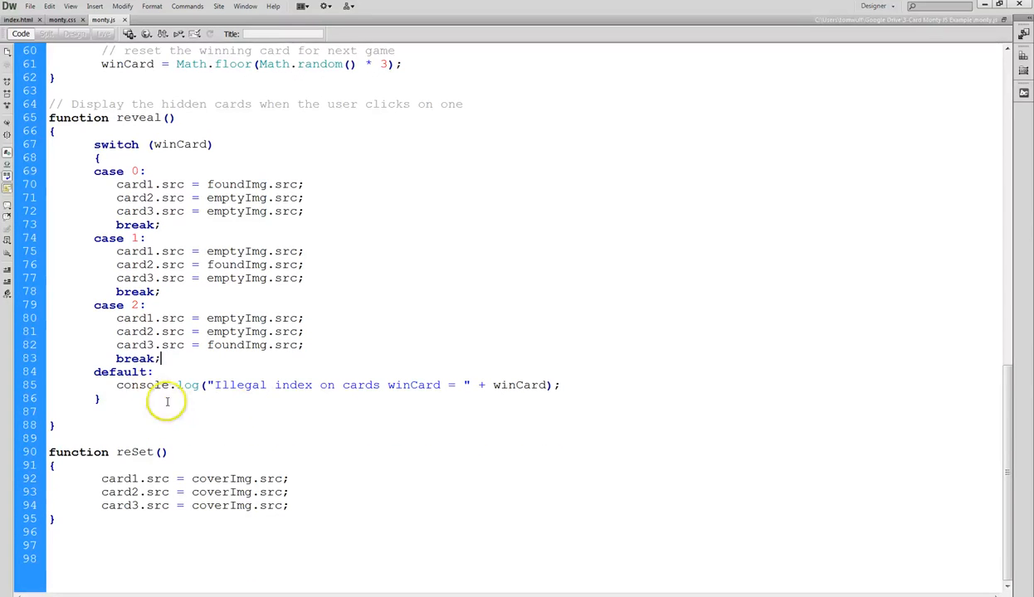
mouse_move(428, 292)
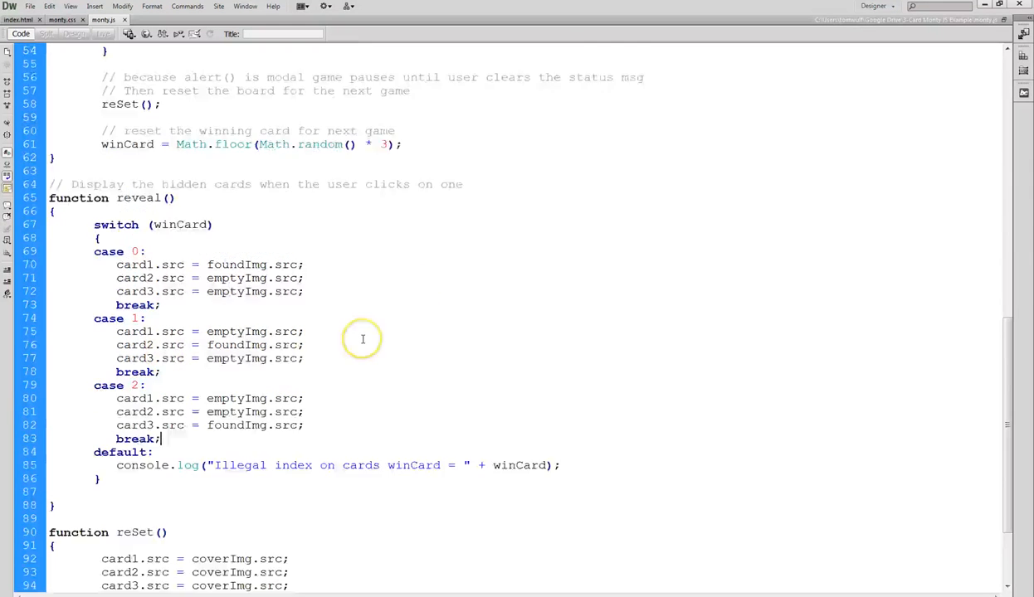
scroll(up, 3)
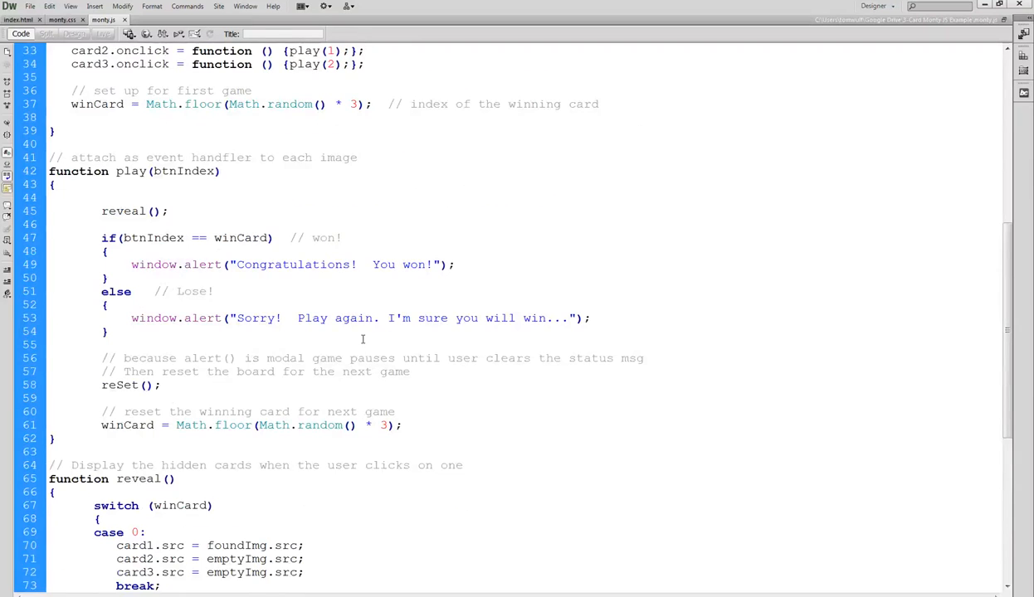
scroll(up, 3)
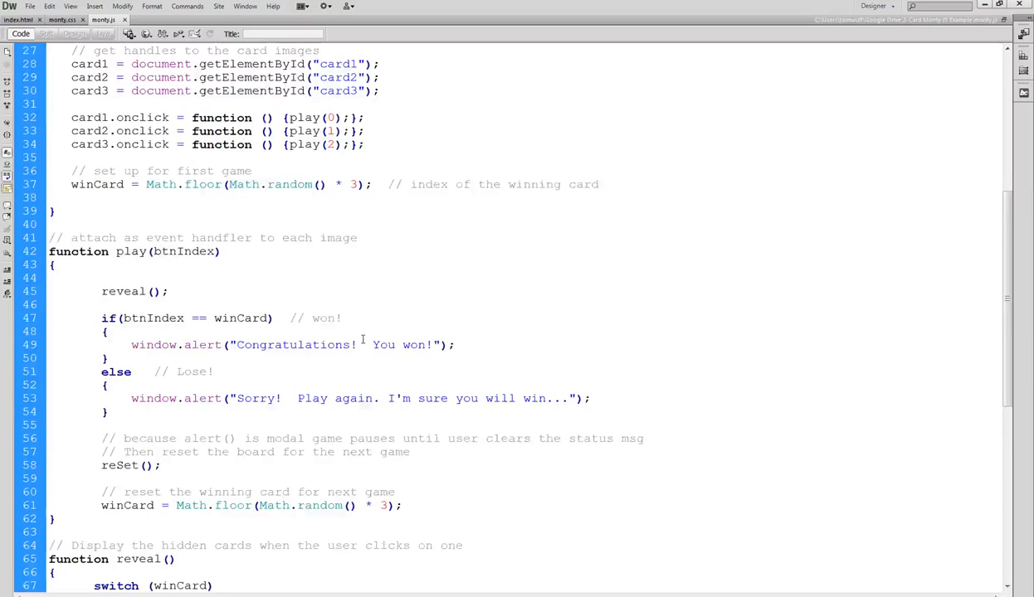
scroll(down, 3)
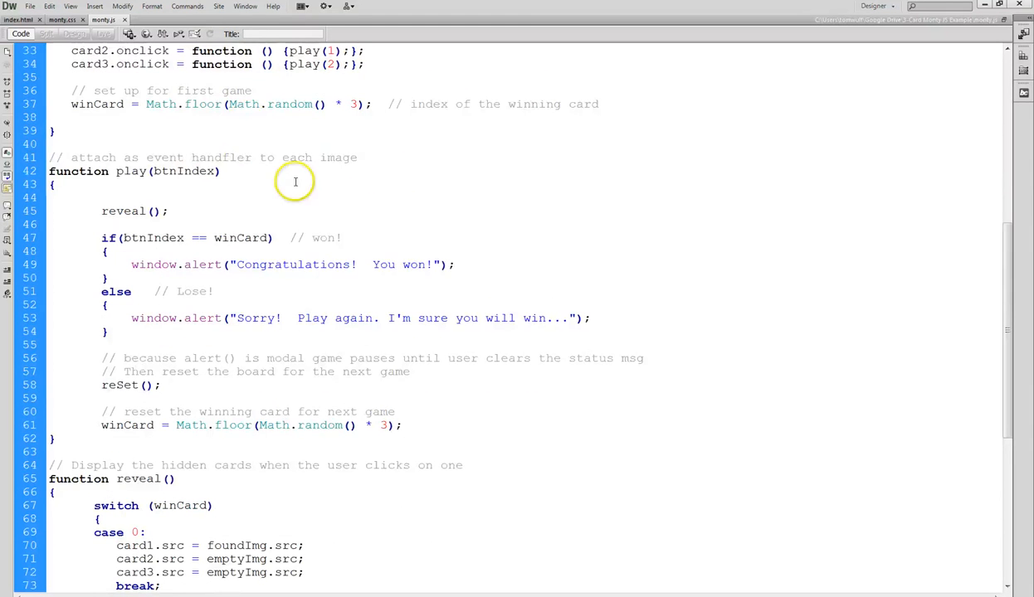
scroll(up, 3)
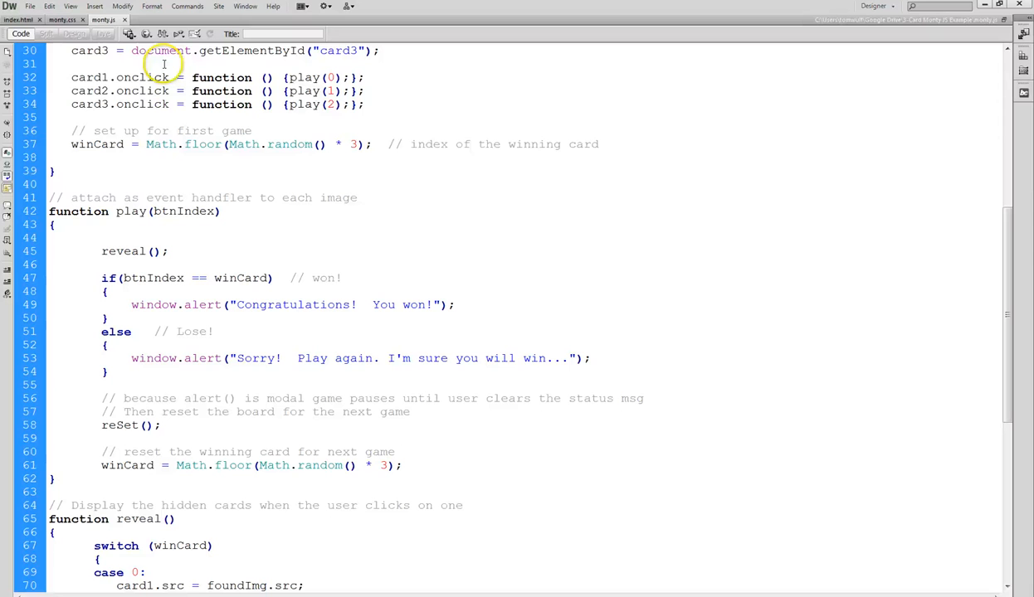
mouse_move(282, 73)
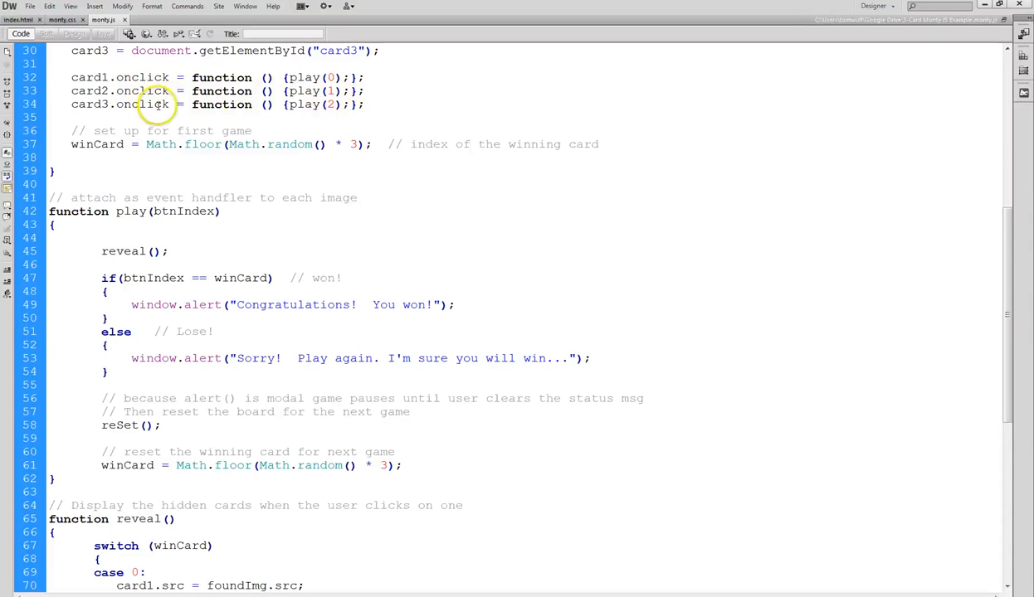
scroll(down, 3)
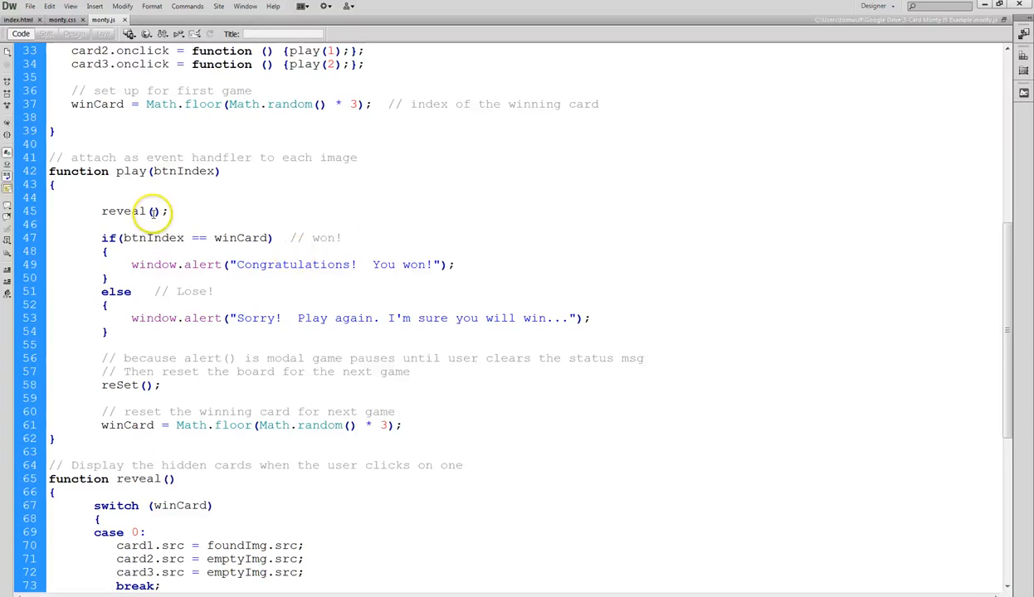
scroll(down, 3)
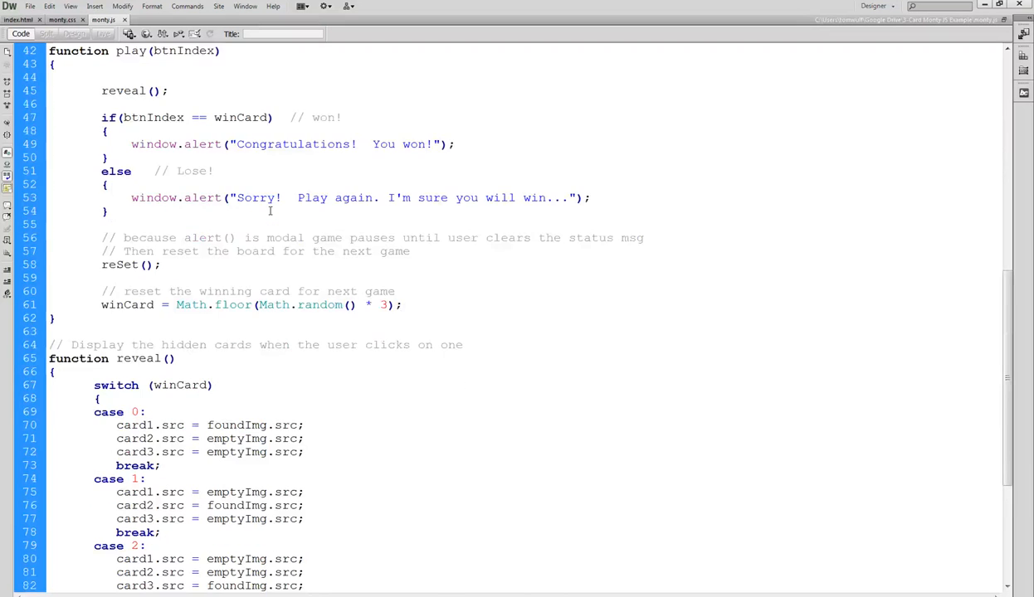
scroll(down, 3)
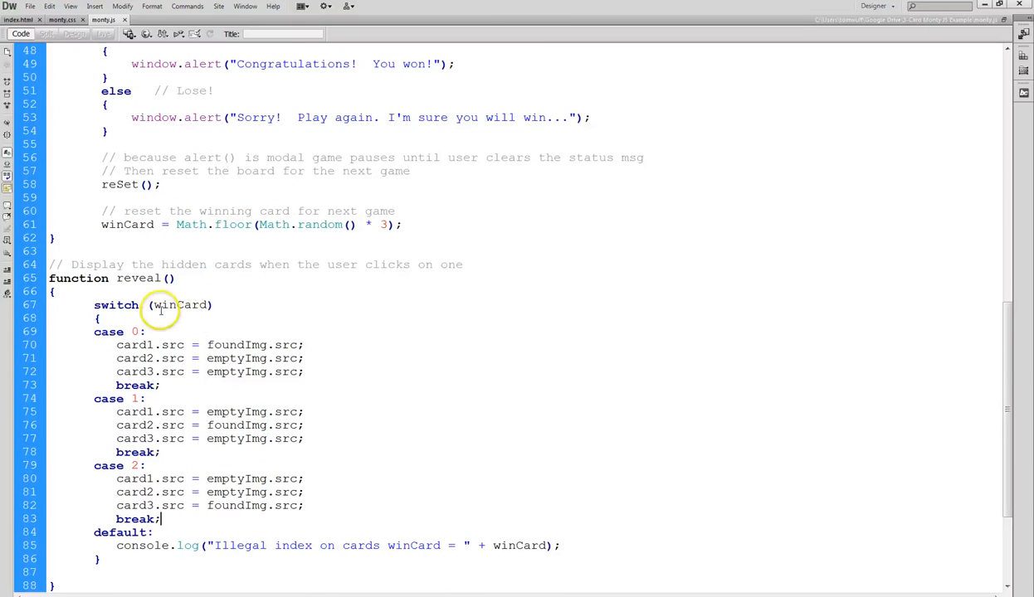
mouse_move(265, 489)
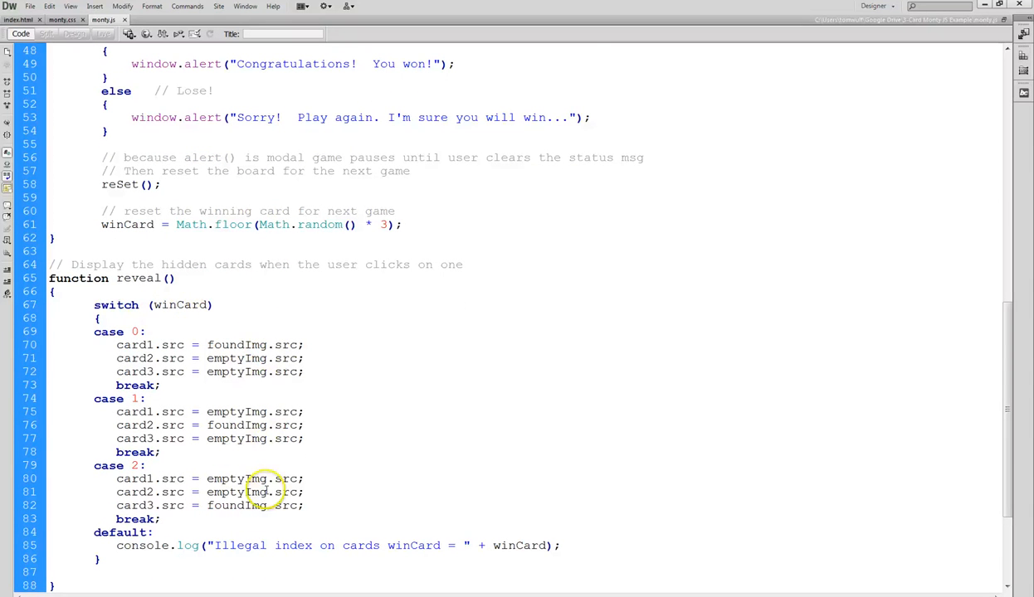
scroll(up, 3)
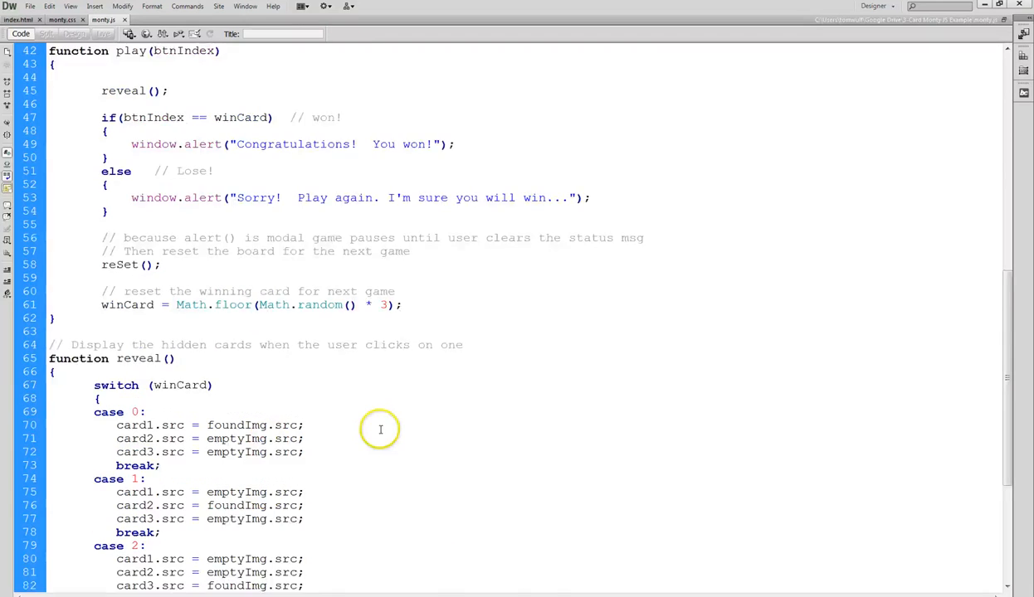
scroll(down, 3)
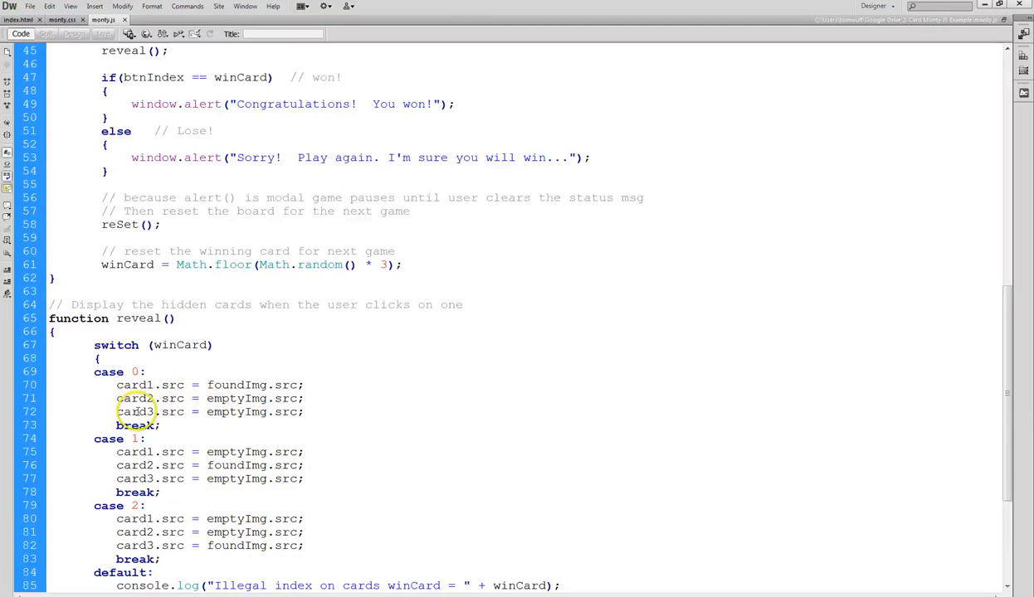
scroll(up, 3)
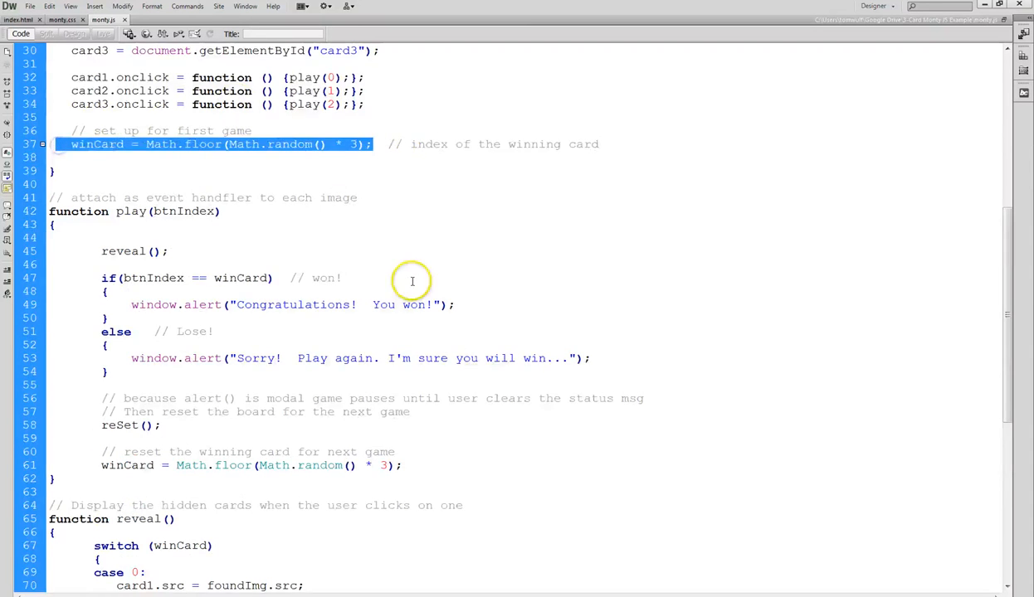
scroll(down, 3)
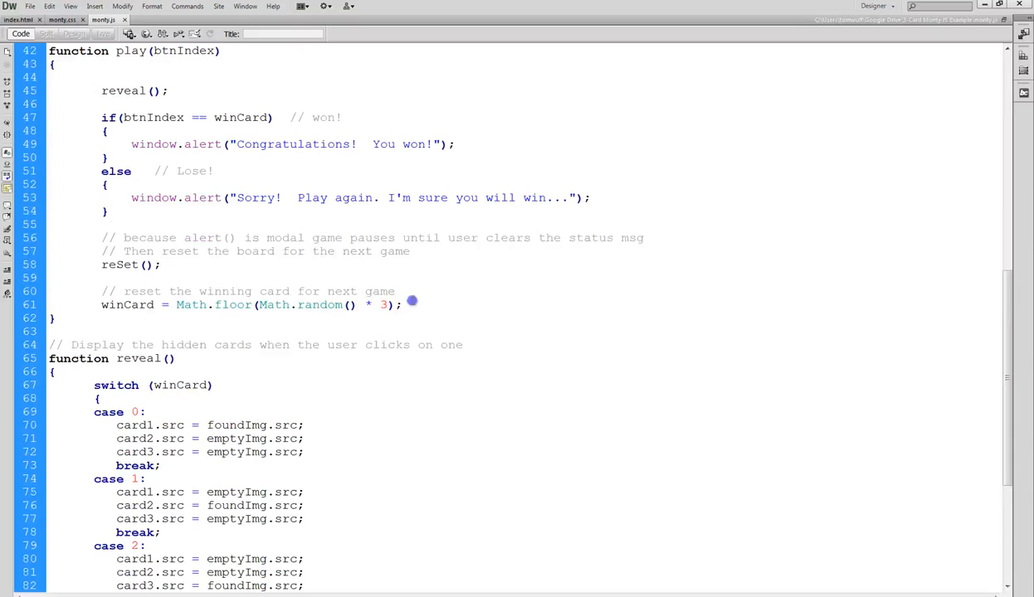
triple_click(249, 306)
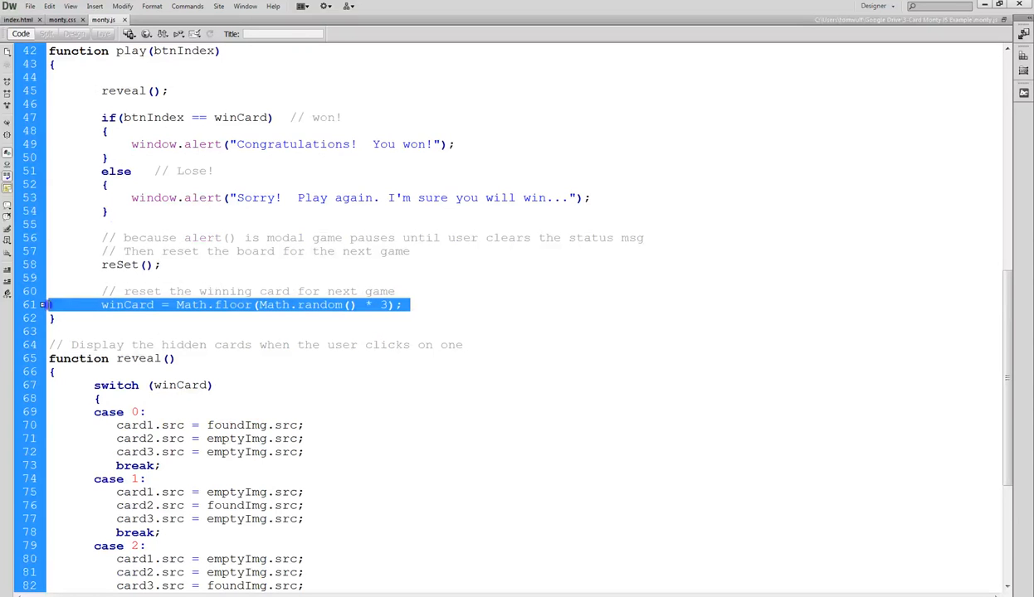
mouse_move(423, 352)
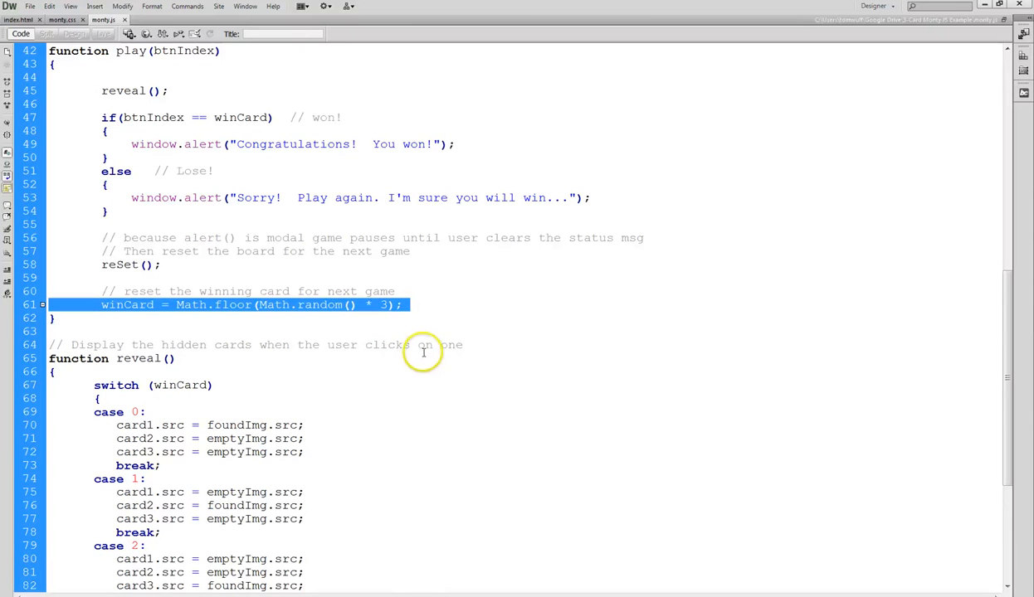
mouse_move(129, 136)
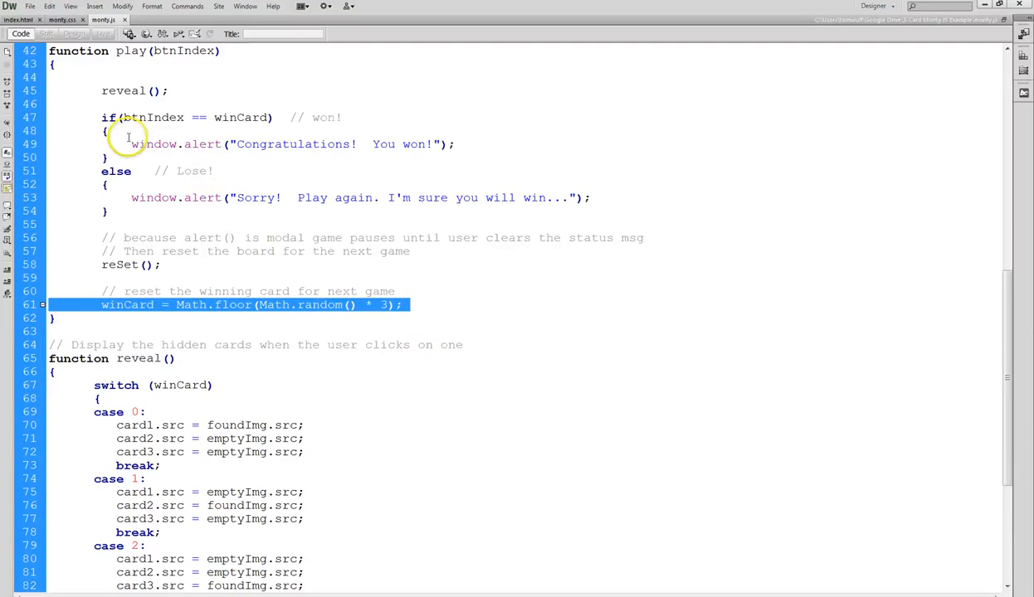
scroll(up, 3)
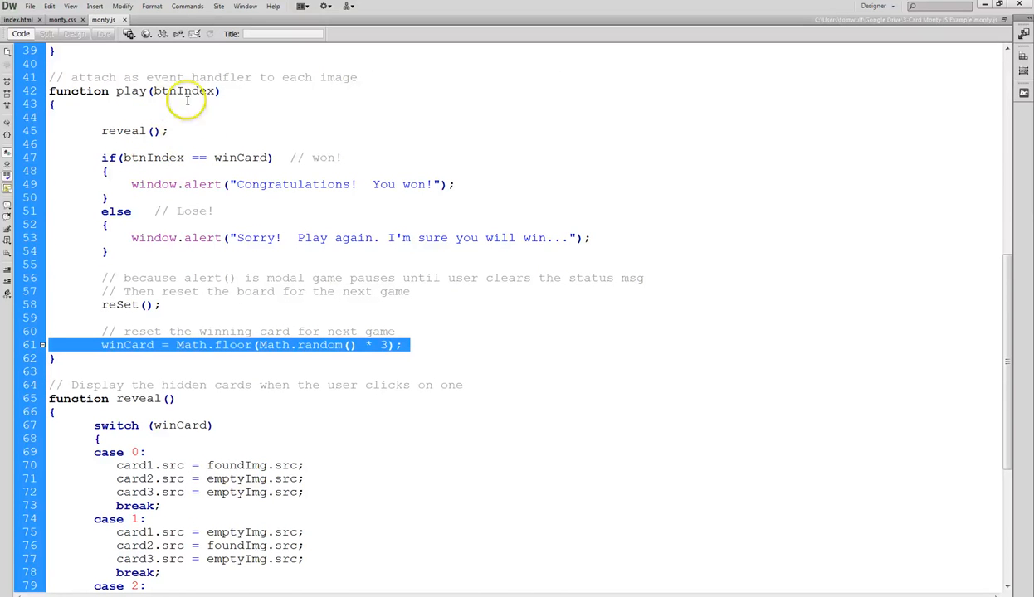
mouse_move(272, 156)
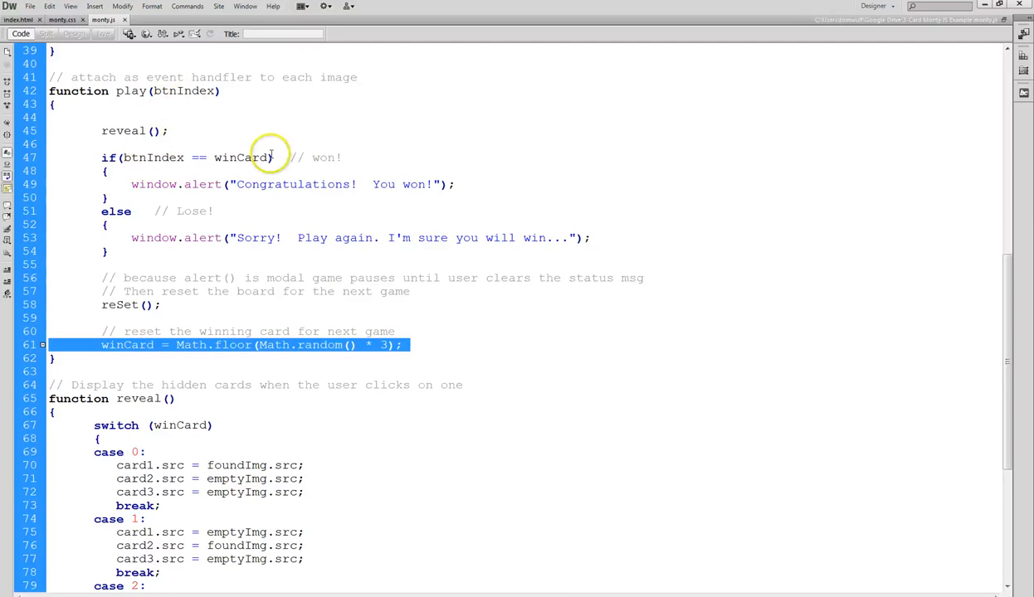
double_click(240, 156)
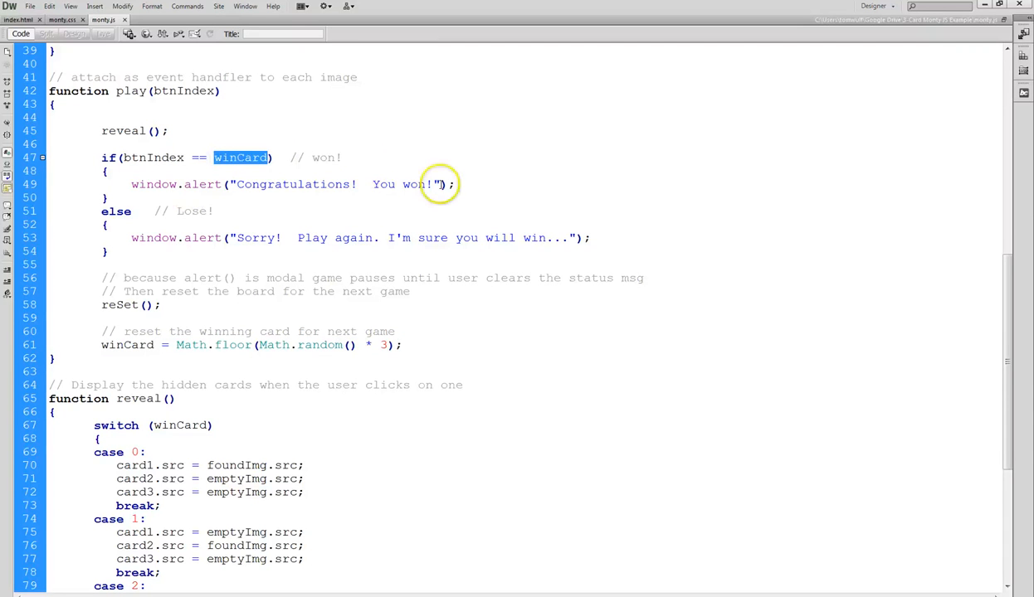
mouse_move(282, 237)
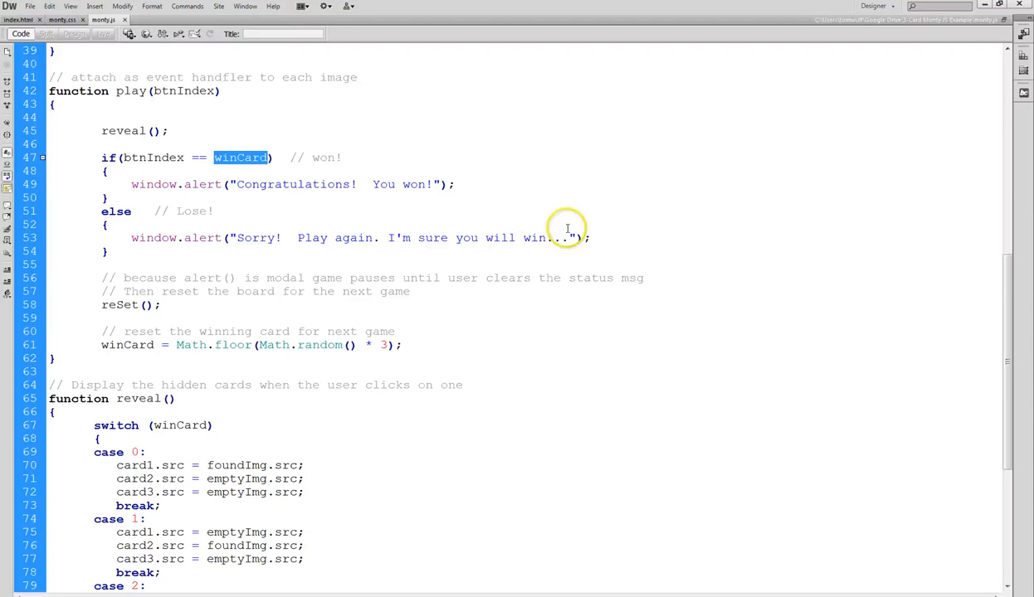
mouse_move(548, 243)
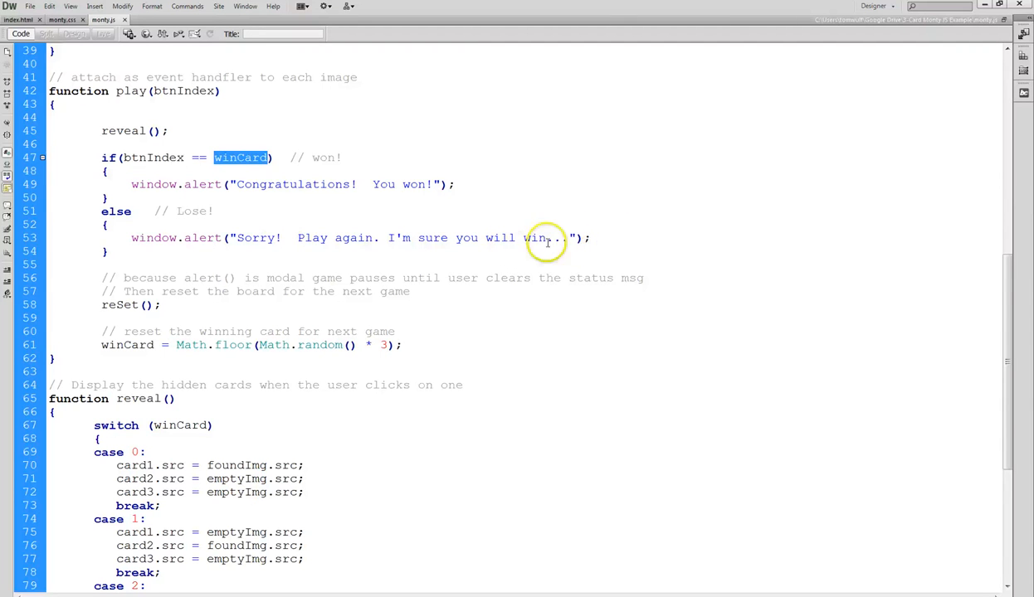
scroll(down, 3)
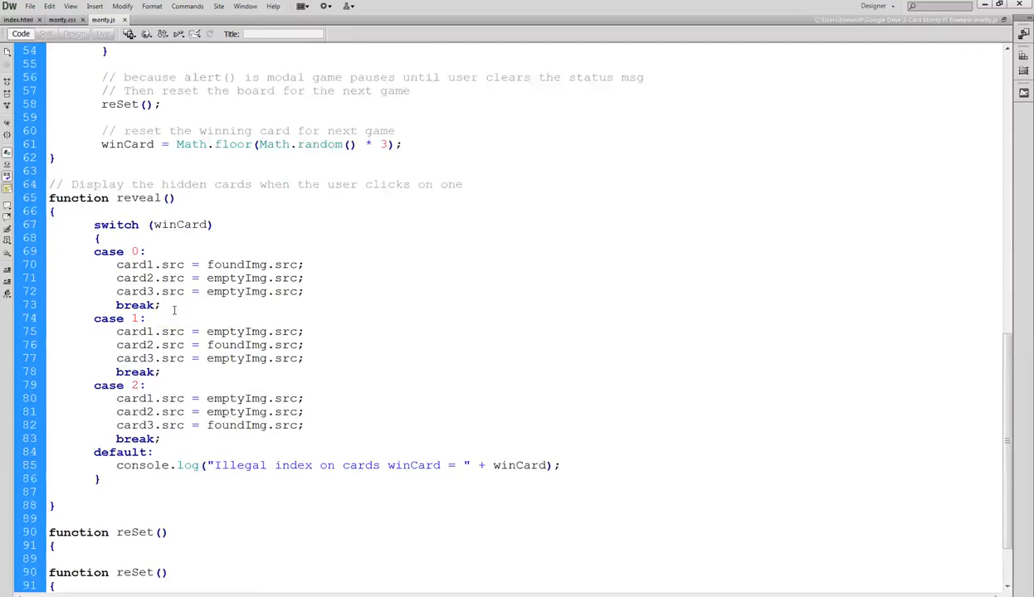
scroll(down, 3)
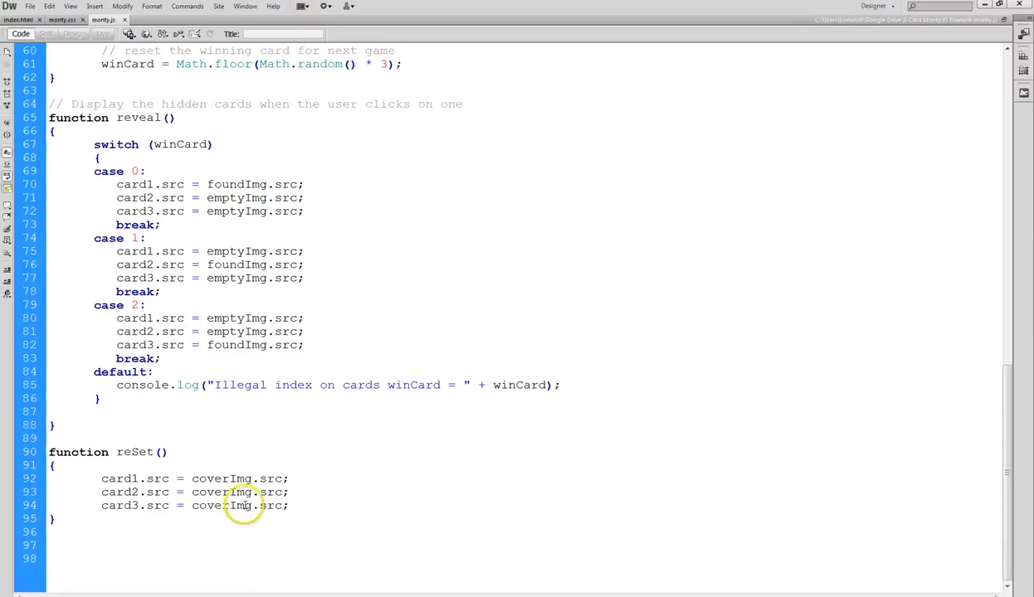
scroll(up, 3)
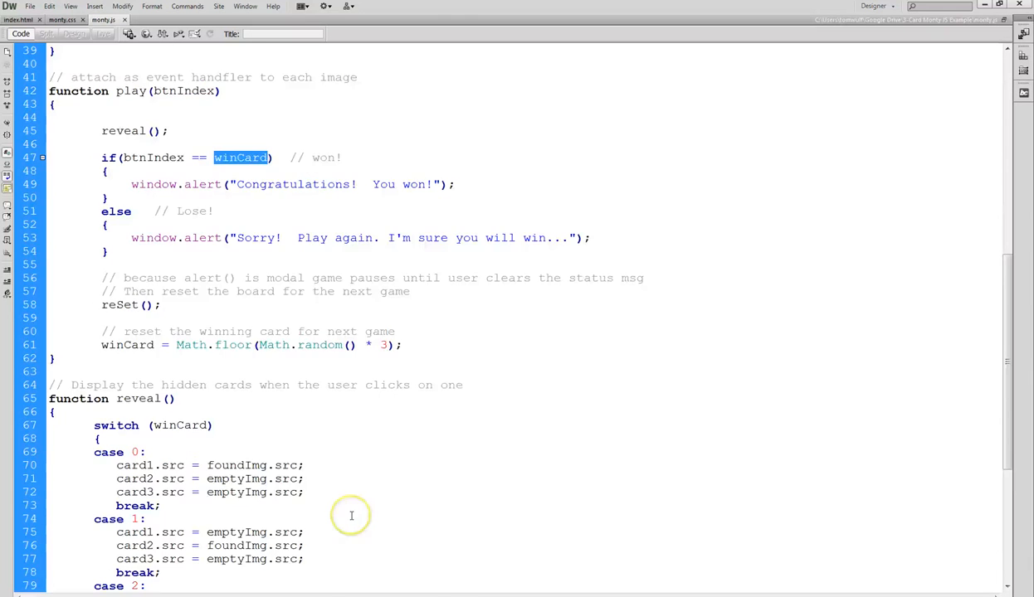
scroll(up, 3)
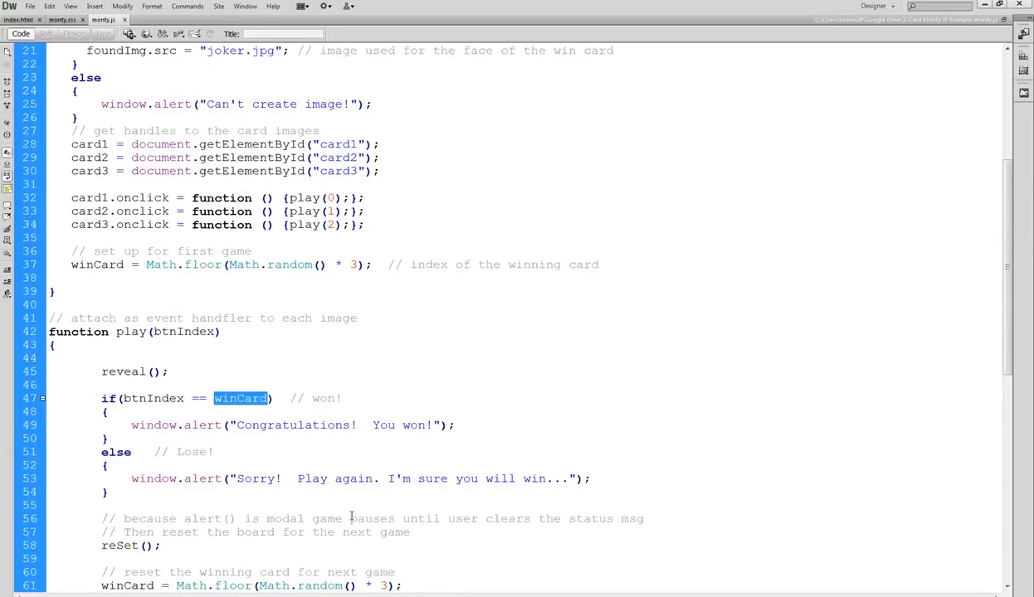
scroll(up, 3)
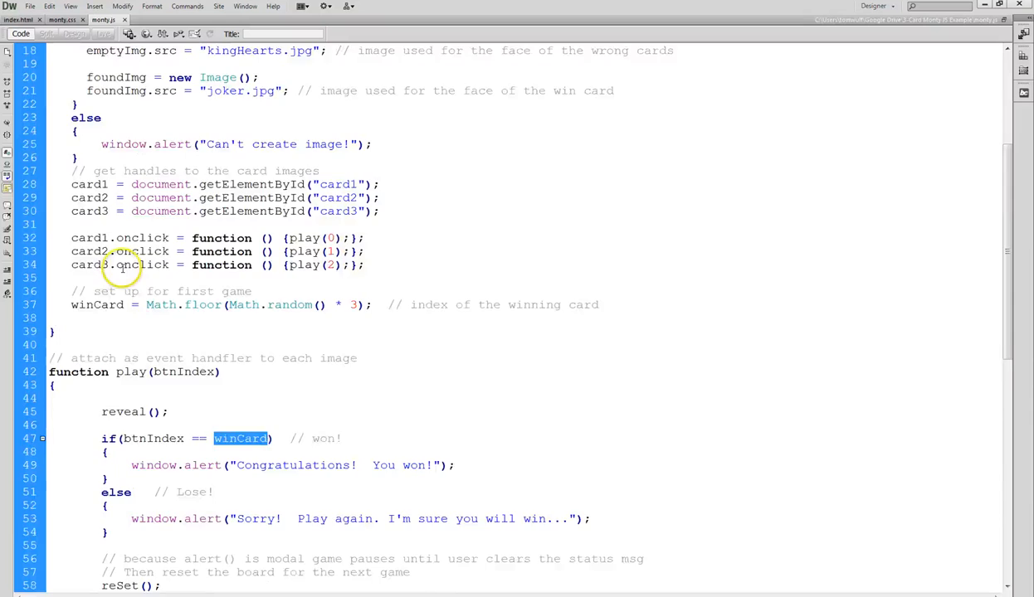
scroll(up, 3)
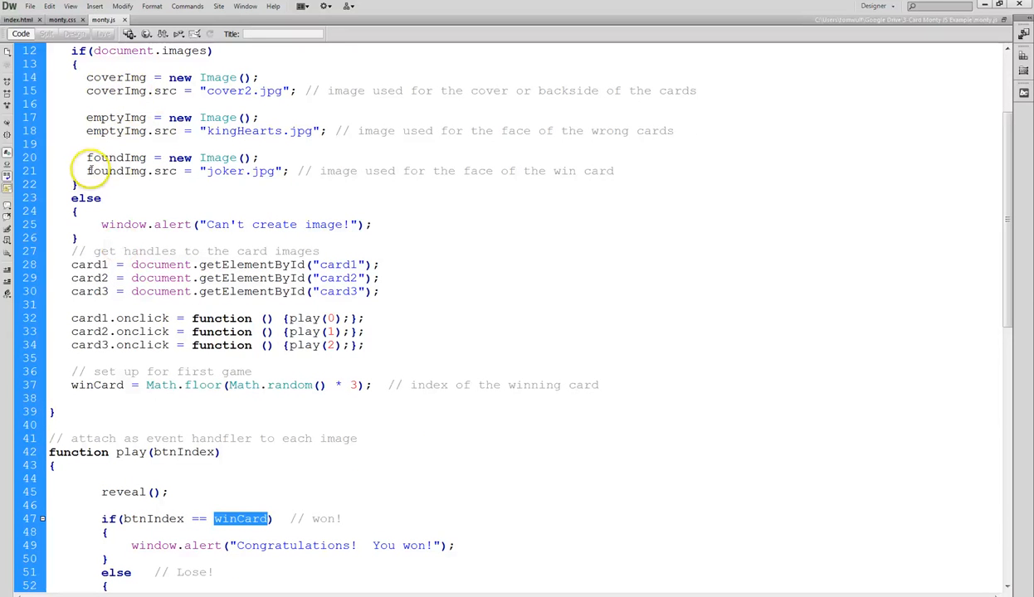
mouse_move(438, 440)
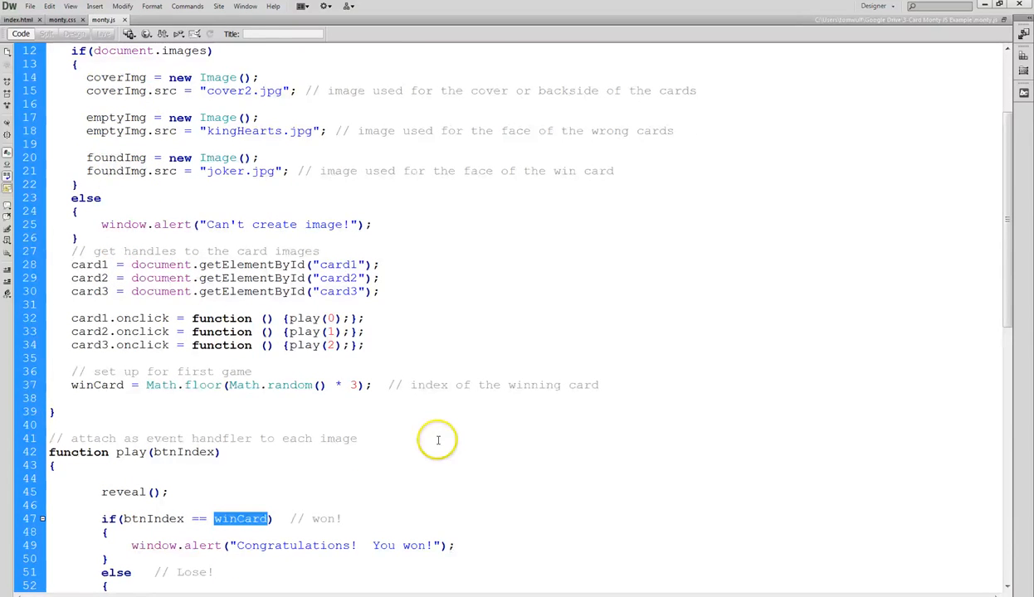
scroll(down, 3)
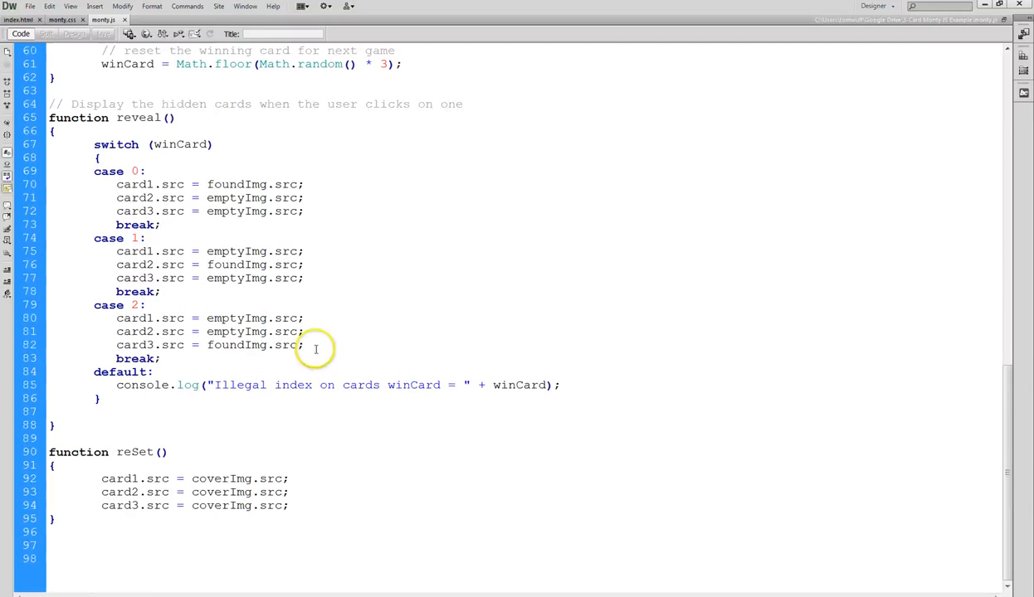
mouse_move(152, 185)
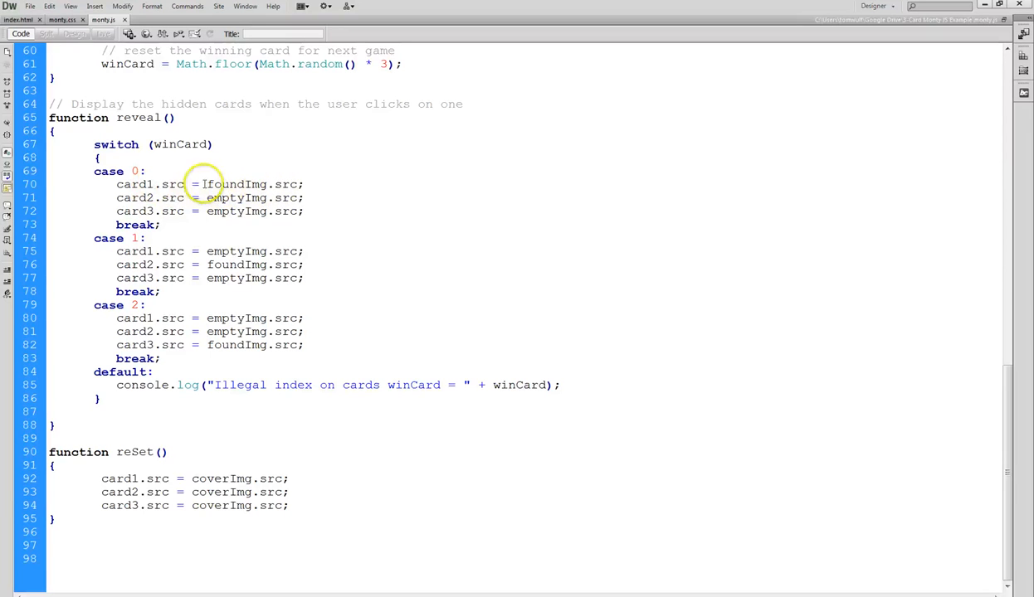
click(207, 184)
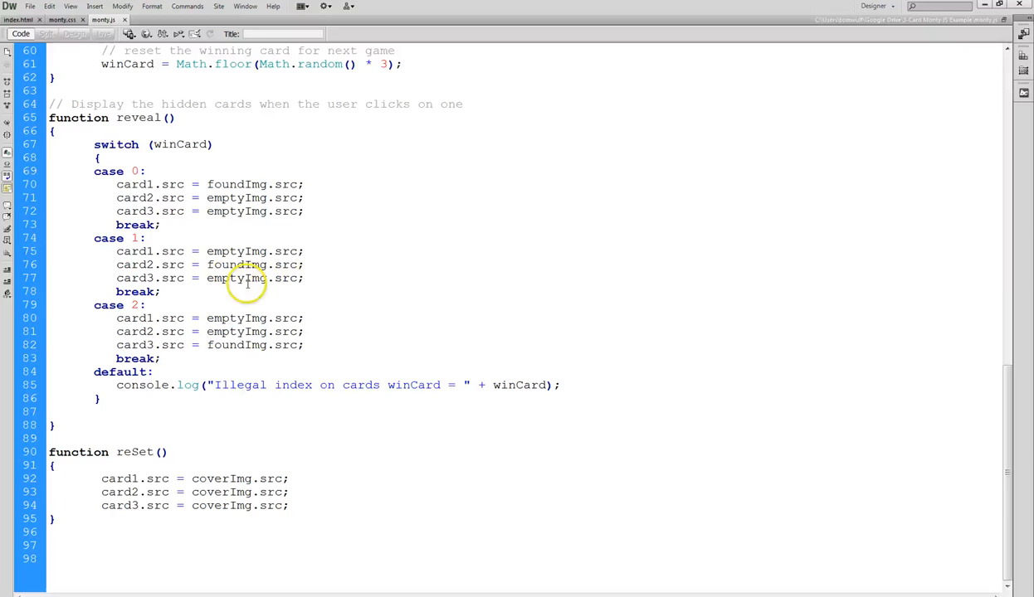
mouse_move(315, 454)
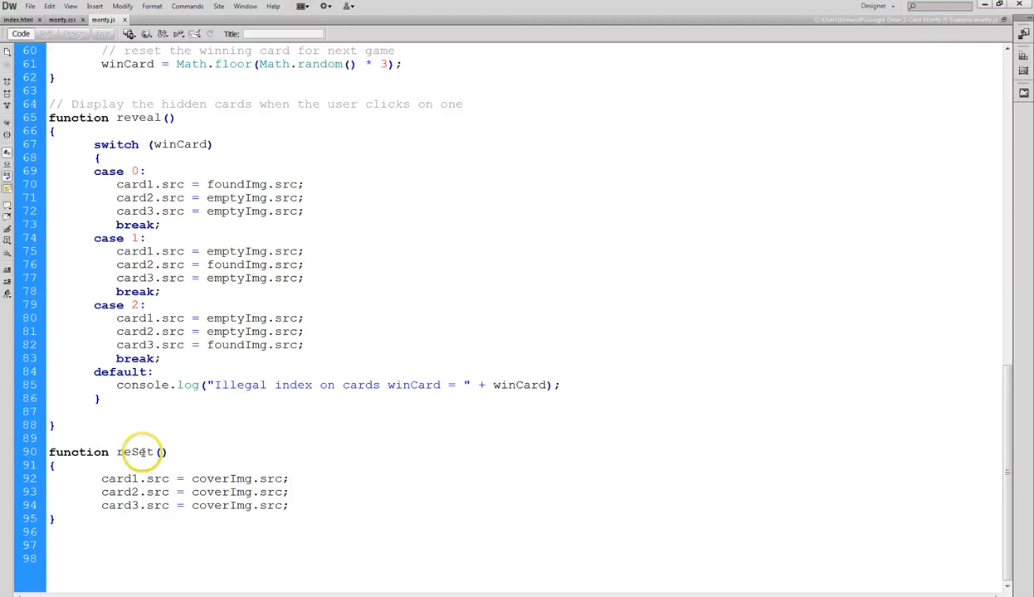
click(256, 463)
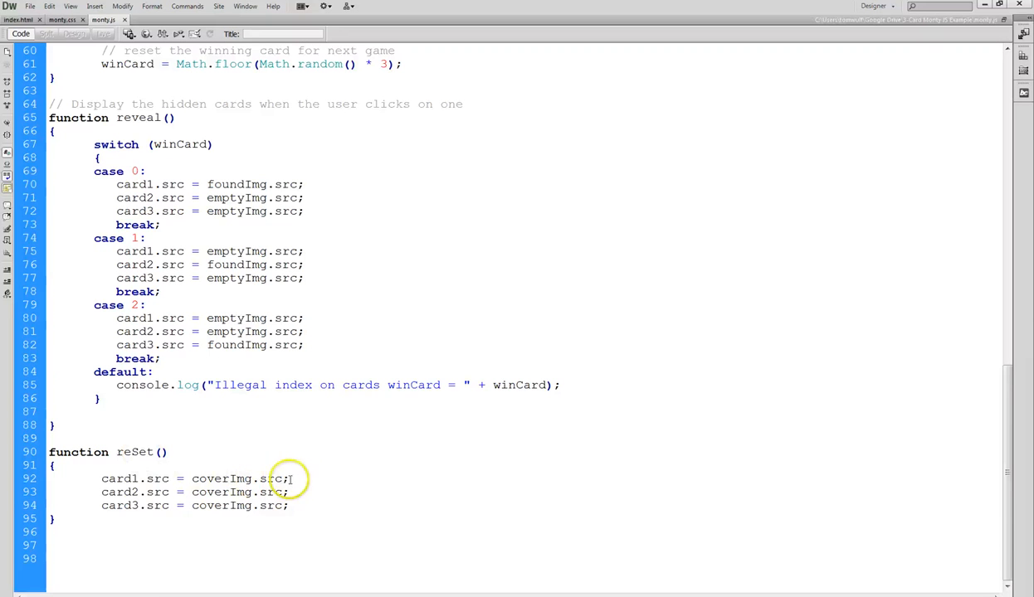
mouse_move(380, 505)
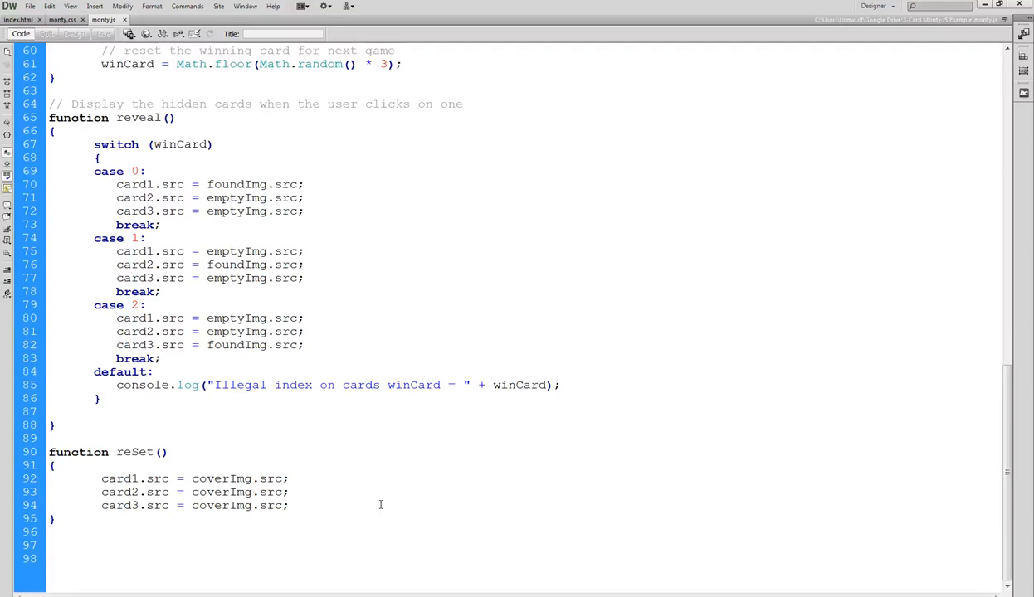
scroll(up, 3)
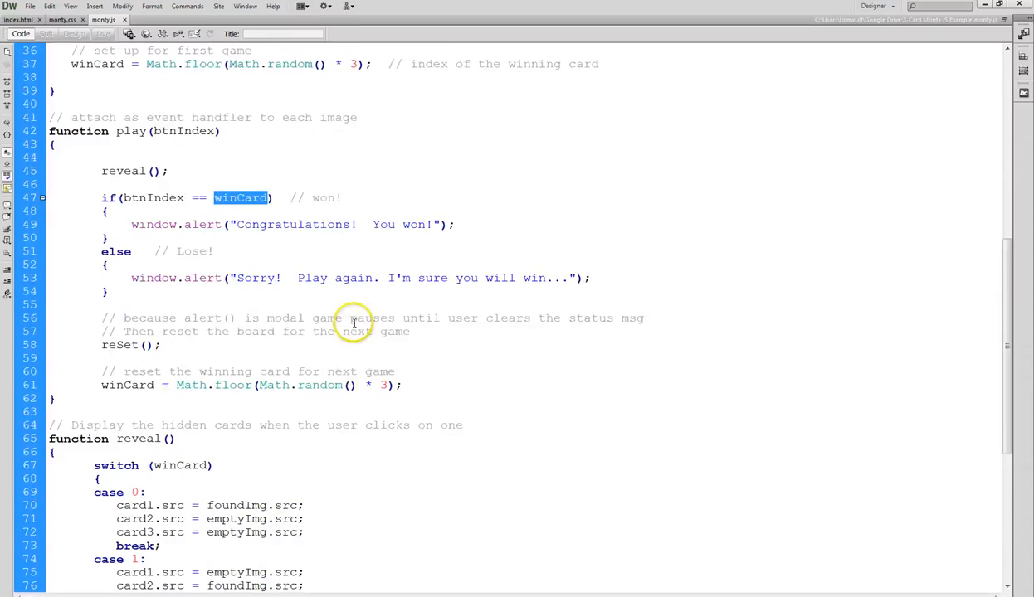
scroll(up, 3)
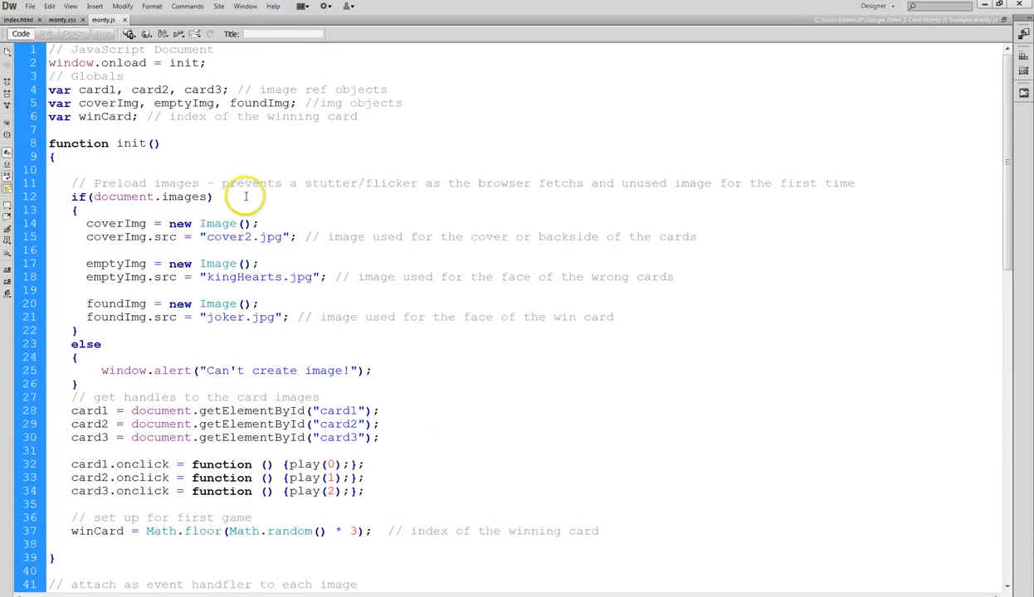
mouse_move(225, 143)
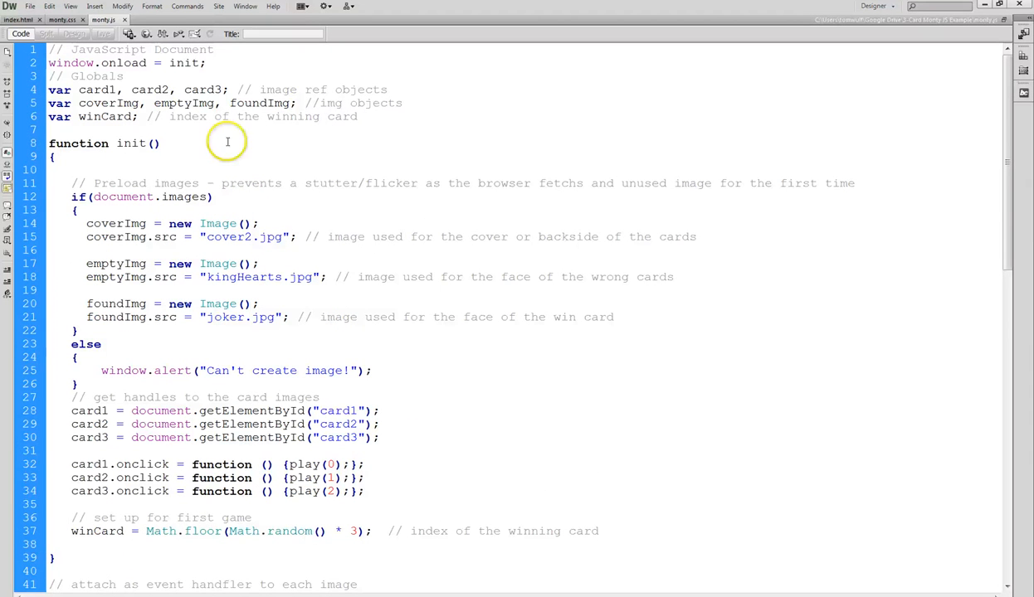
mouse_move(472, 121)
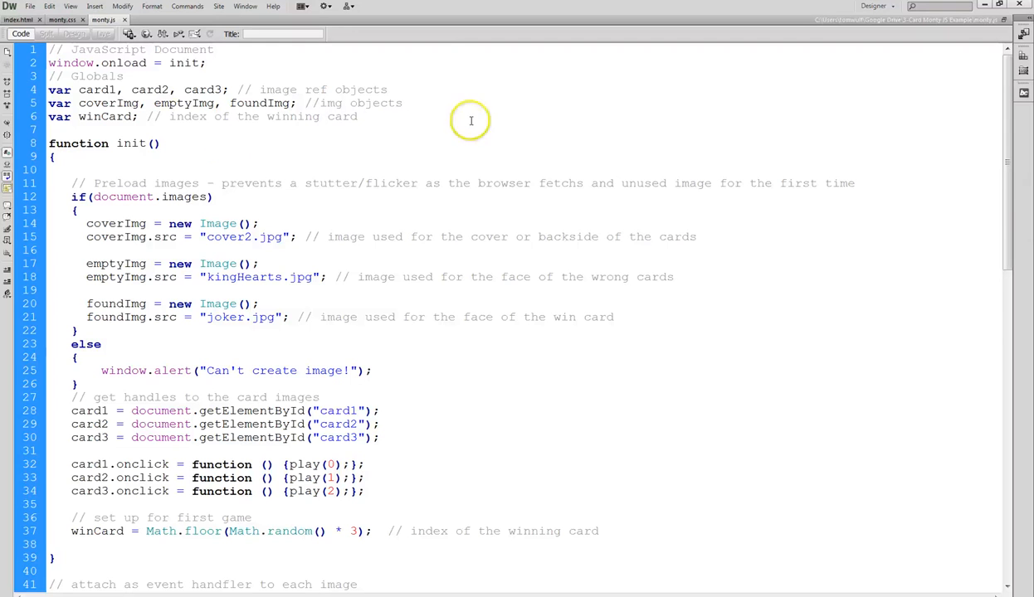
mouse_move(471, 119)
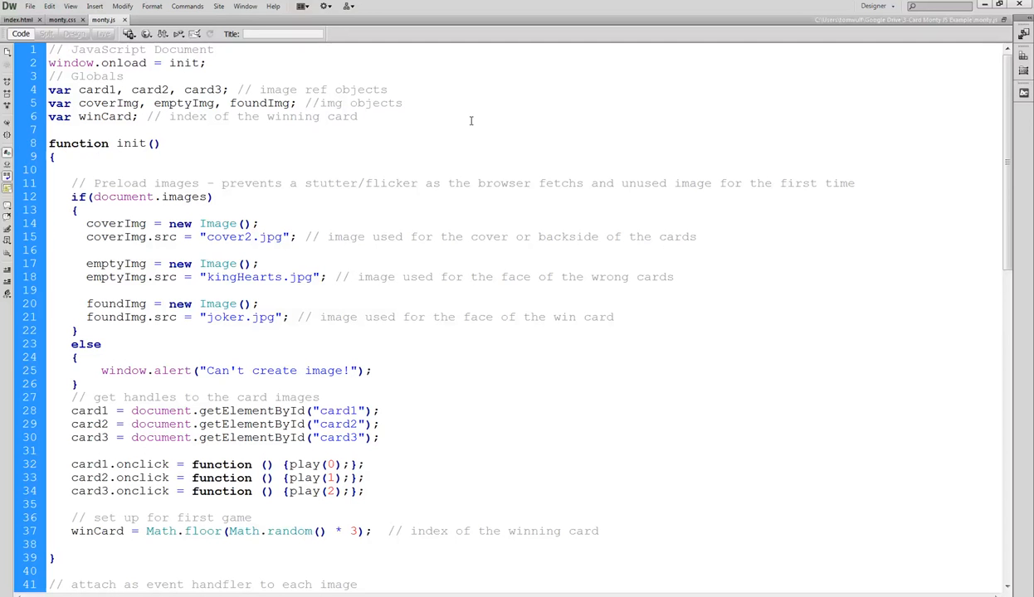
mouse_move(418, 141)
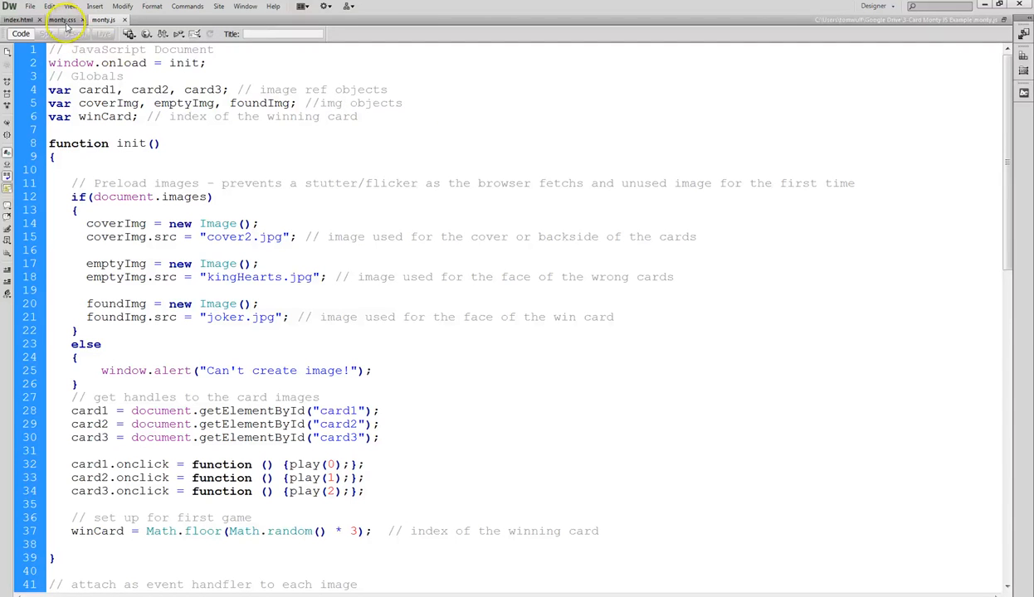
mouse_move(63, 20)
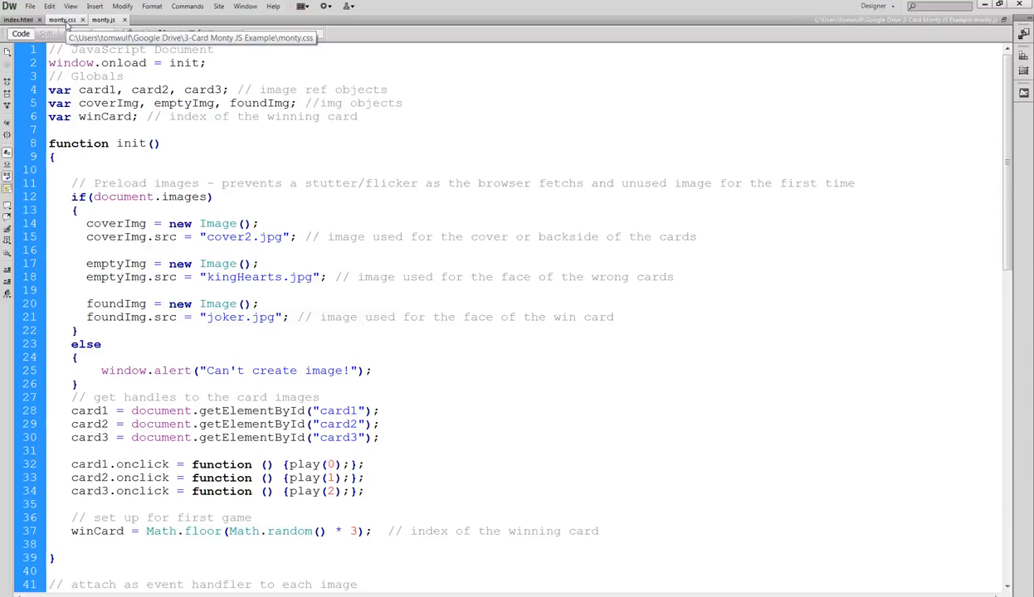
Bring up monty.css and place the insertion point in the body rule near background-image
click(63, 20)
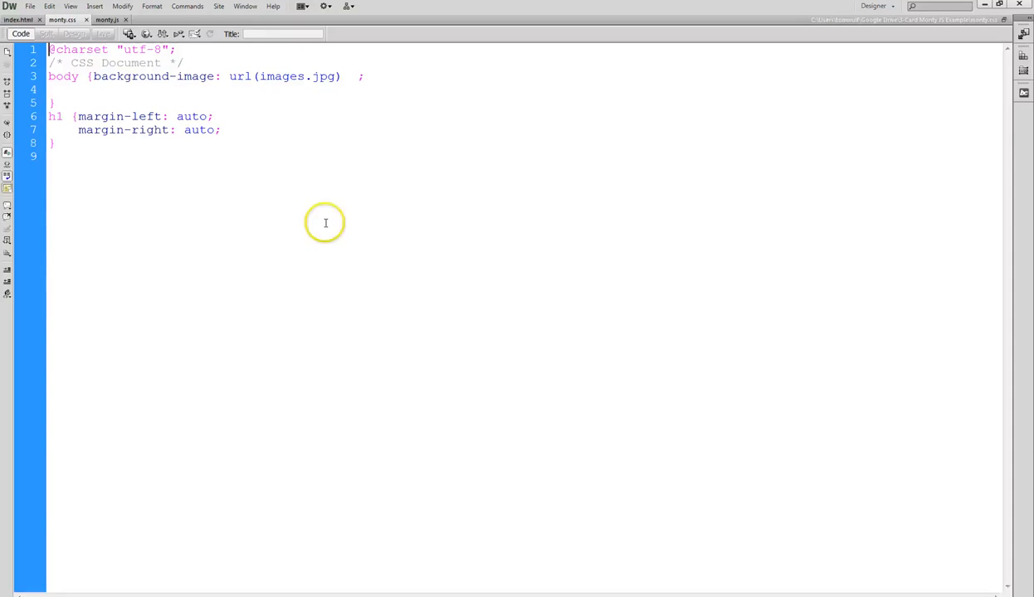
mouse_move(311, 206)
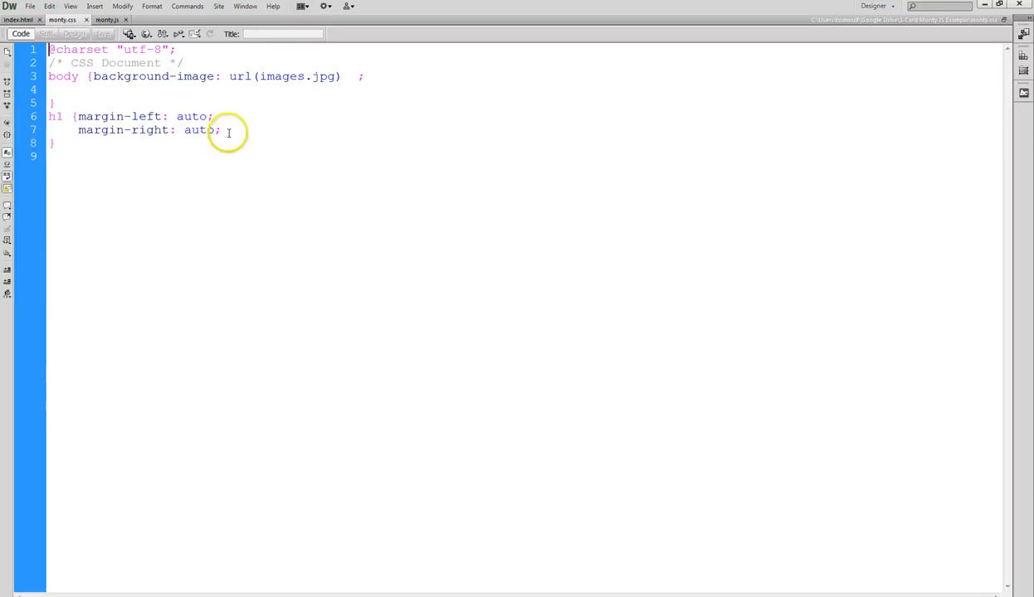
click(80, 117)
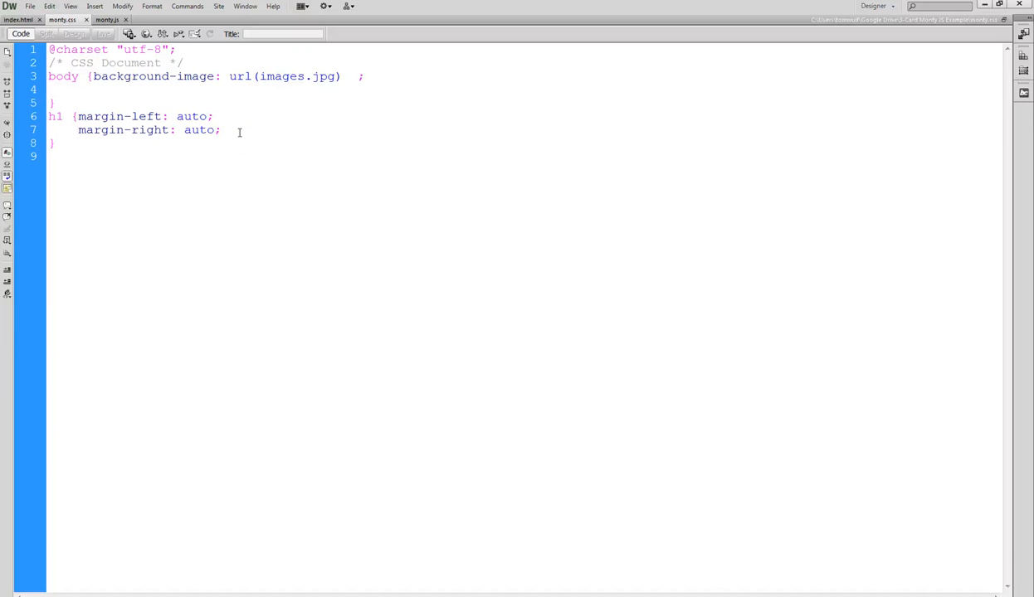
click(49, 50)
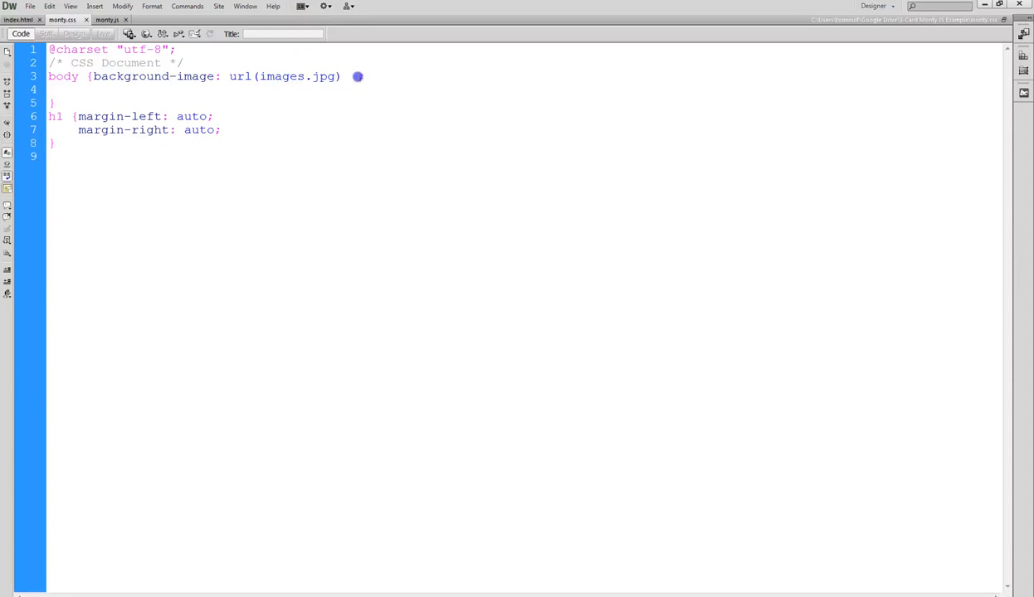
Close the background-image url(images.jpg) declaration with a semicolon and add margin: 2em; to the body rule
text(;)
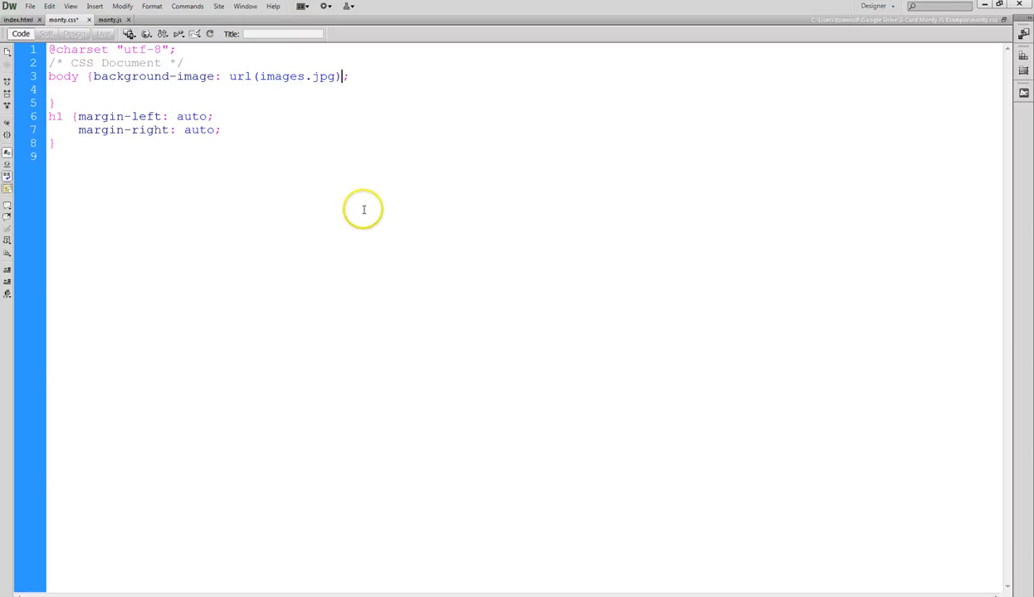
mouse_move(363, 209)
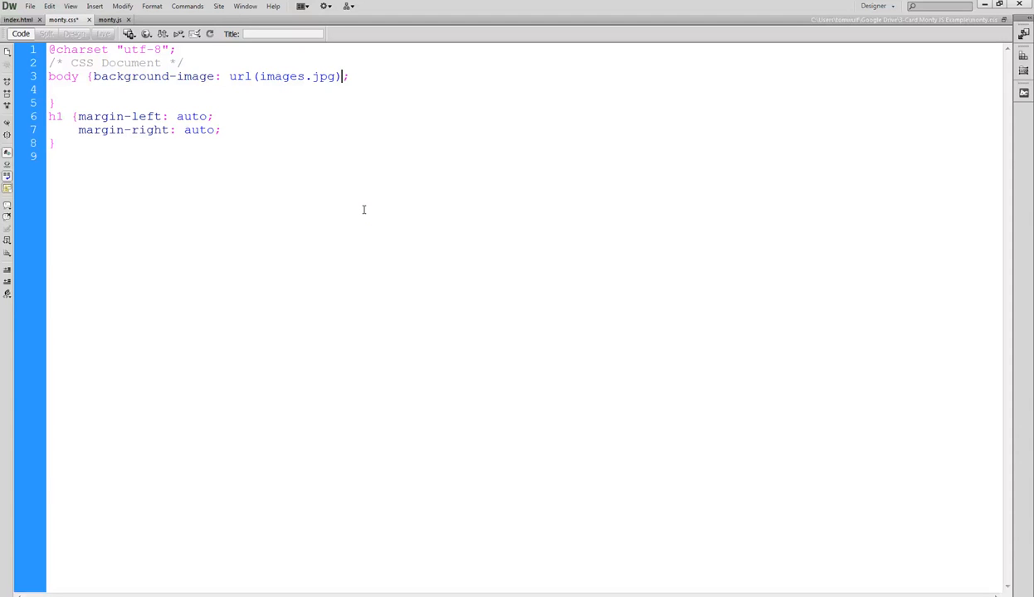
mouse_move(403, 103)
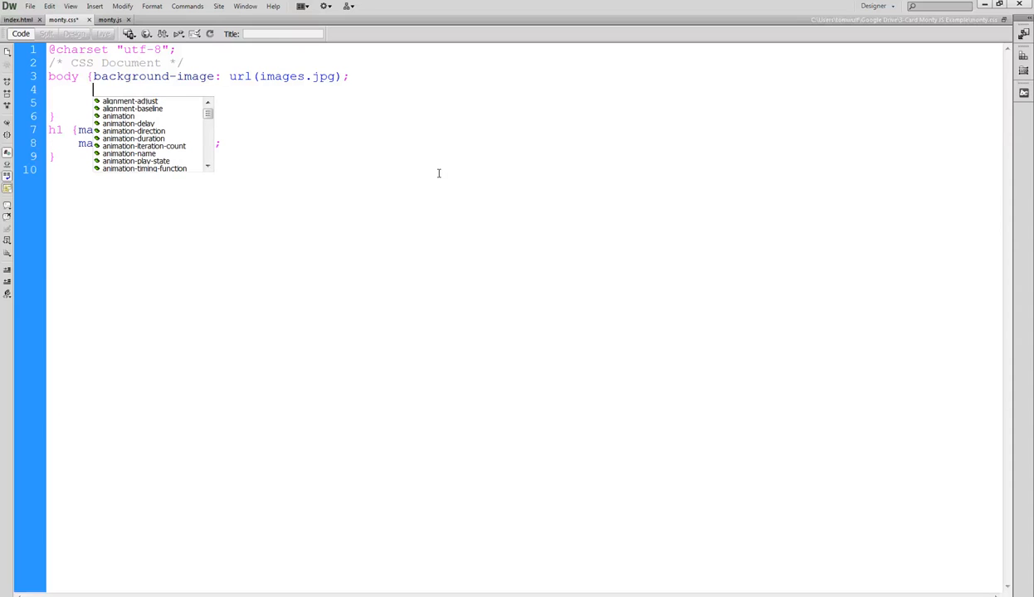
text(margin:)
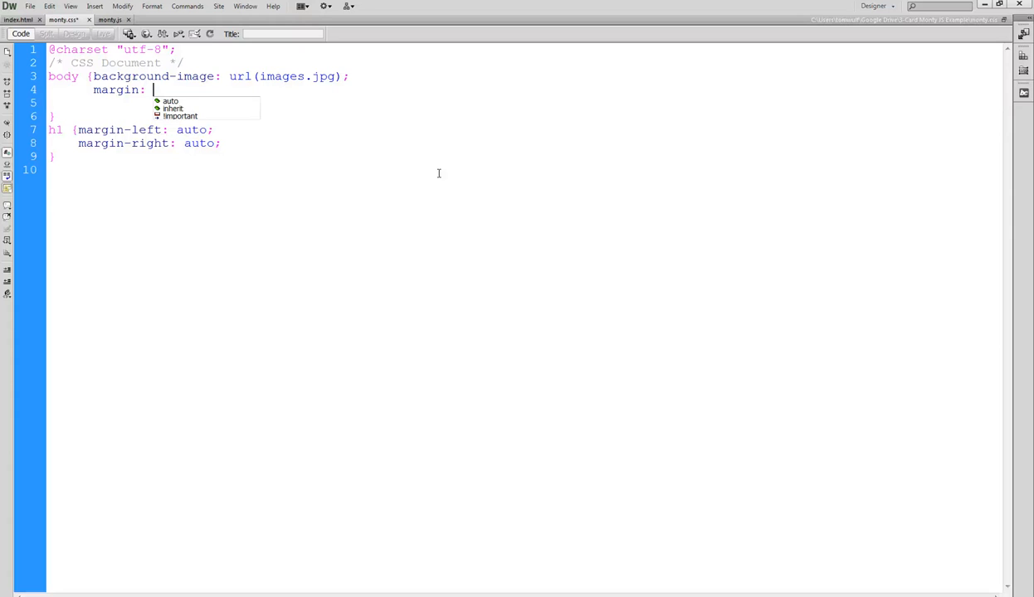
text(2)
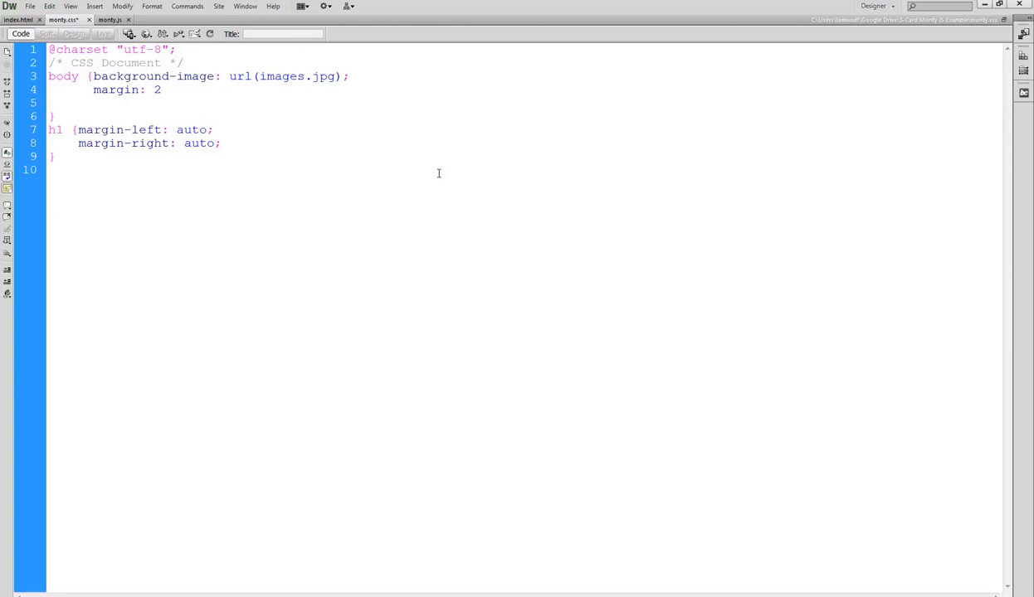
text(em;)
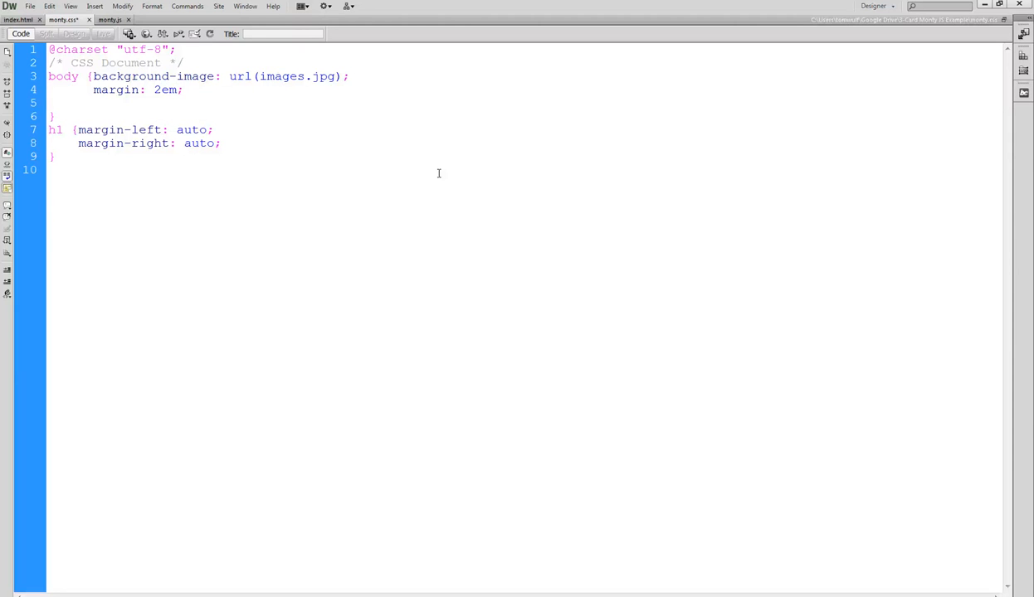
click(184, 89)
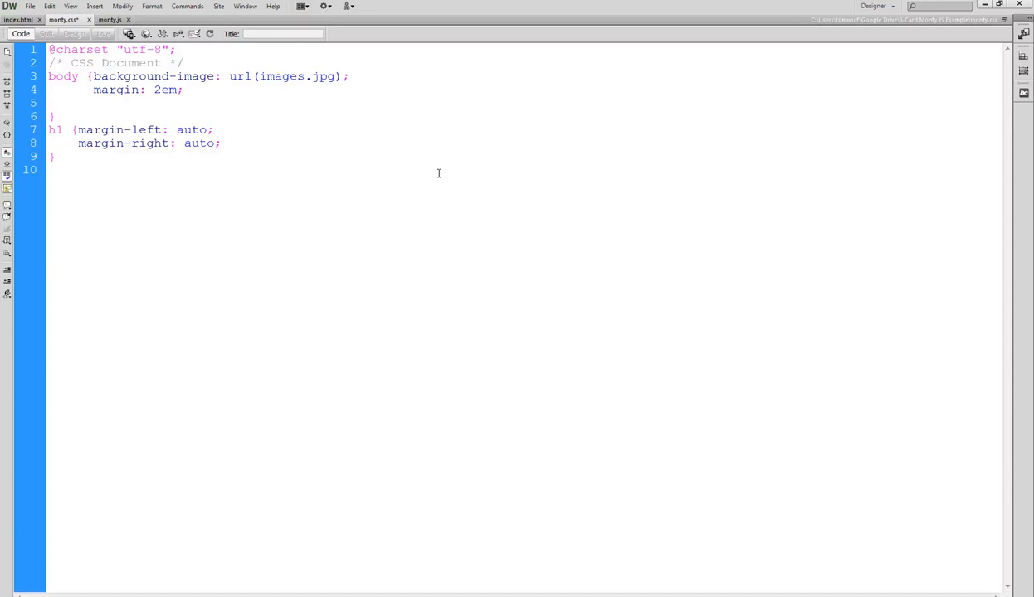
click(49, 103)
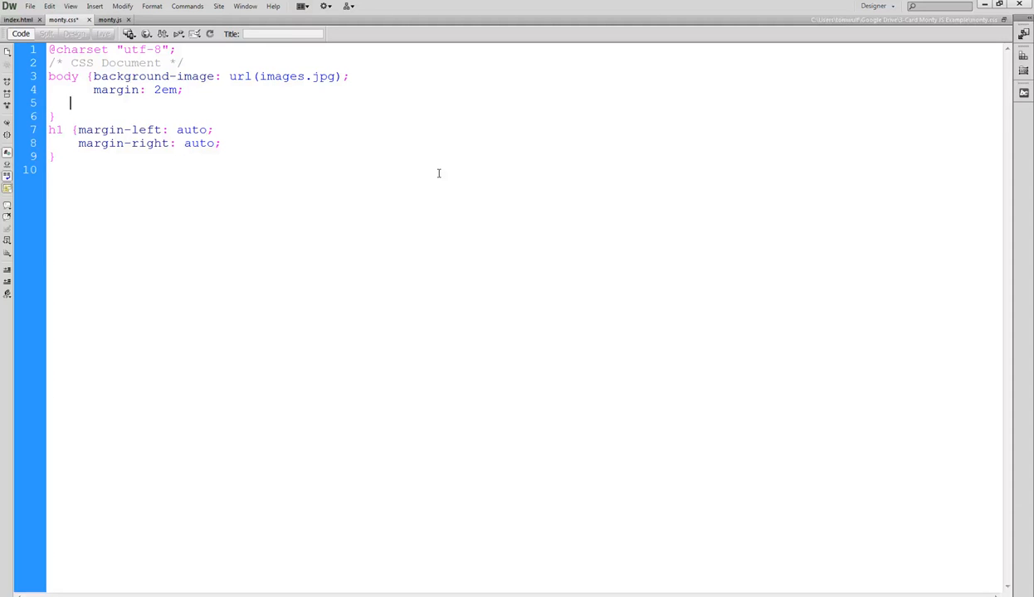
Add text-align: center; to the body rule after its margin: 2em declaration
text(t)
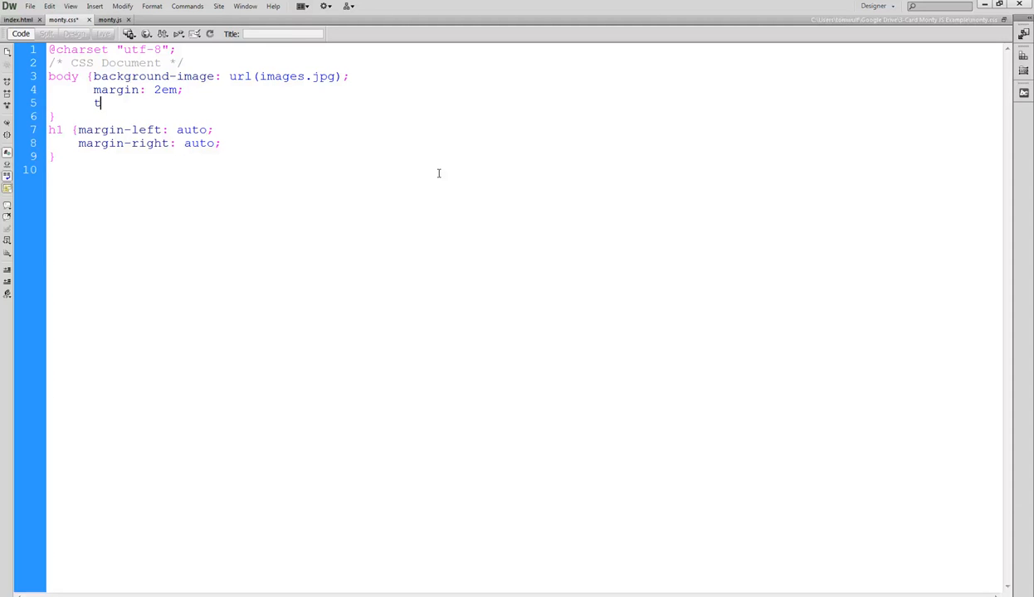
text(ex)
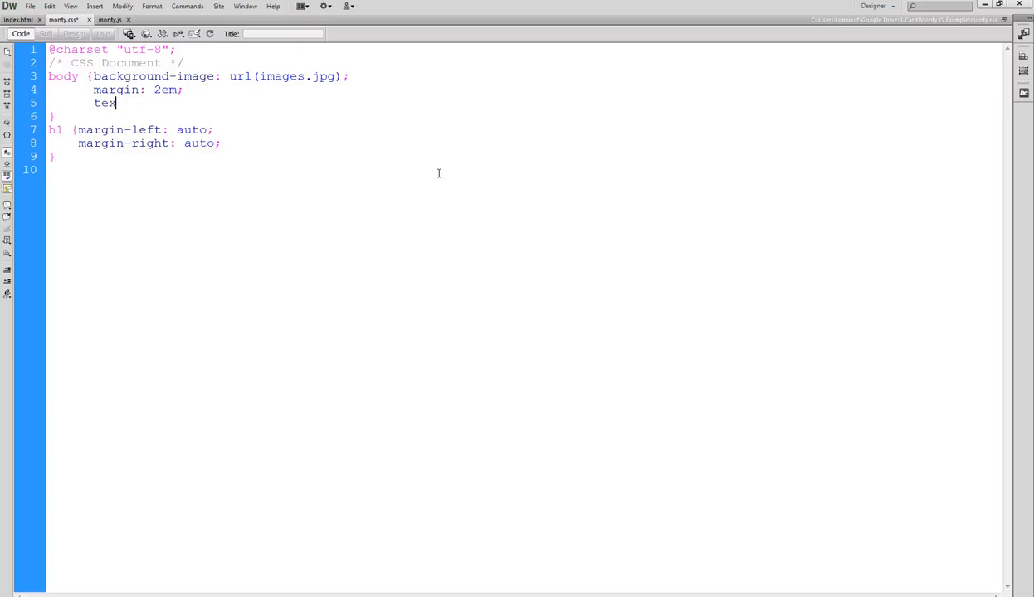
key(Backspace)
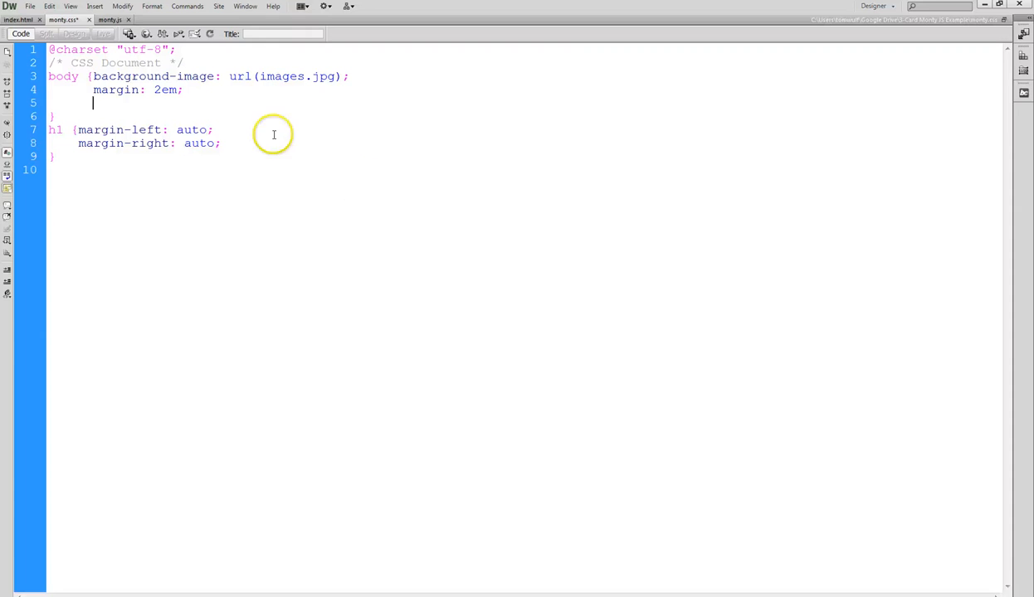
click(63, 76)
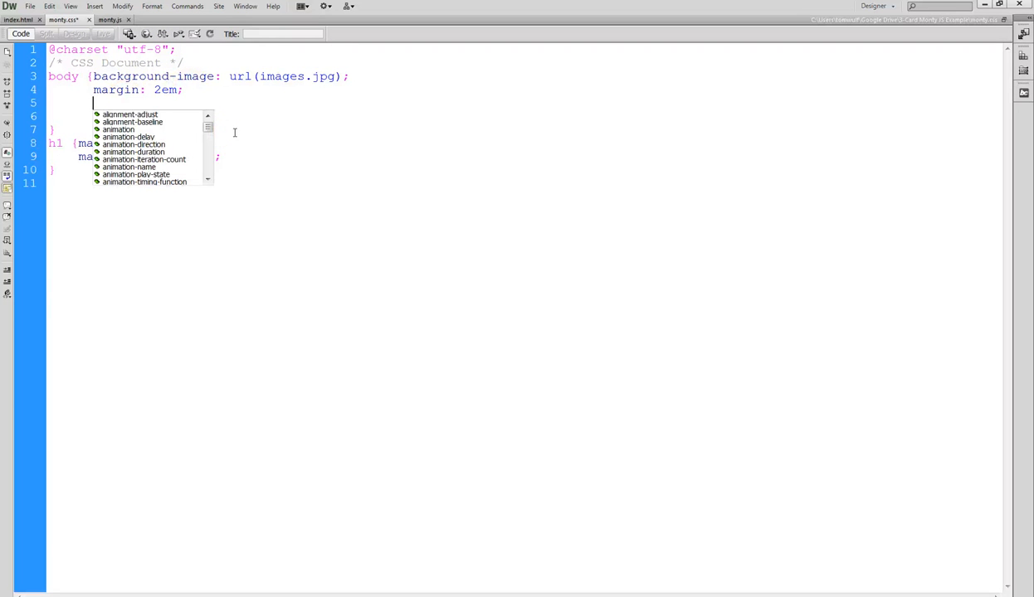
text(text-align: center)
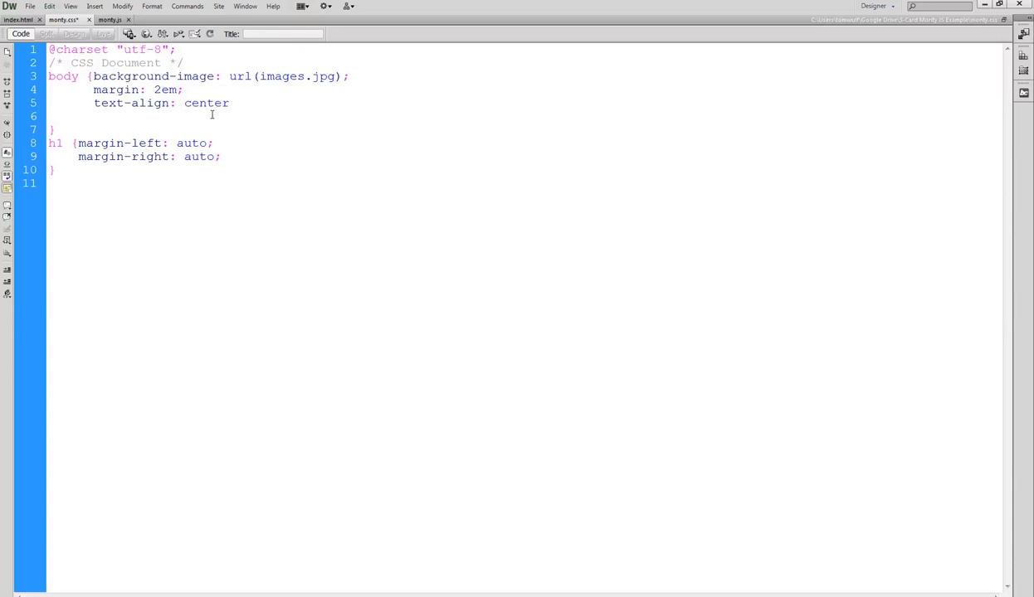
text(;)
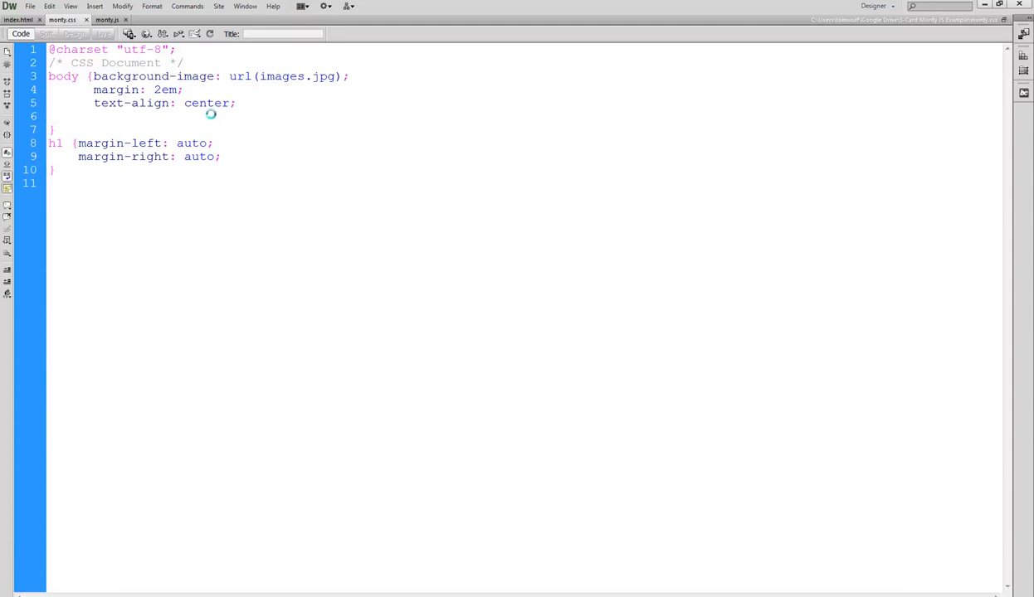
click(17, 20)
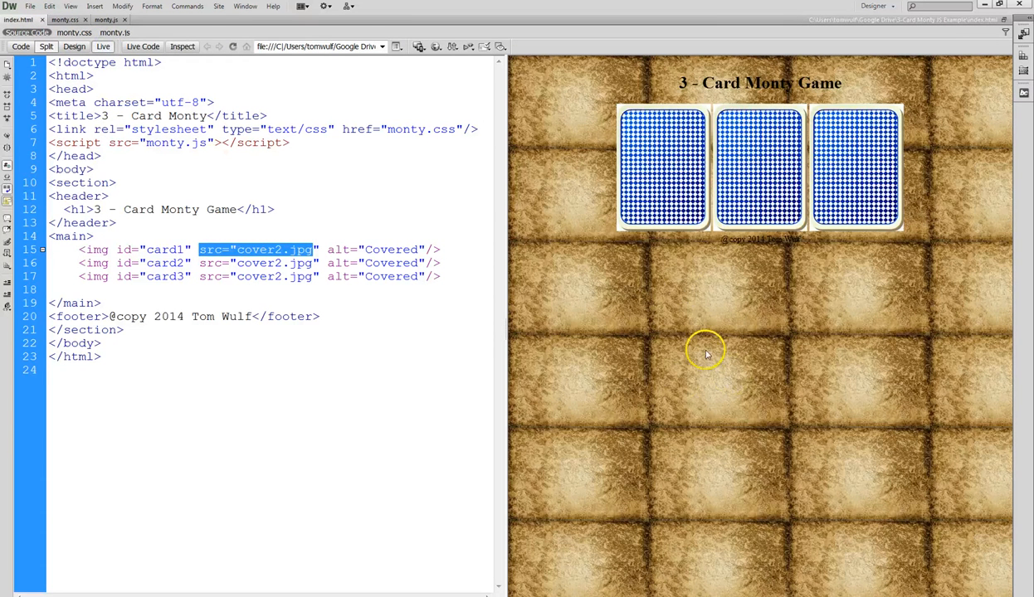
mouse_move(722, 342)
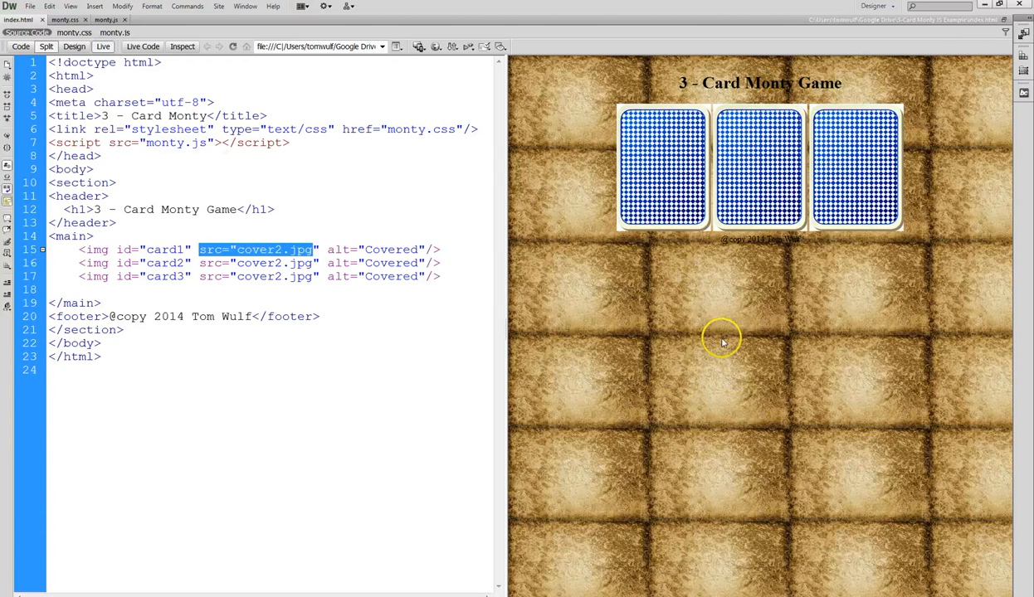
mouse_move(722, 340)
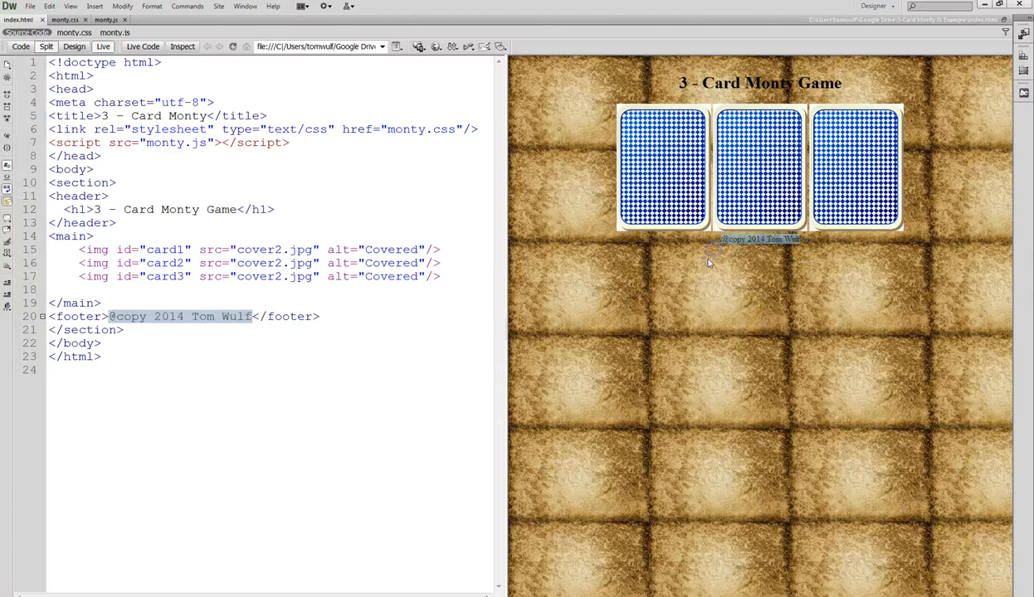
mouse_move(697, 310)
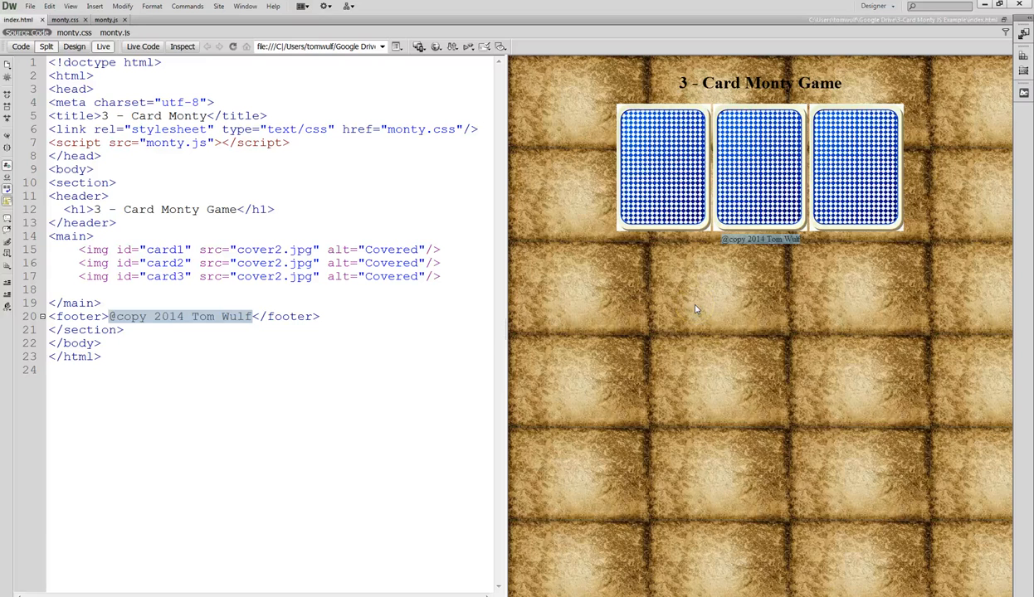
mouse_move(491, 360)
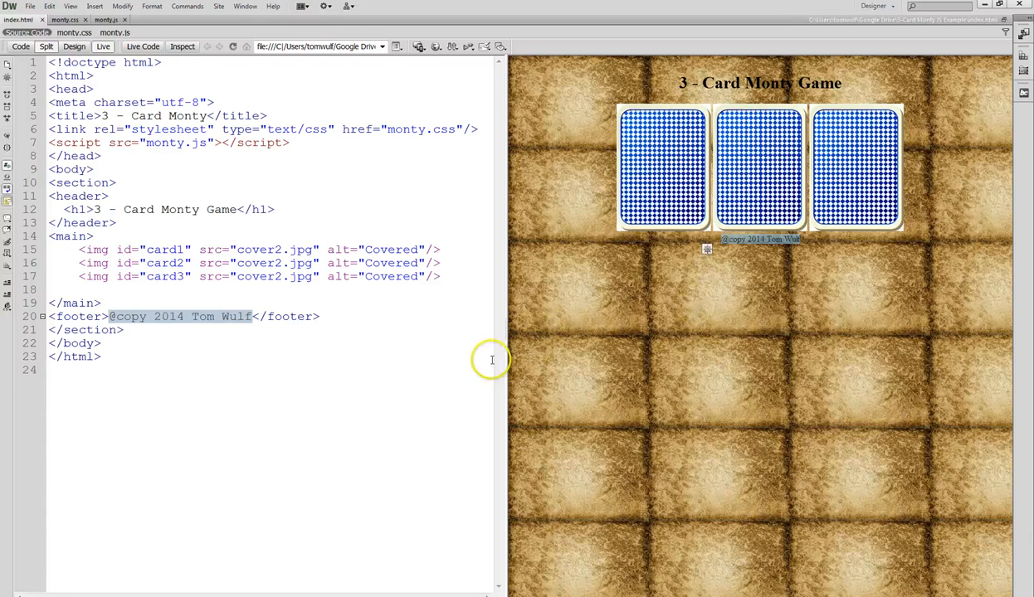
mouse_move(491, 360)
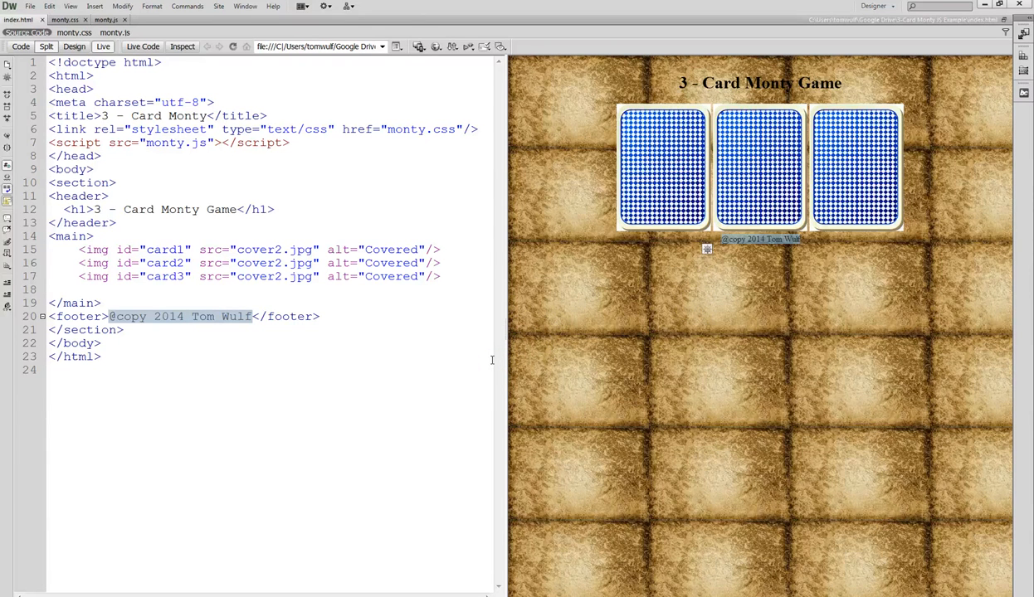
mouse_move(814, 245)
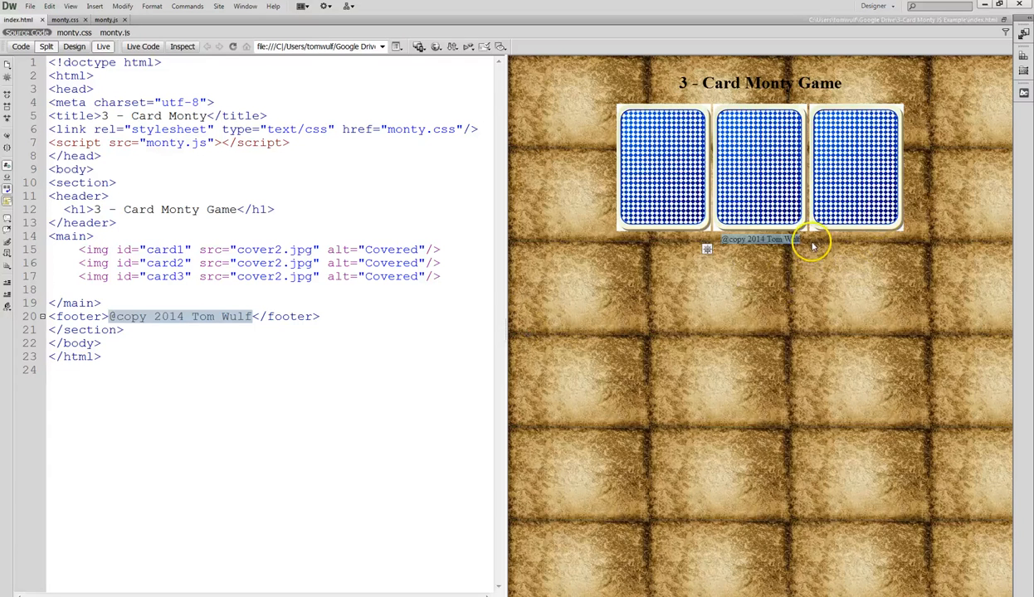
mouse_move(816, 242)
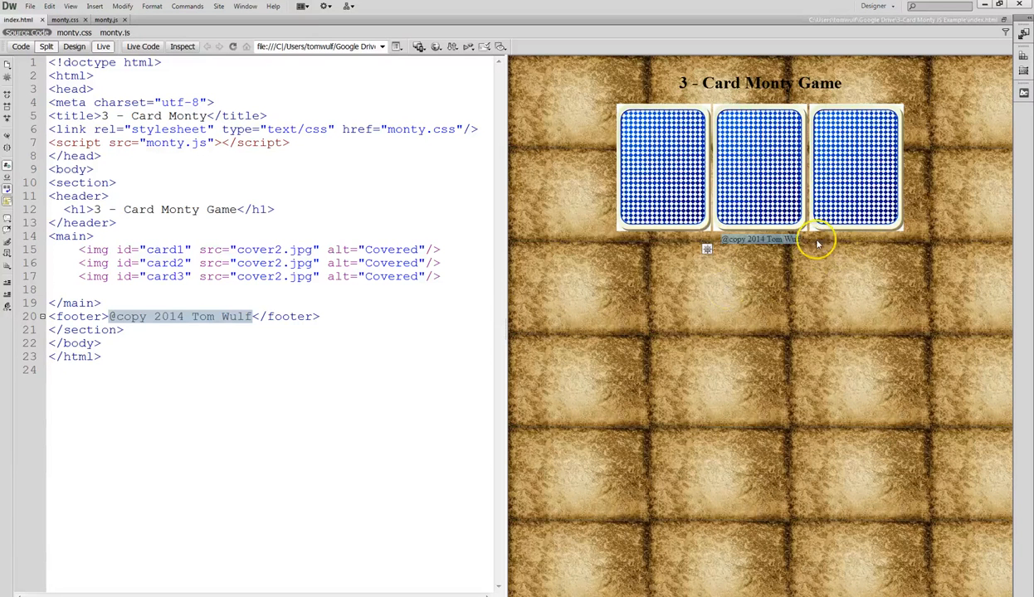
mouse_move(431, 232)
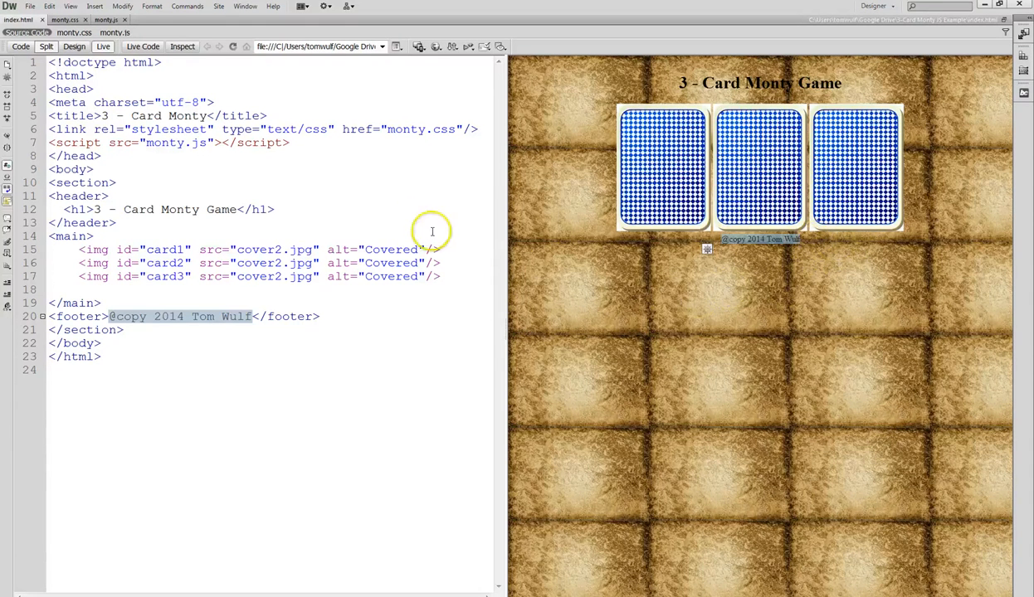
mouse_move(372, 201)
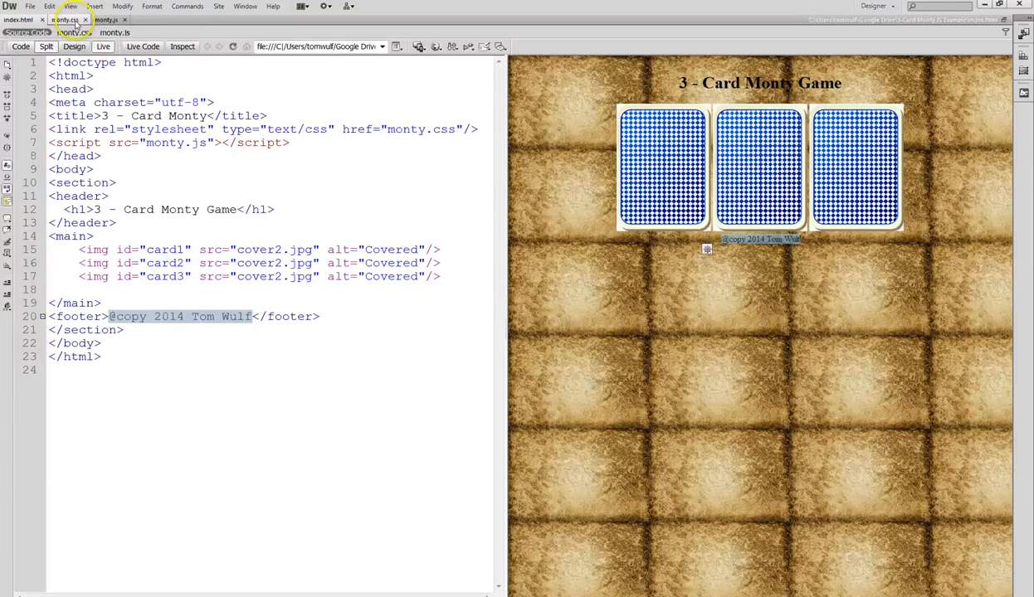
click(67, 20)
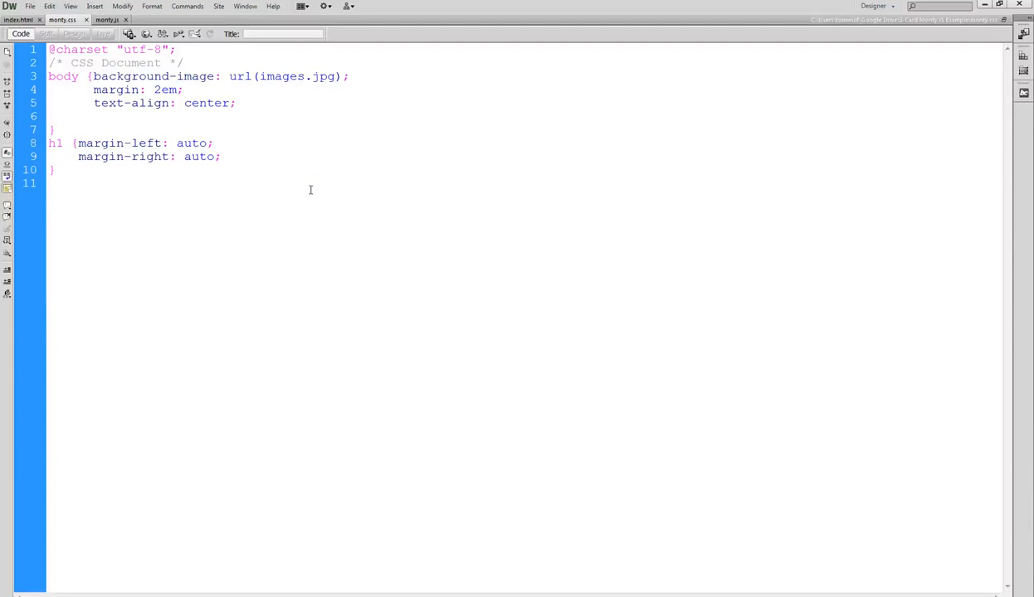
Review monty.css body and h1 rules unchanged, then return to index.html
click(236, 103)
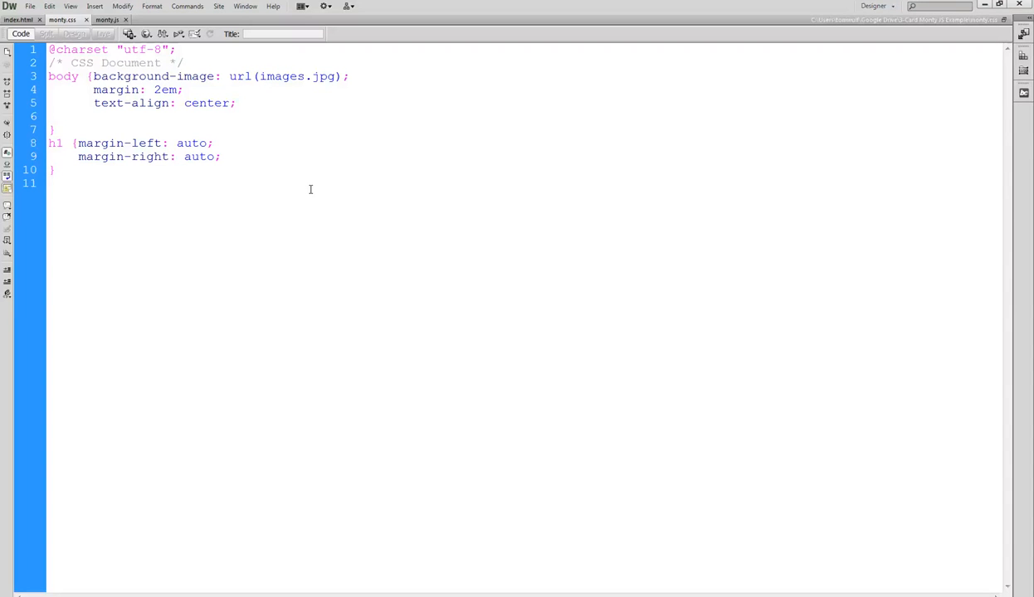
click(235, 103)
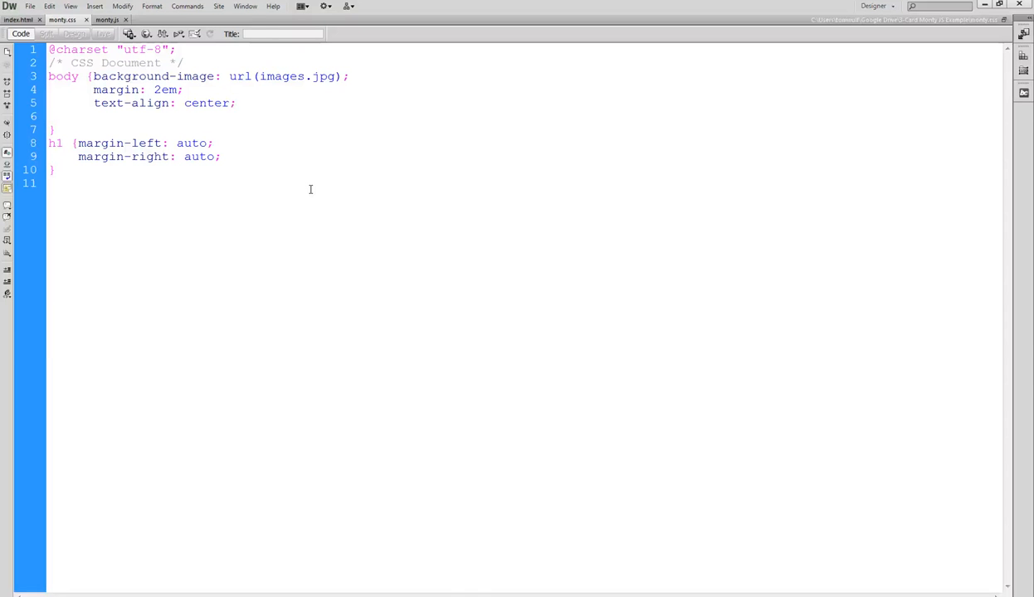
click(236, 103)
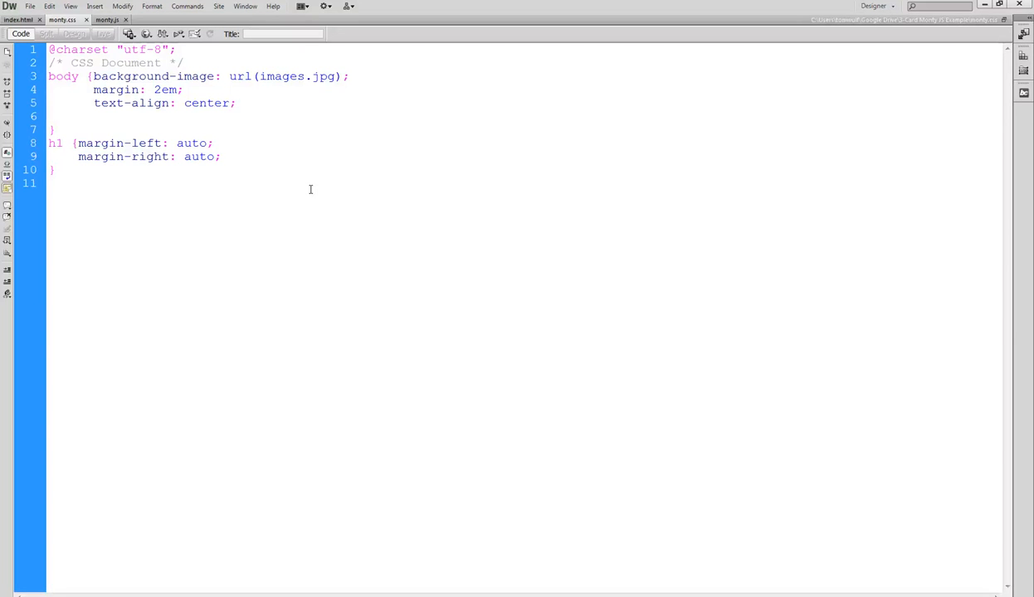
click(202, 77)
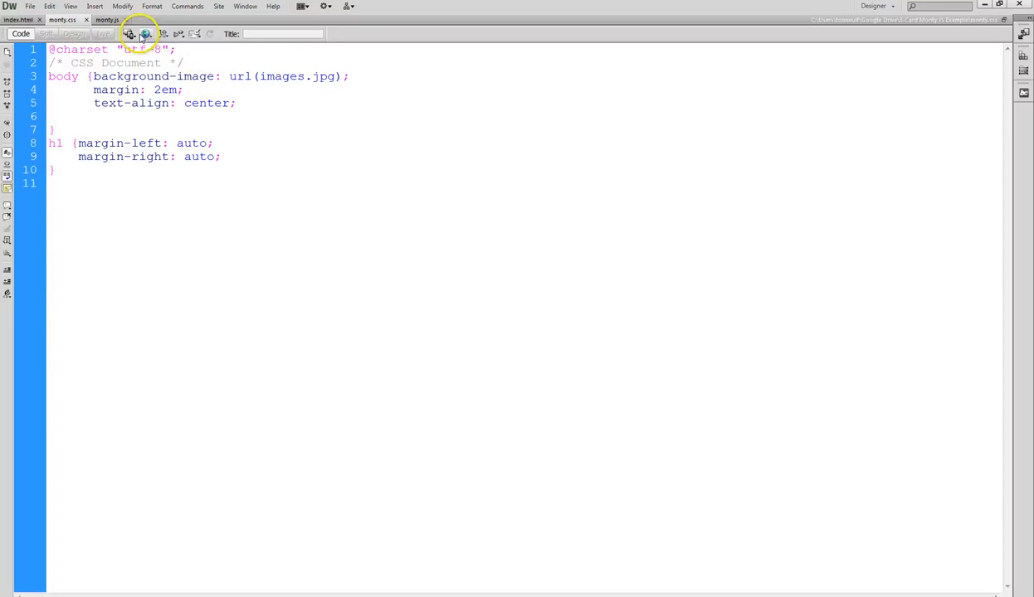
click(146, 33)
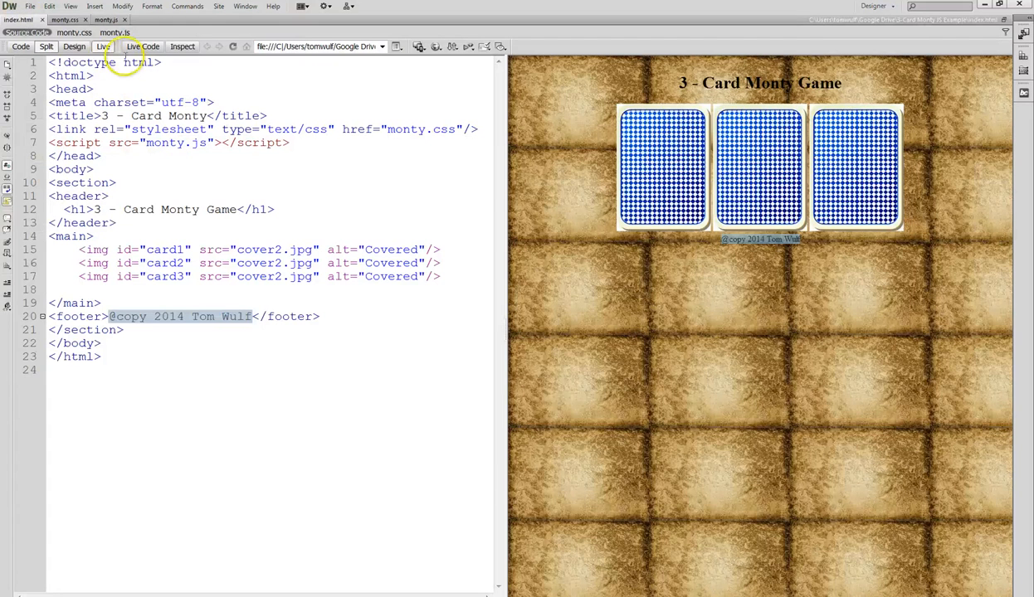
mouse_move(47, 46)
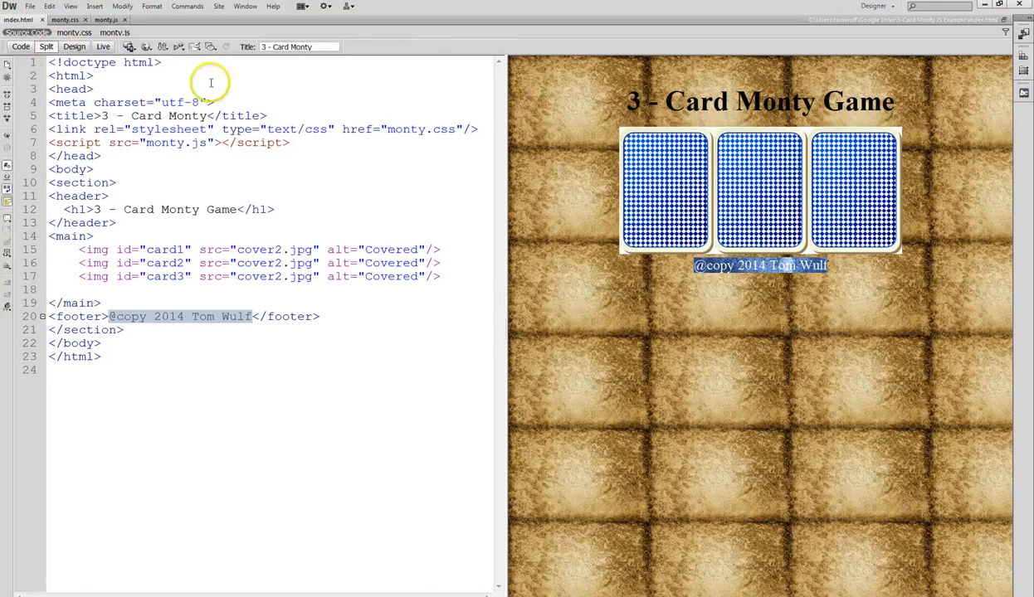
Show index.html in Code view only and preview the Monty page in a browser
click(20, 47)
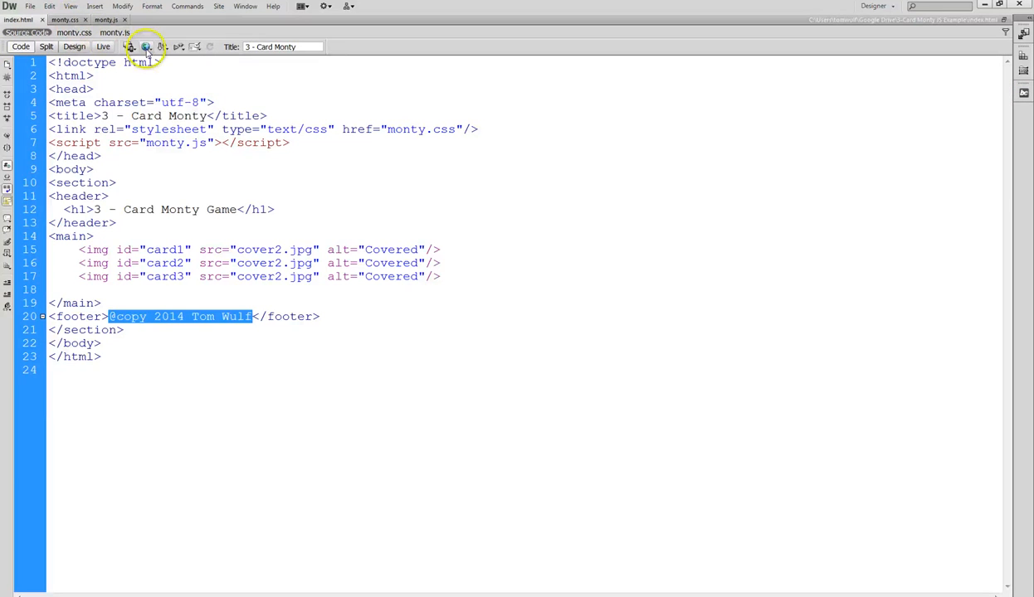
click(146, 47)
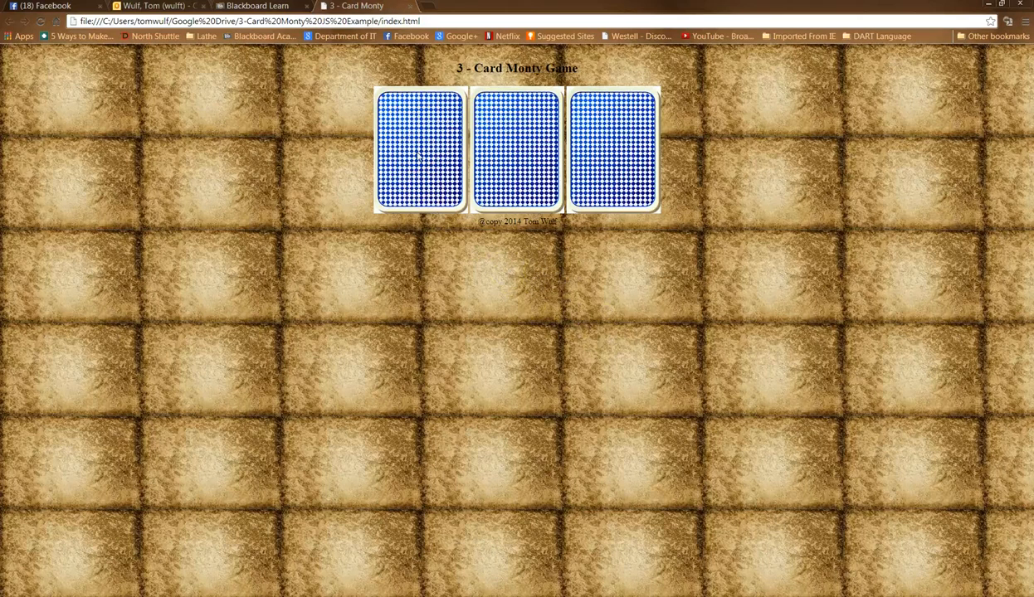
click(420, 153)
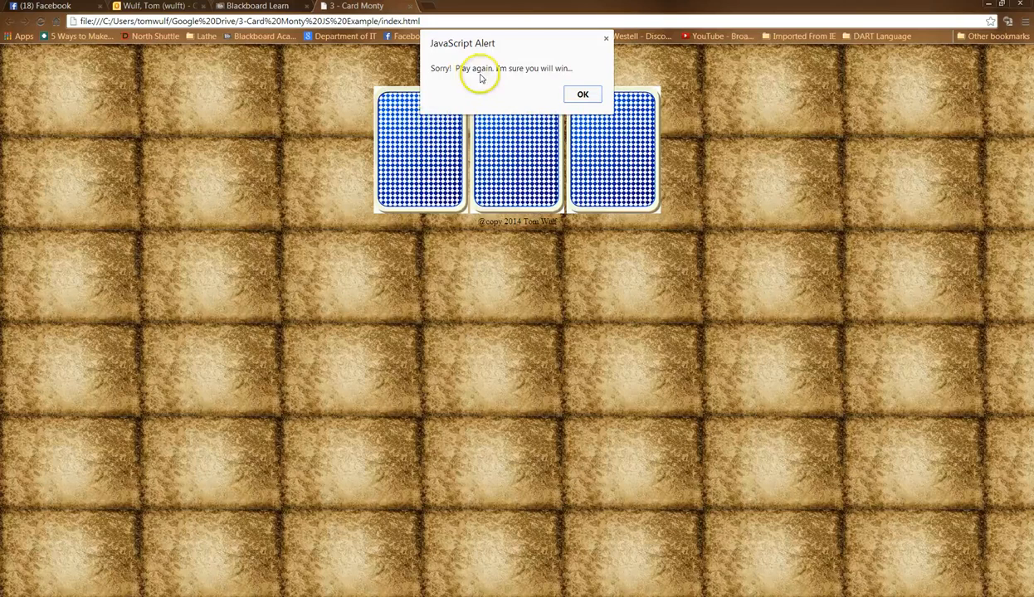
mouse_move(468, 103)
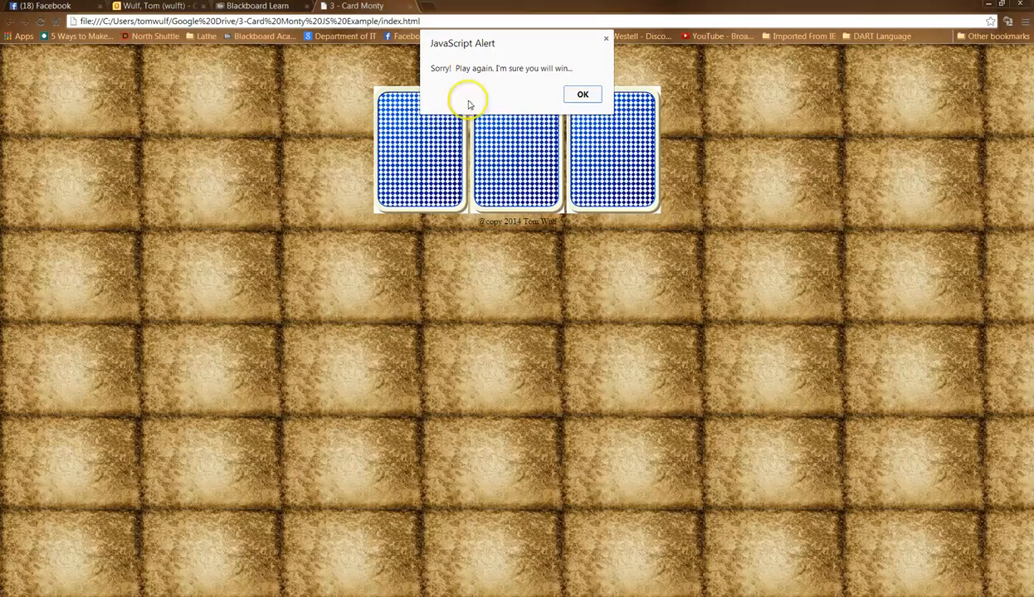
mouse_move(551, 115)
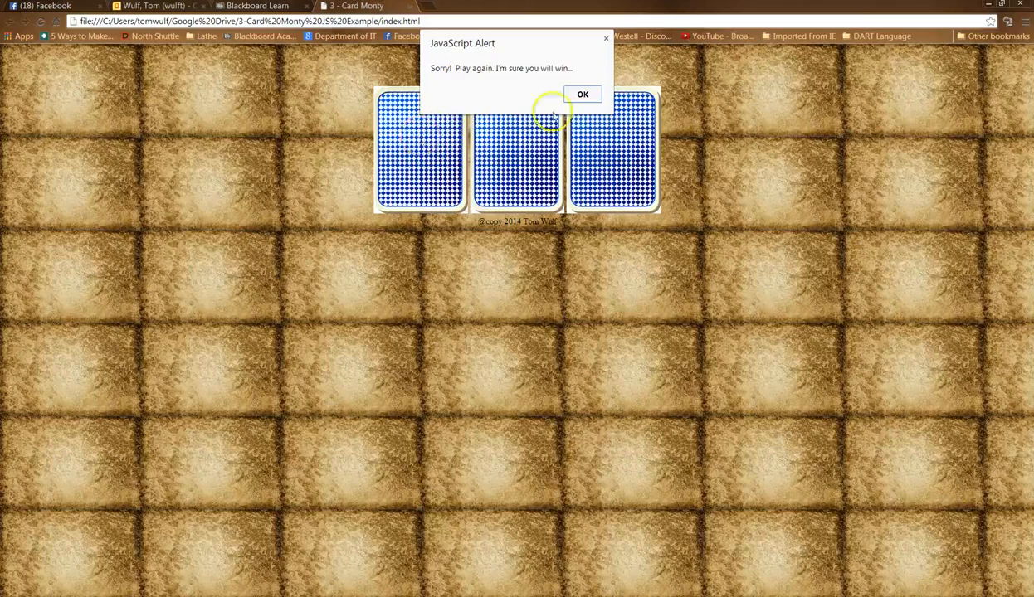
click(582, 93)
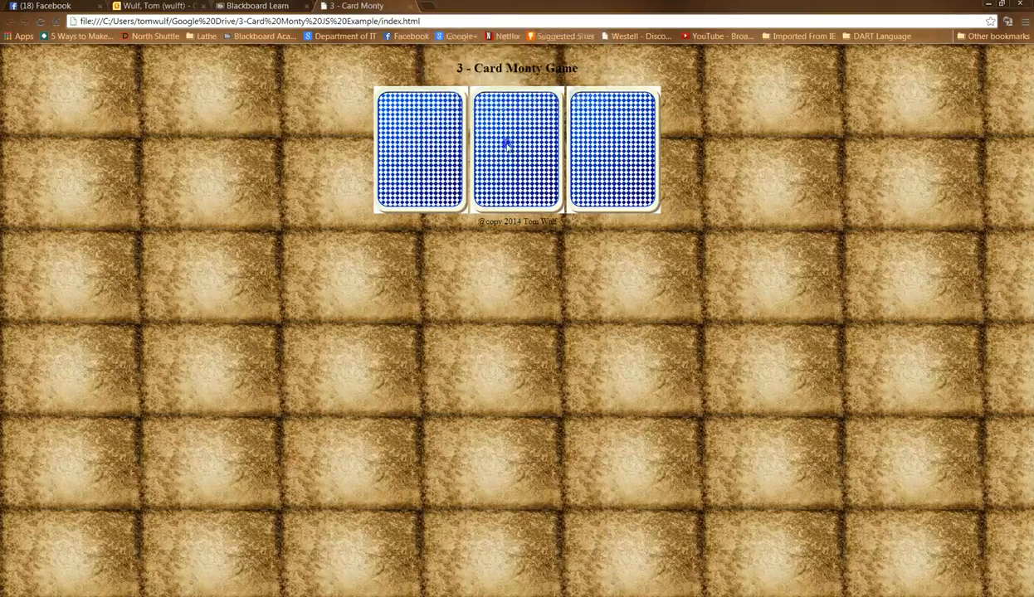
click(506, 149)
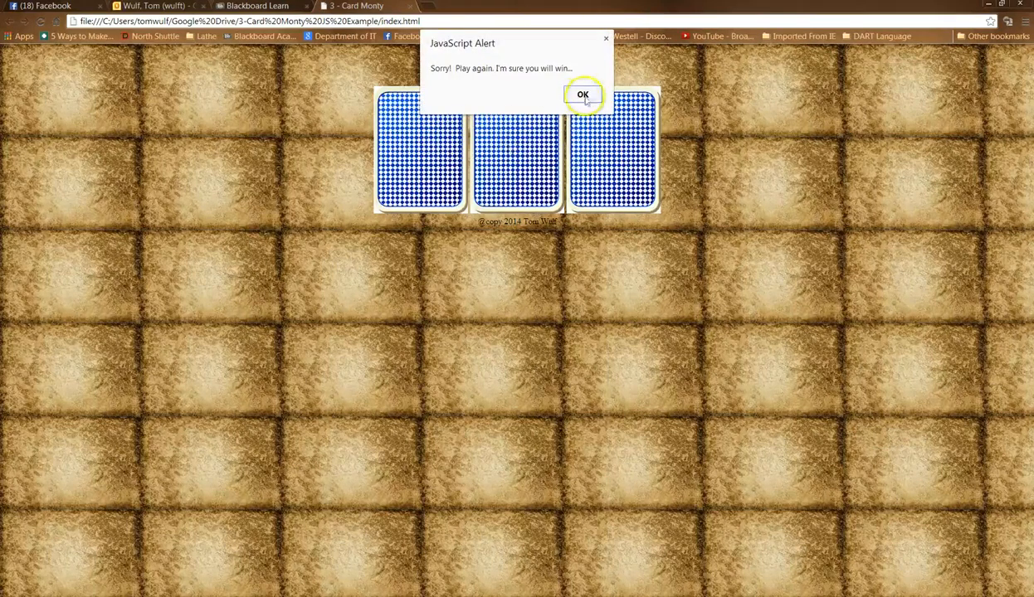
click(583, 93)
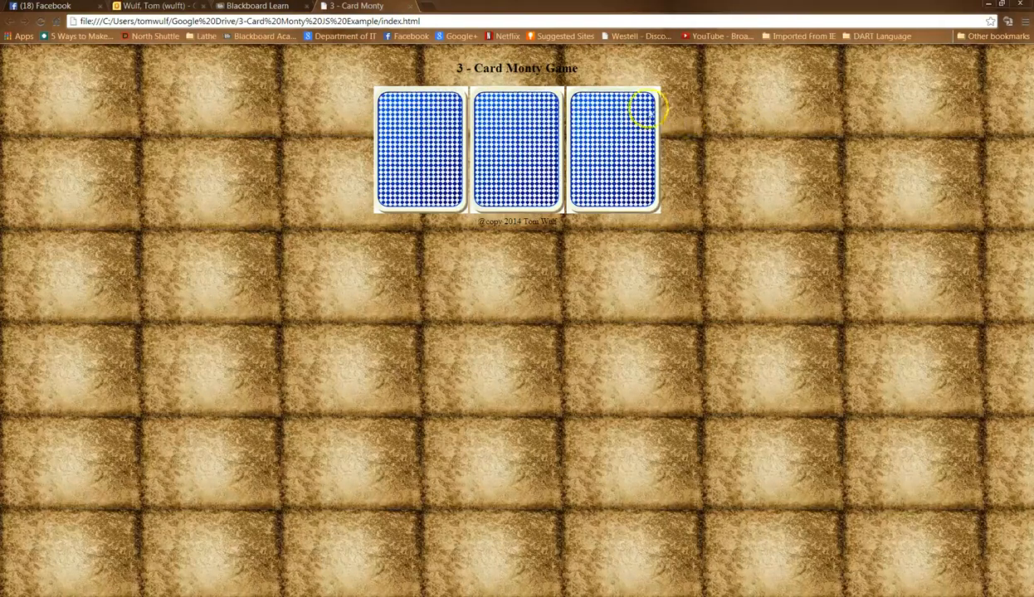
mouse_move(717, 113)
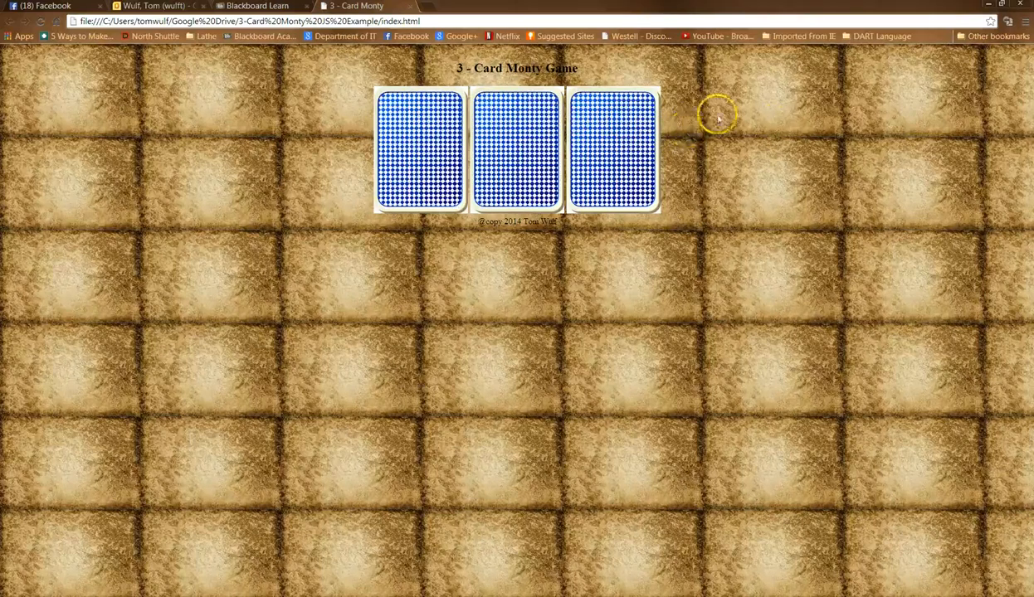
mouse_move(308, 92)
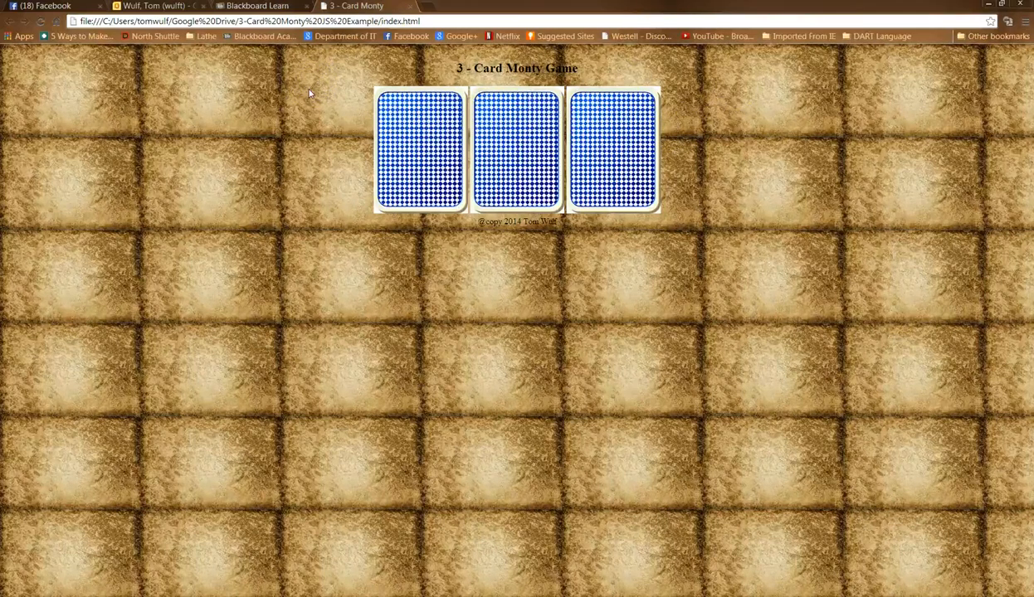
mouse_move(315, 63)
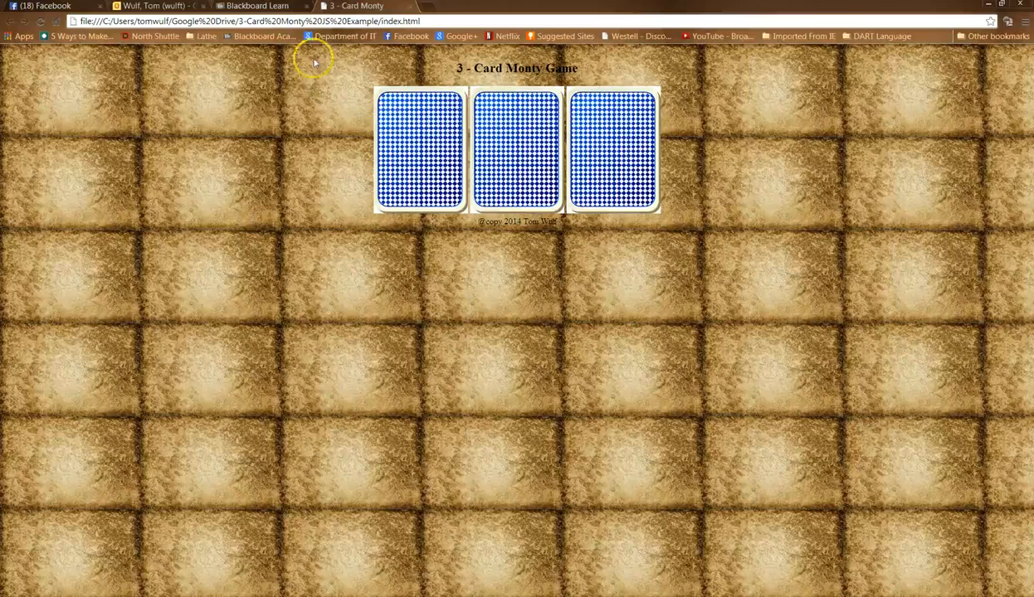